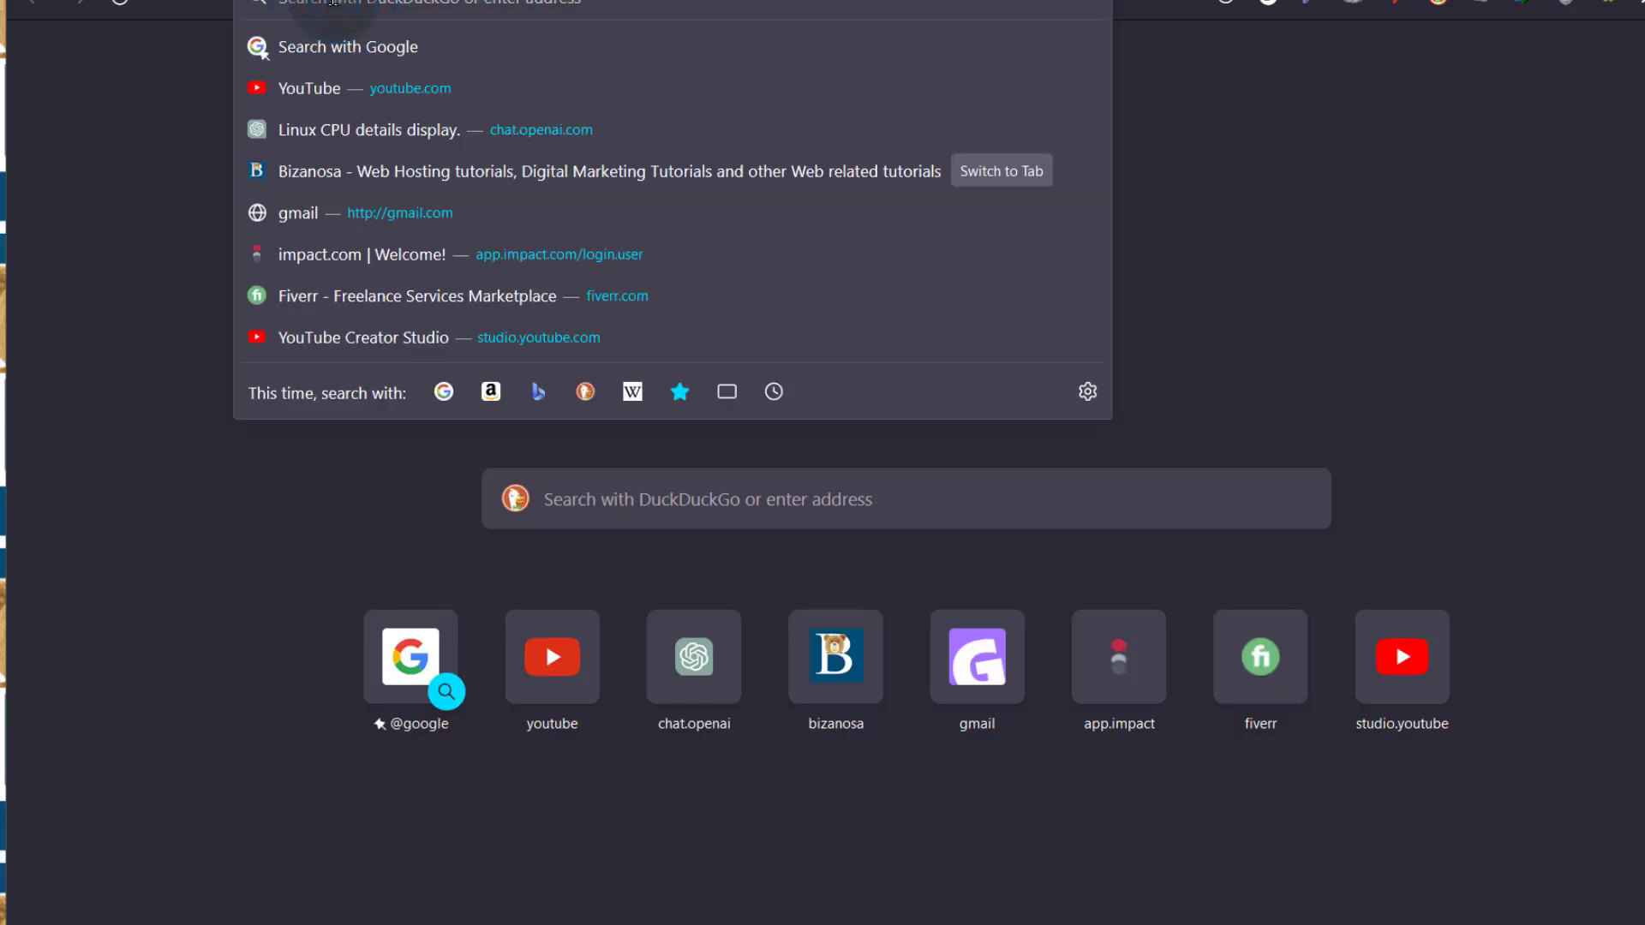
Enter bizanosa.com in the Firefox address bar
text(bizanosa.com)
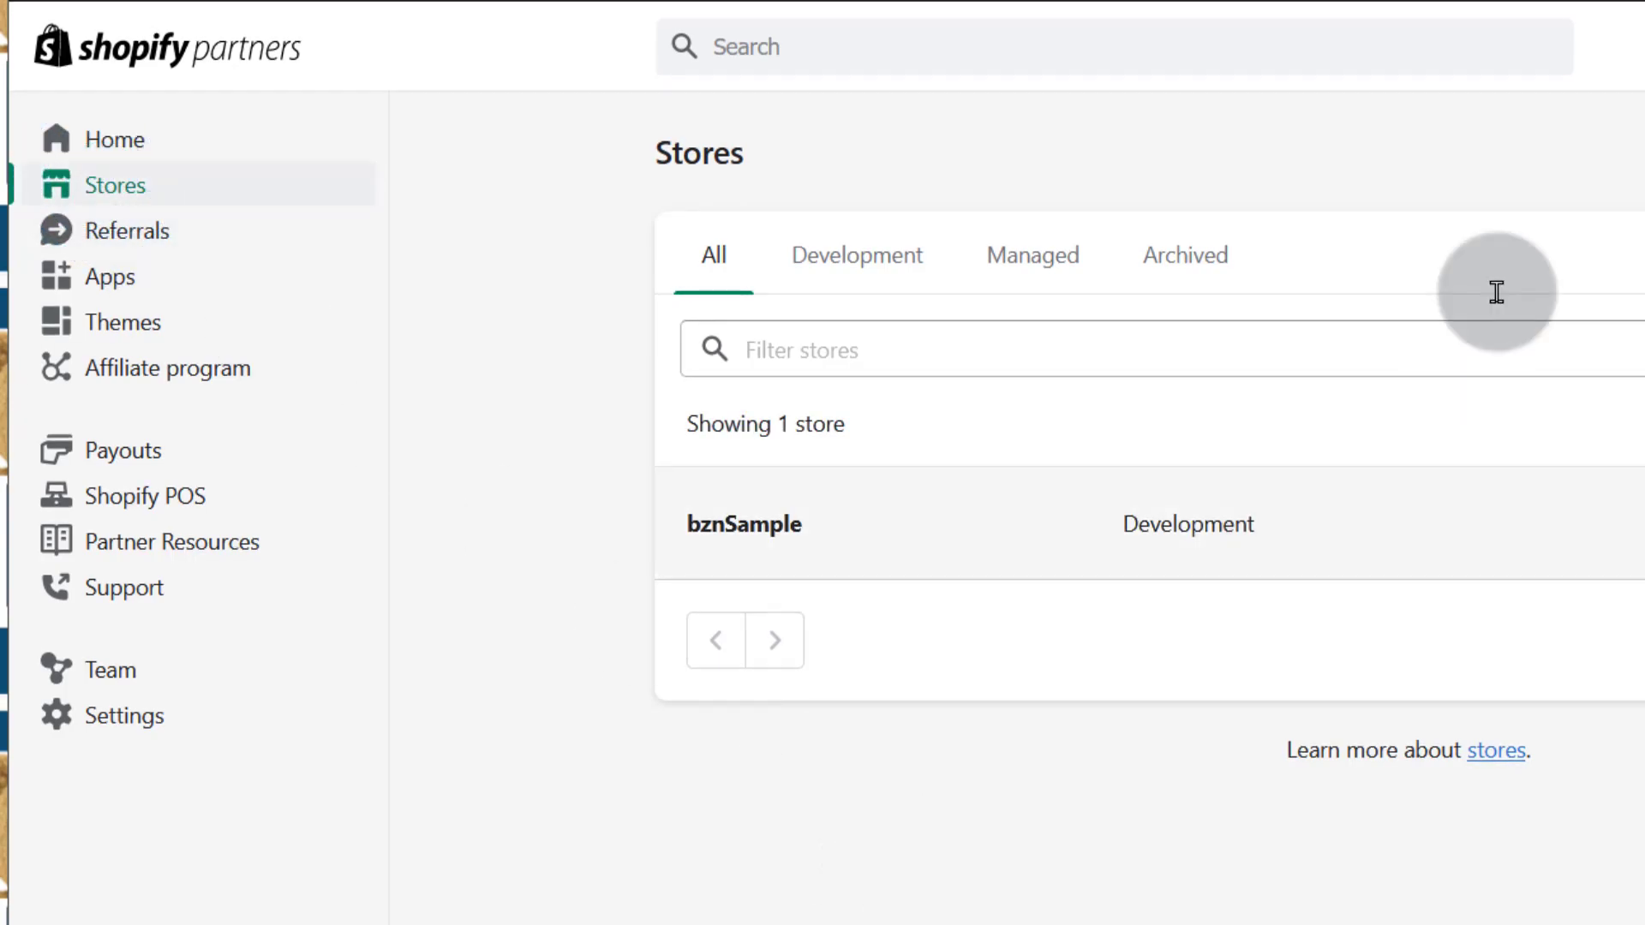
mouse_move(1081, 245)
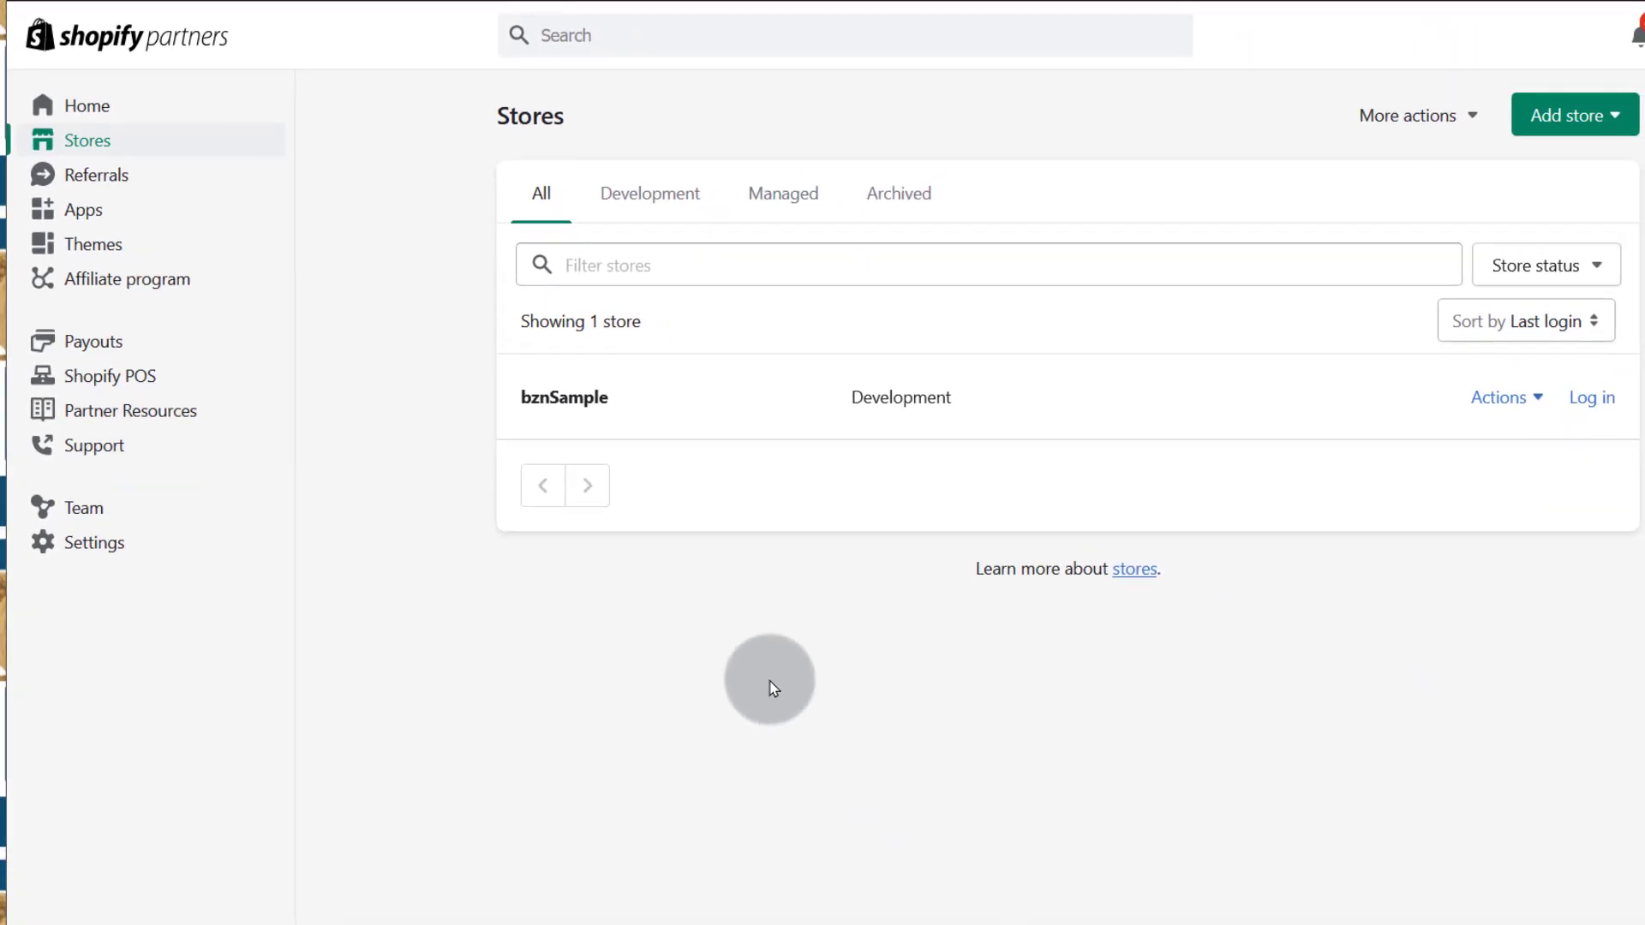
mouse_move(877, 655)
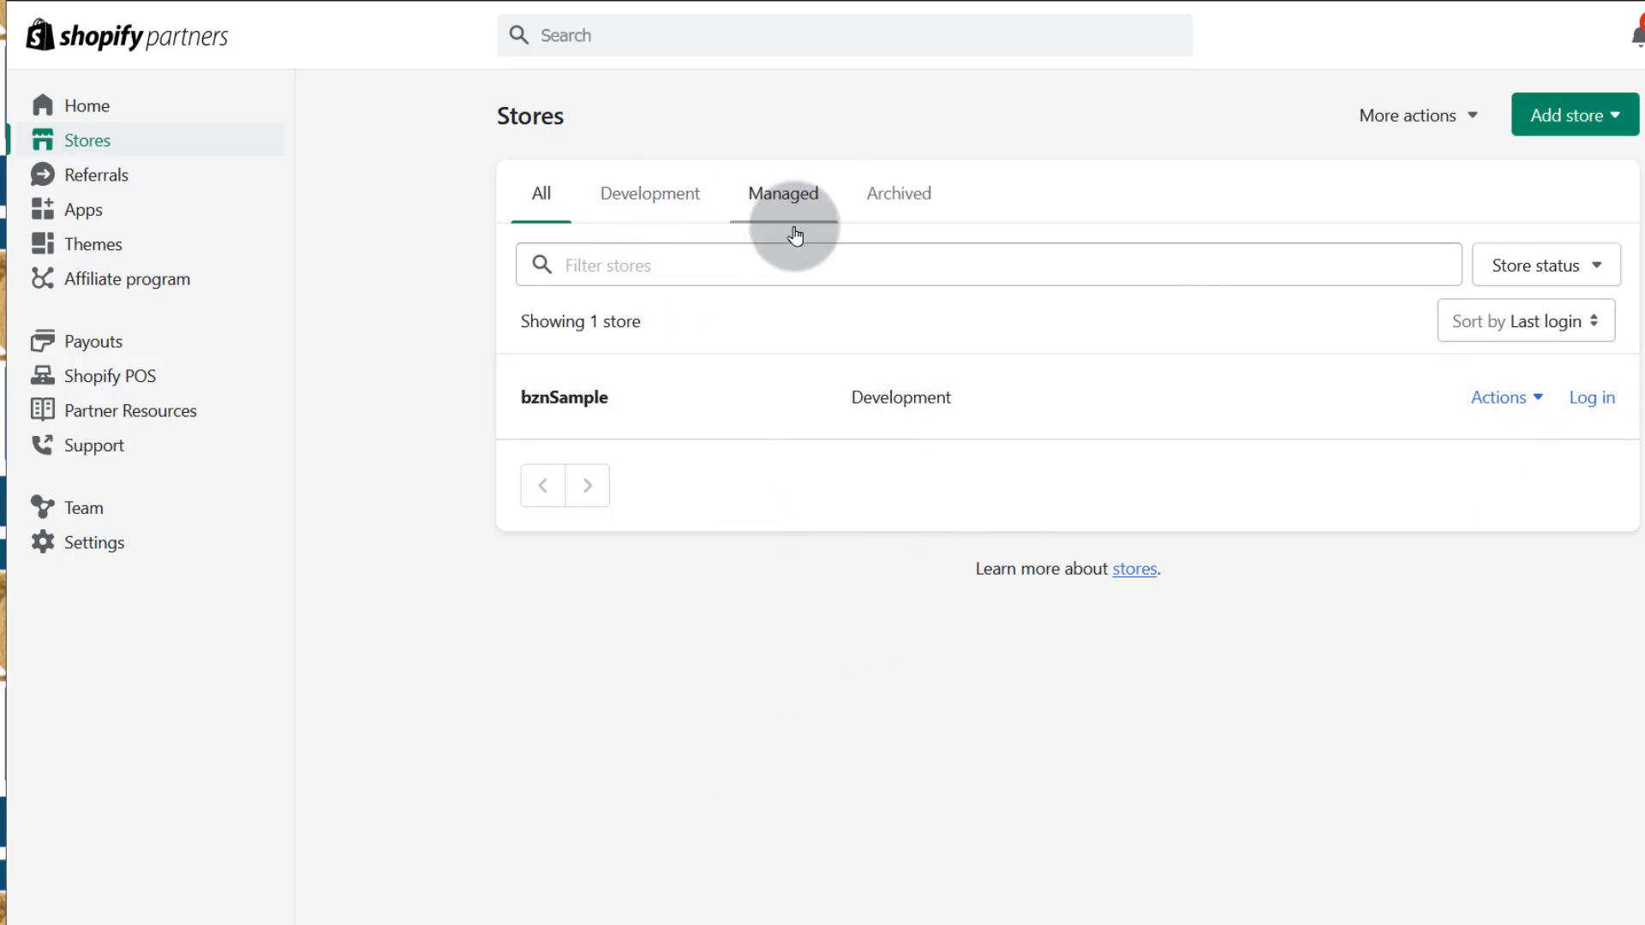
mouse_move(676, 251)
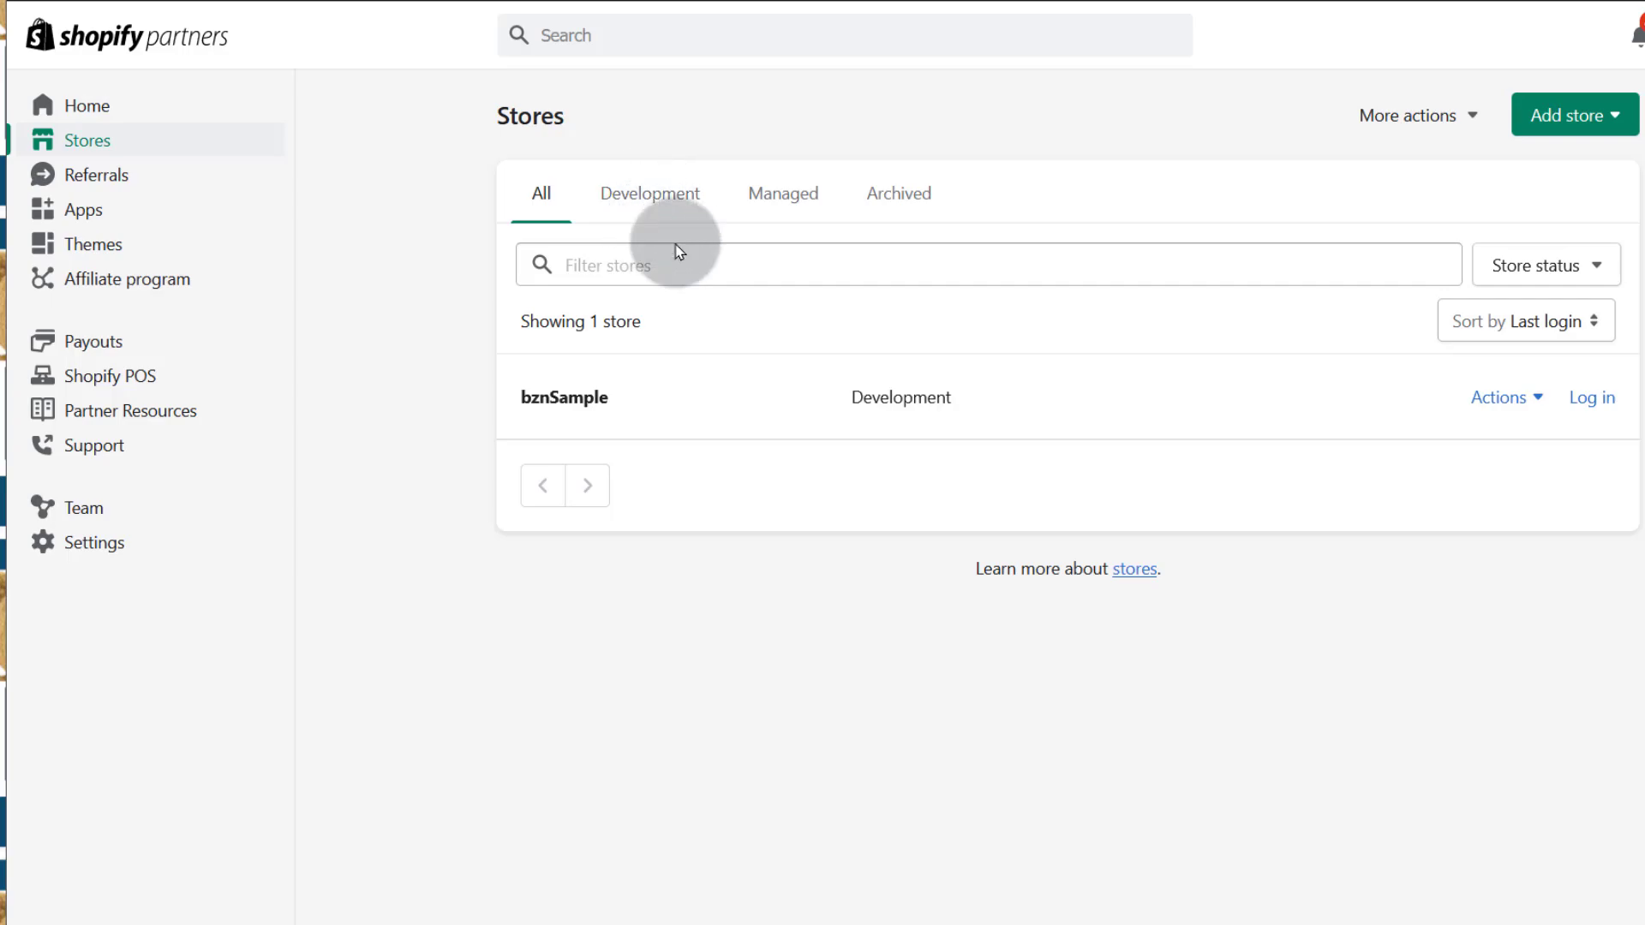
mouse_move(605, 346)
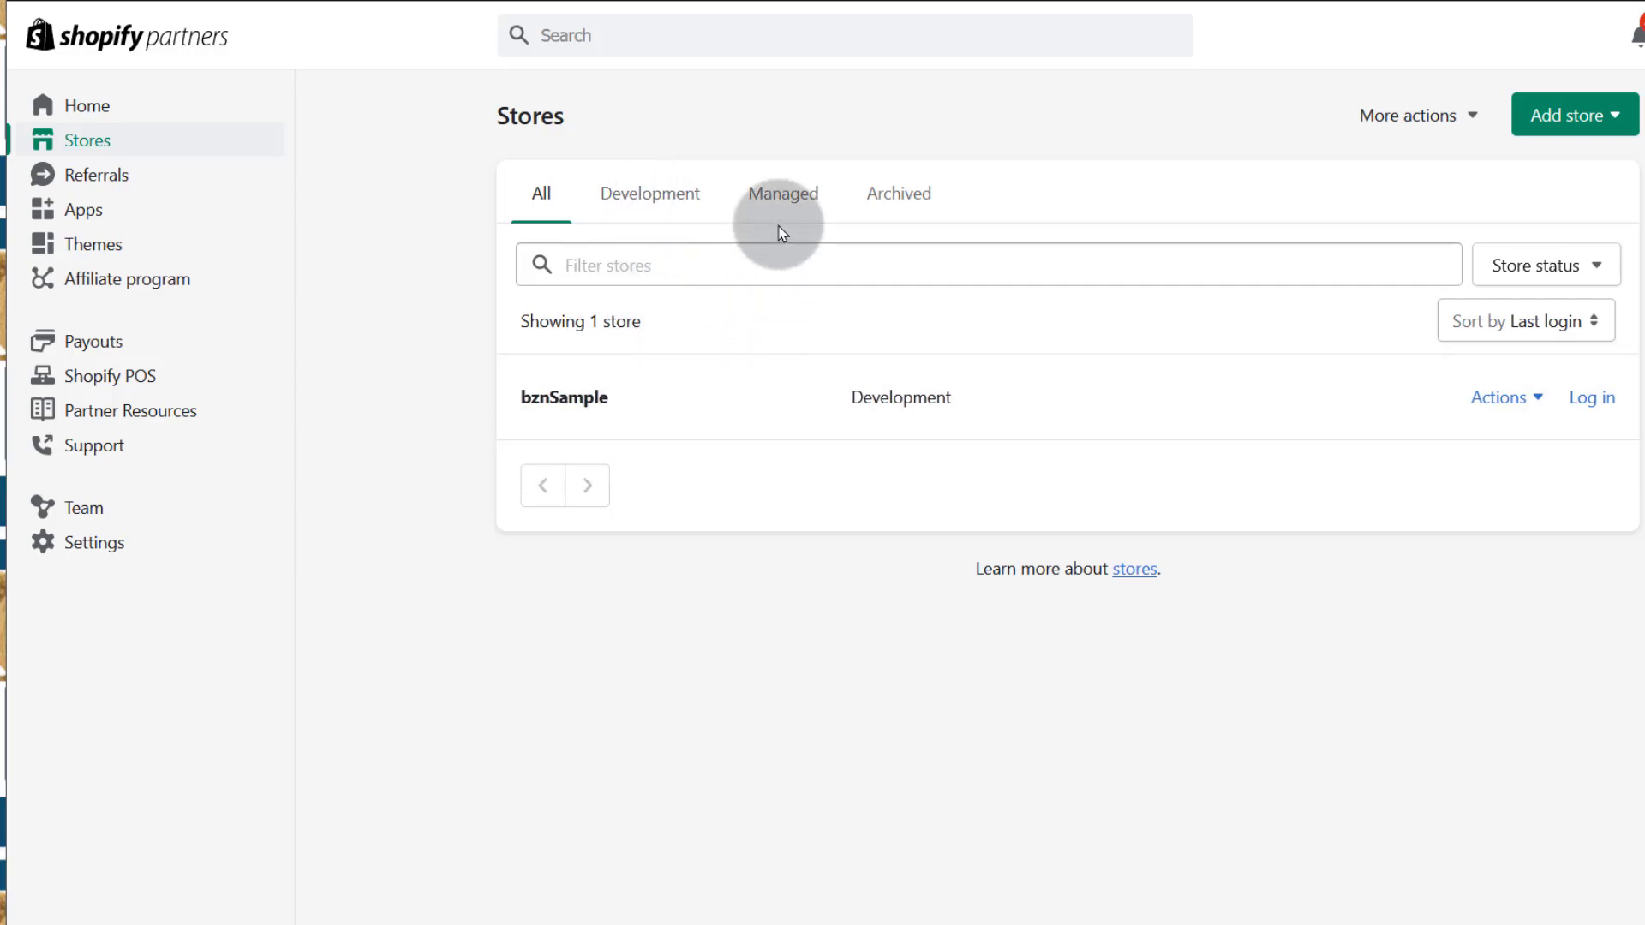
mouse_move(729, 379)
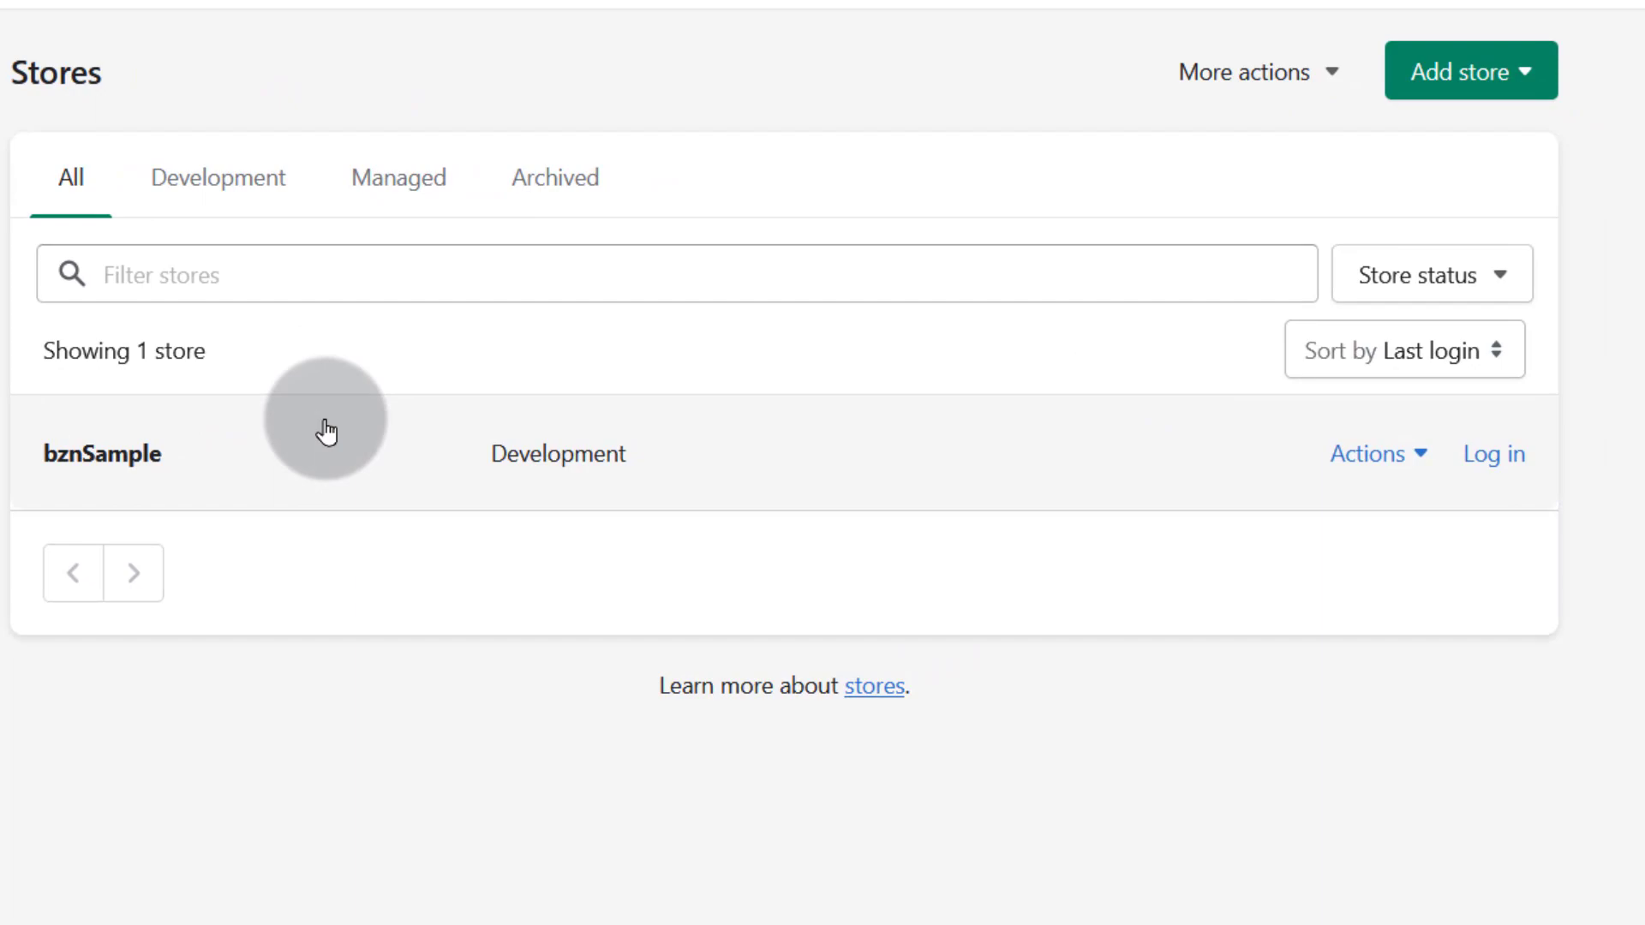
mouse_move(339, 444)
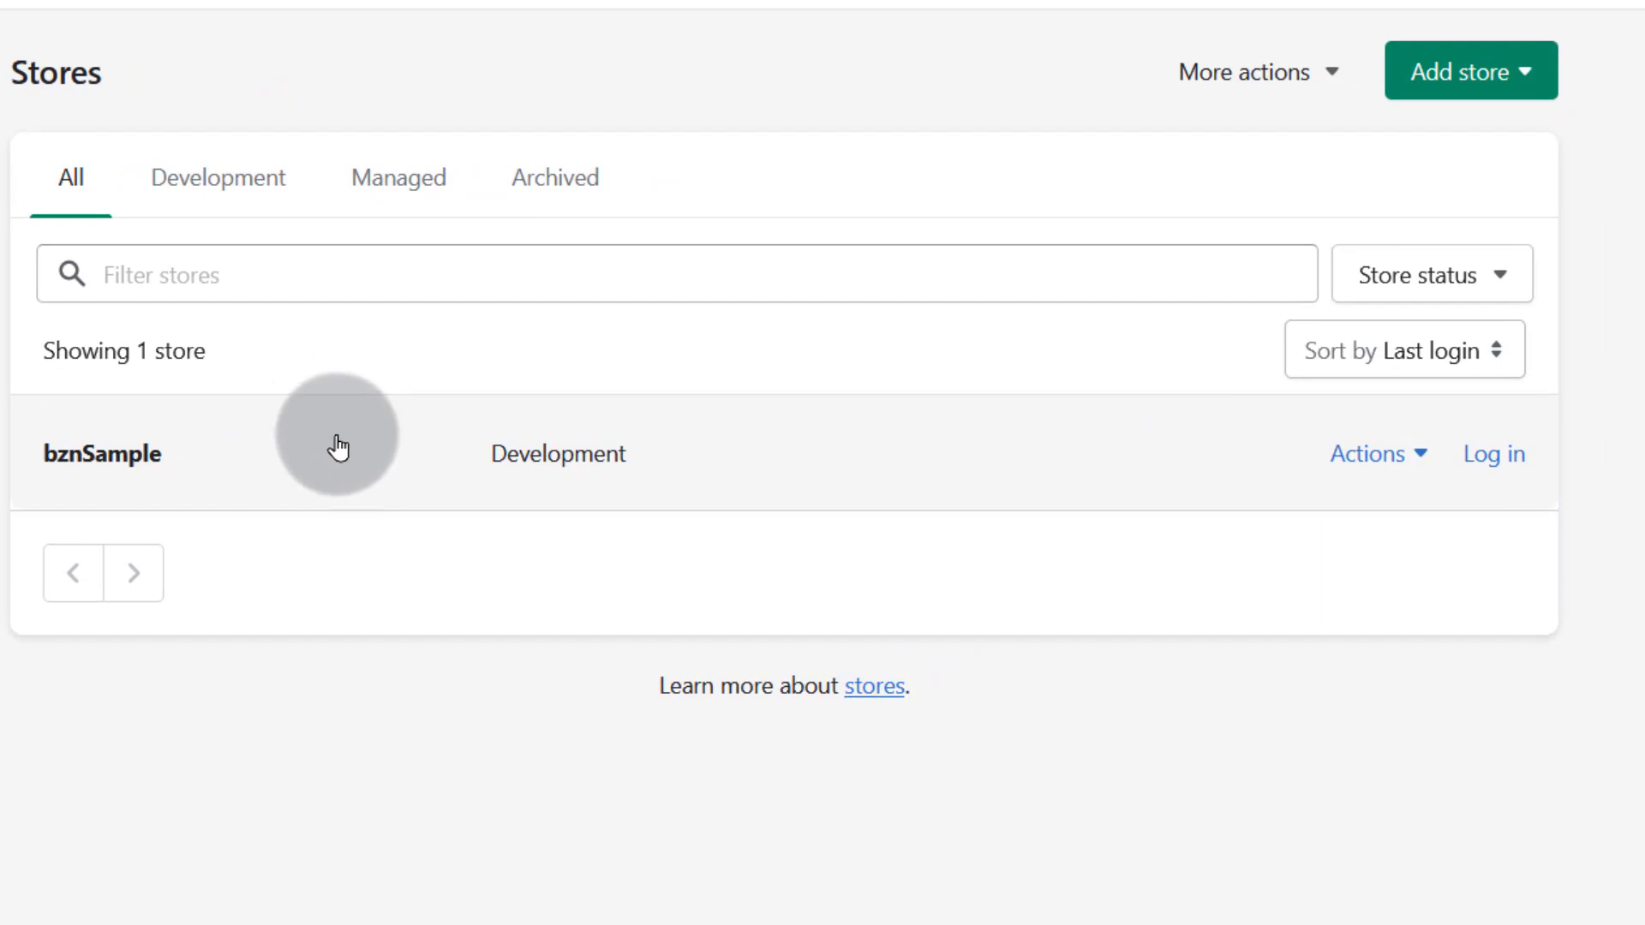
Open the Add store dropdown and pick the development store option
click(1471, 73)
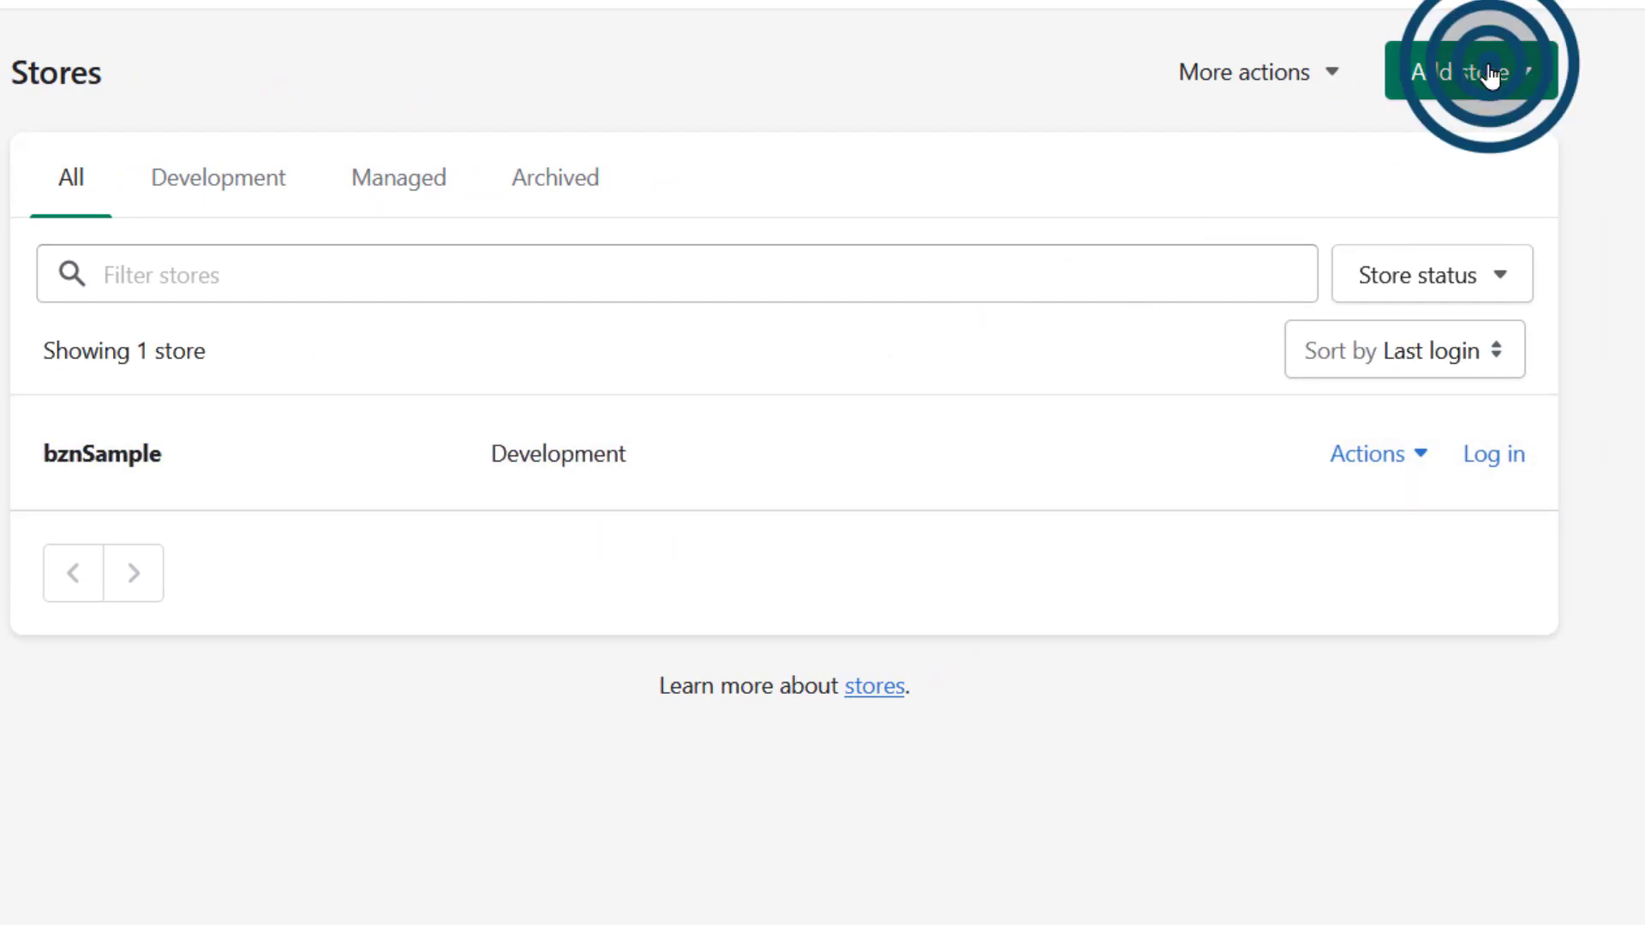
click(1464, 73)
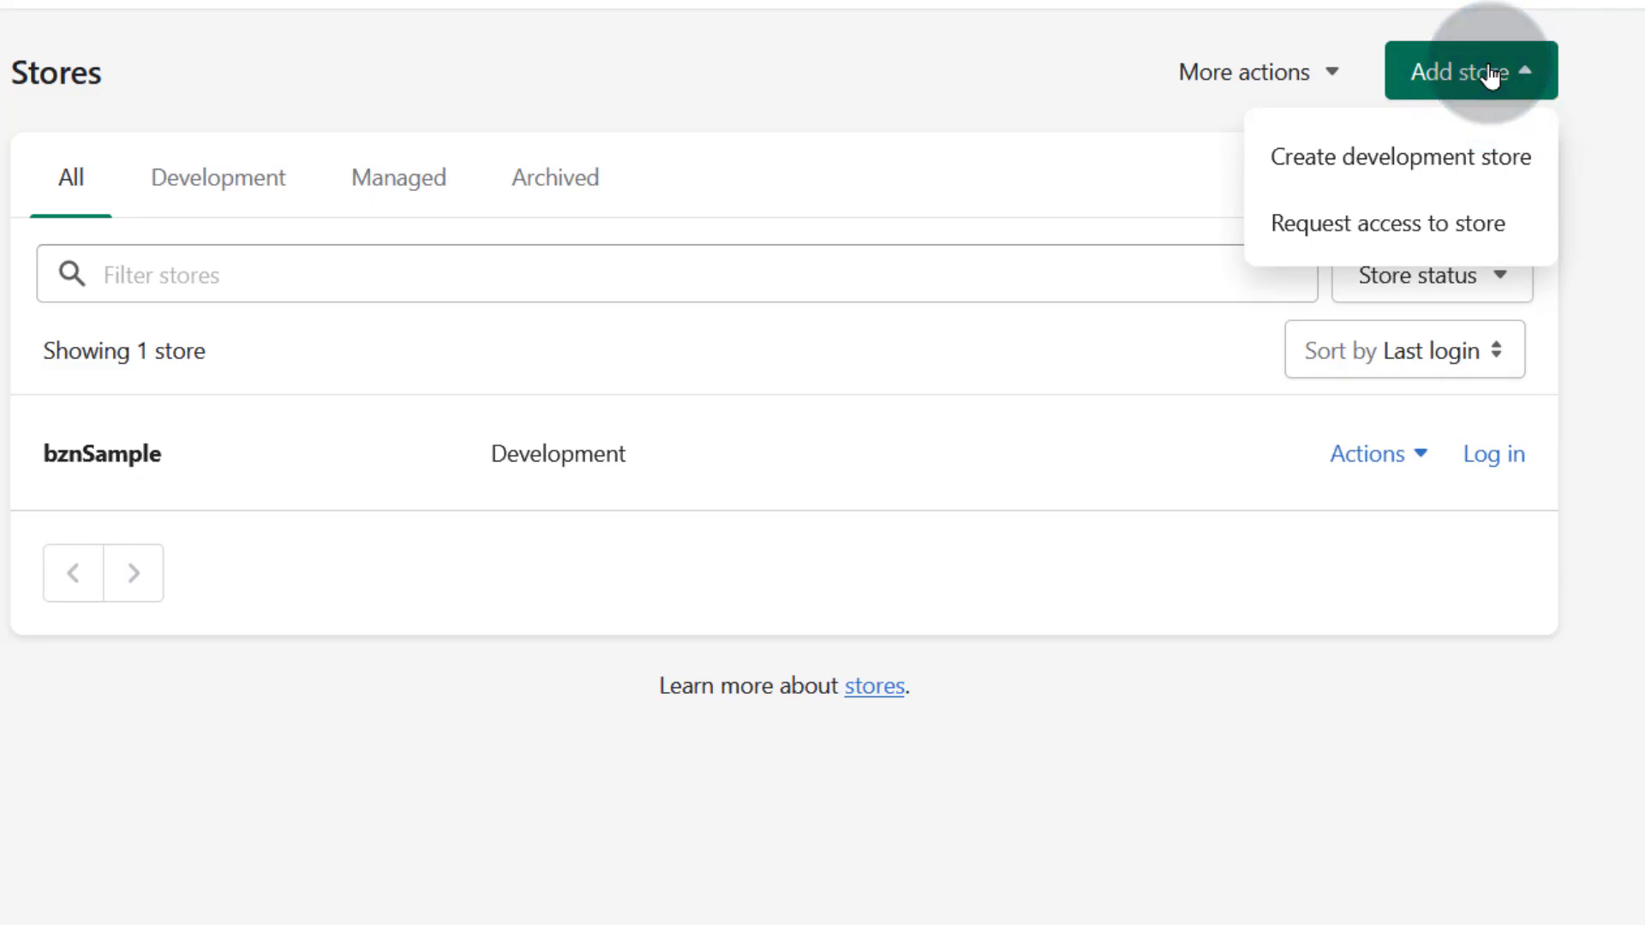
mouse_move(1332, 168)
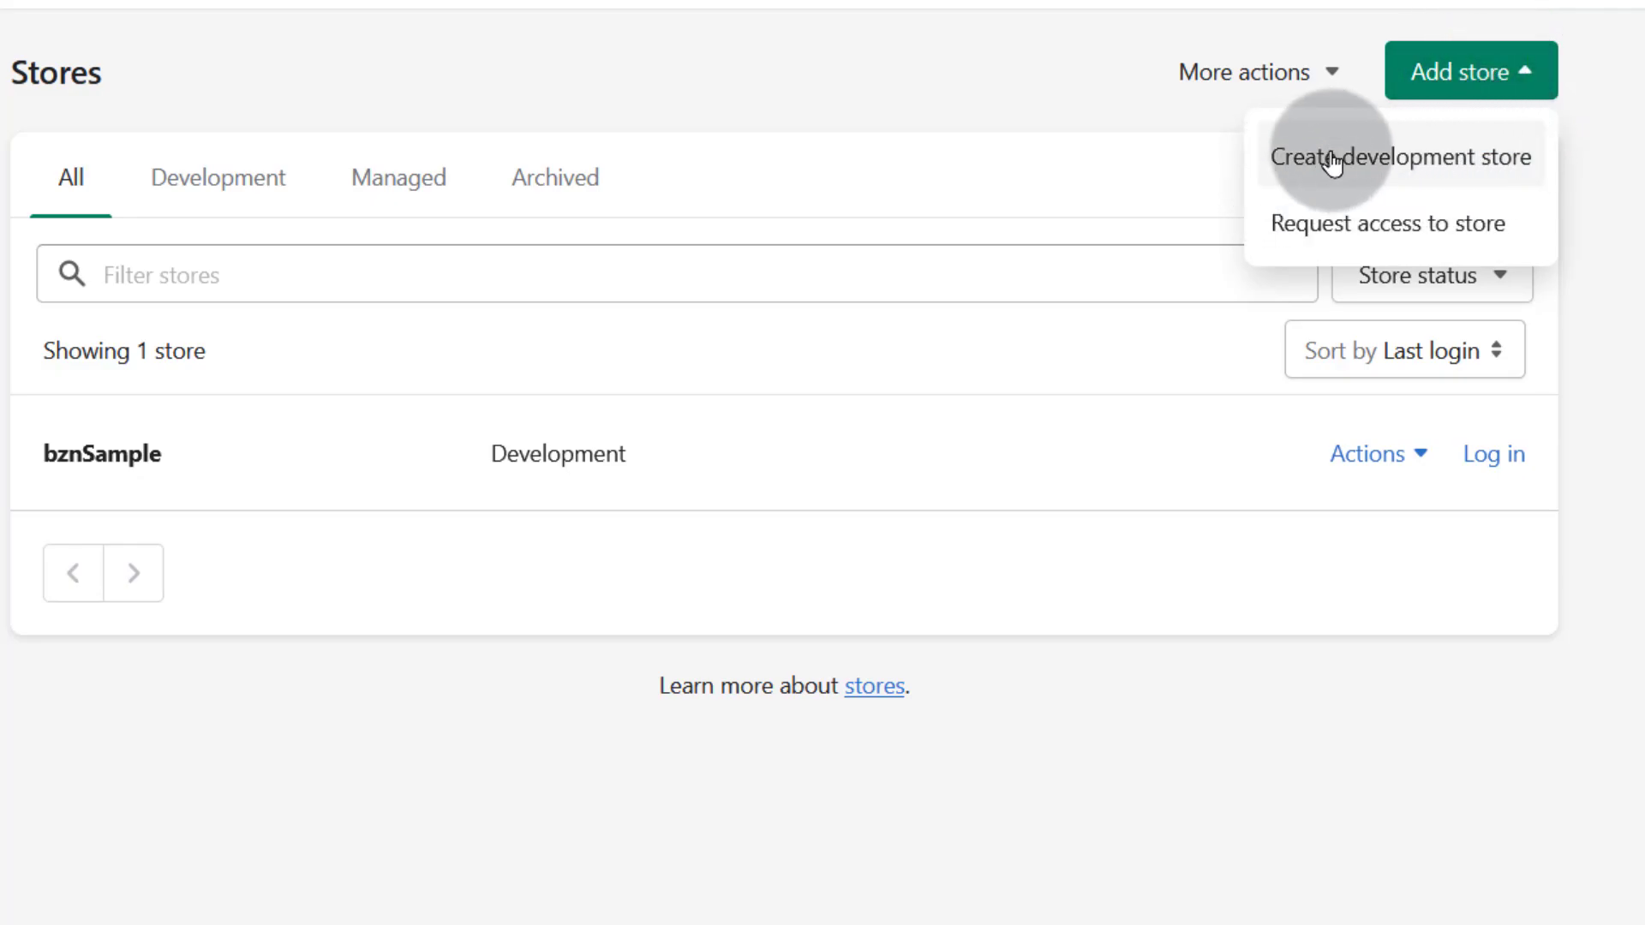
mouse_move(1486, 154)
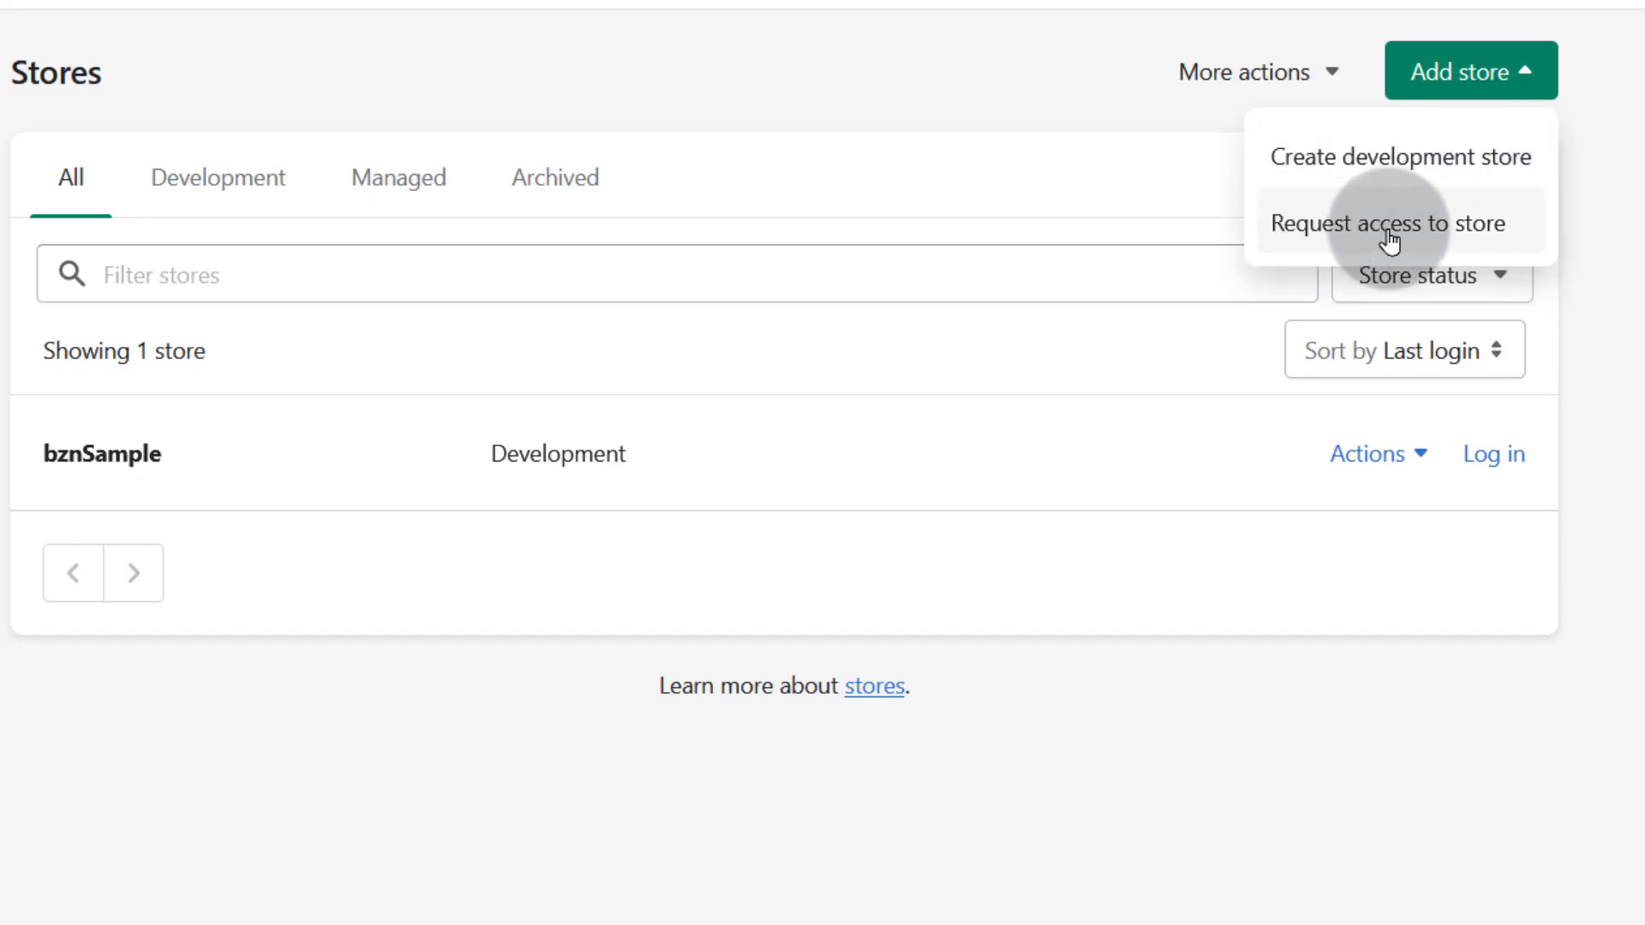
click(1368, 156)
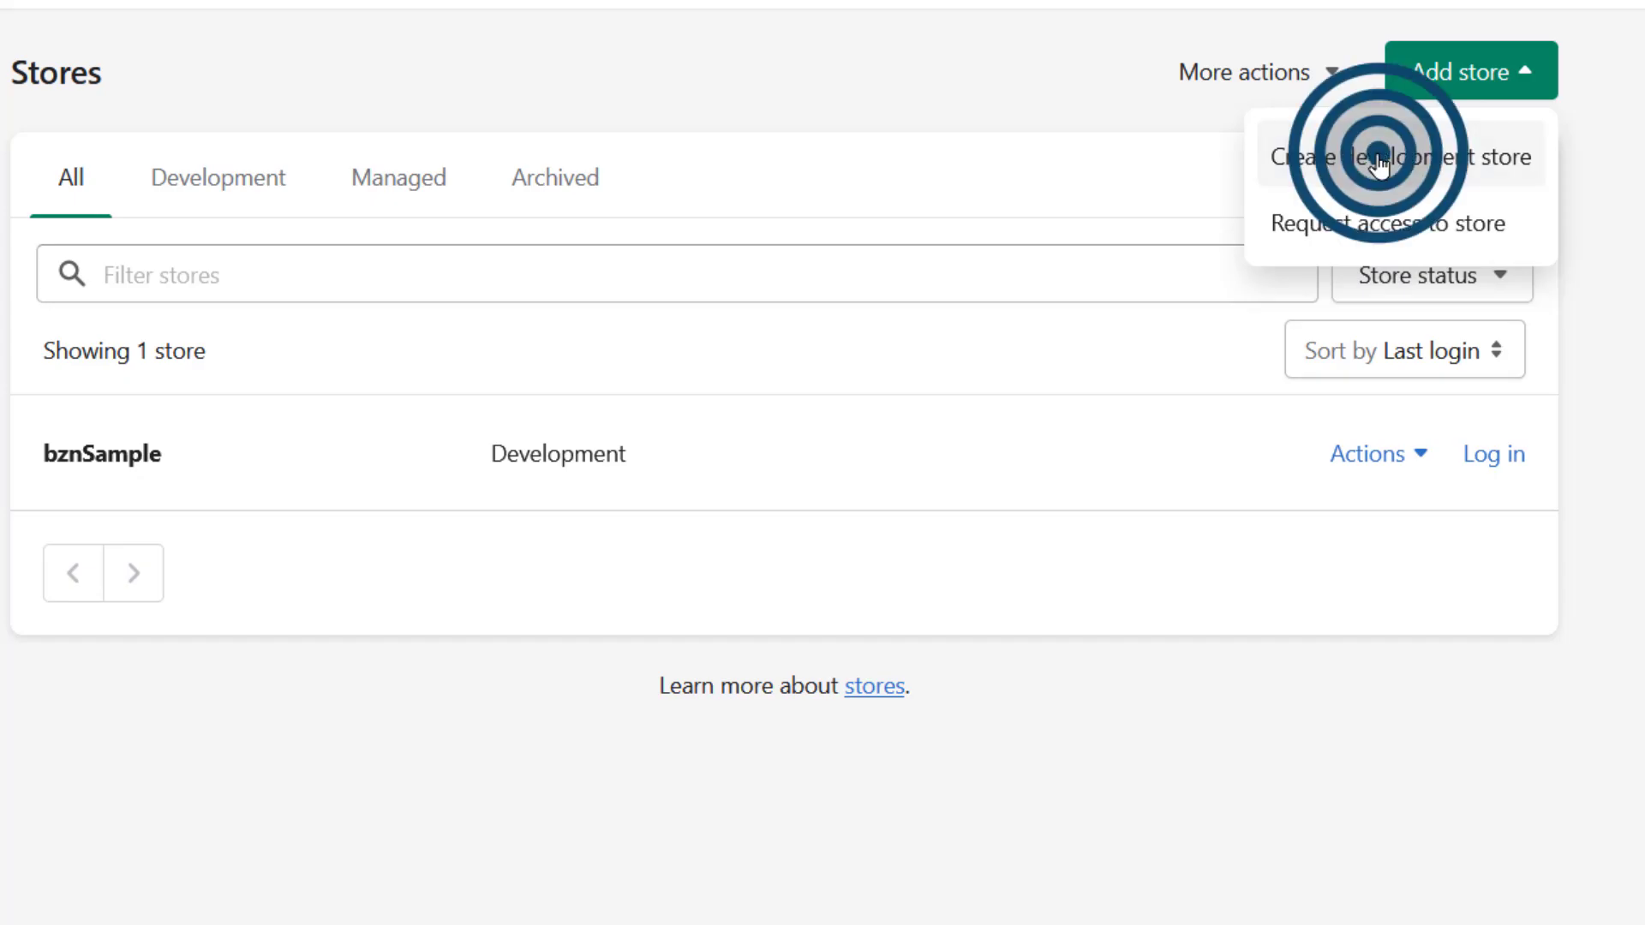
Choose Create development store and select 'Create a store for a client'
click(1398, 157)
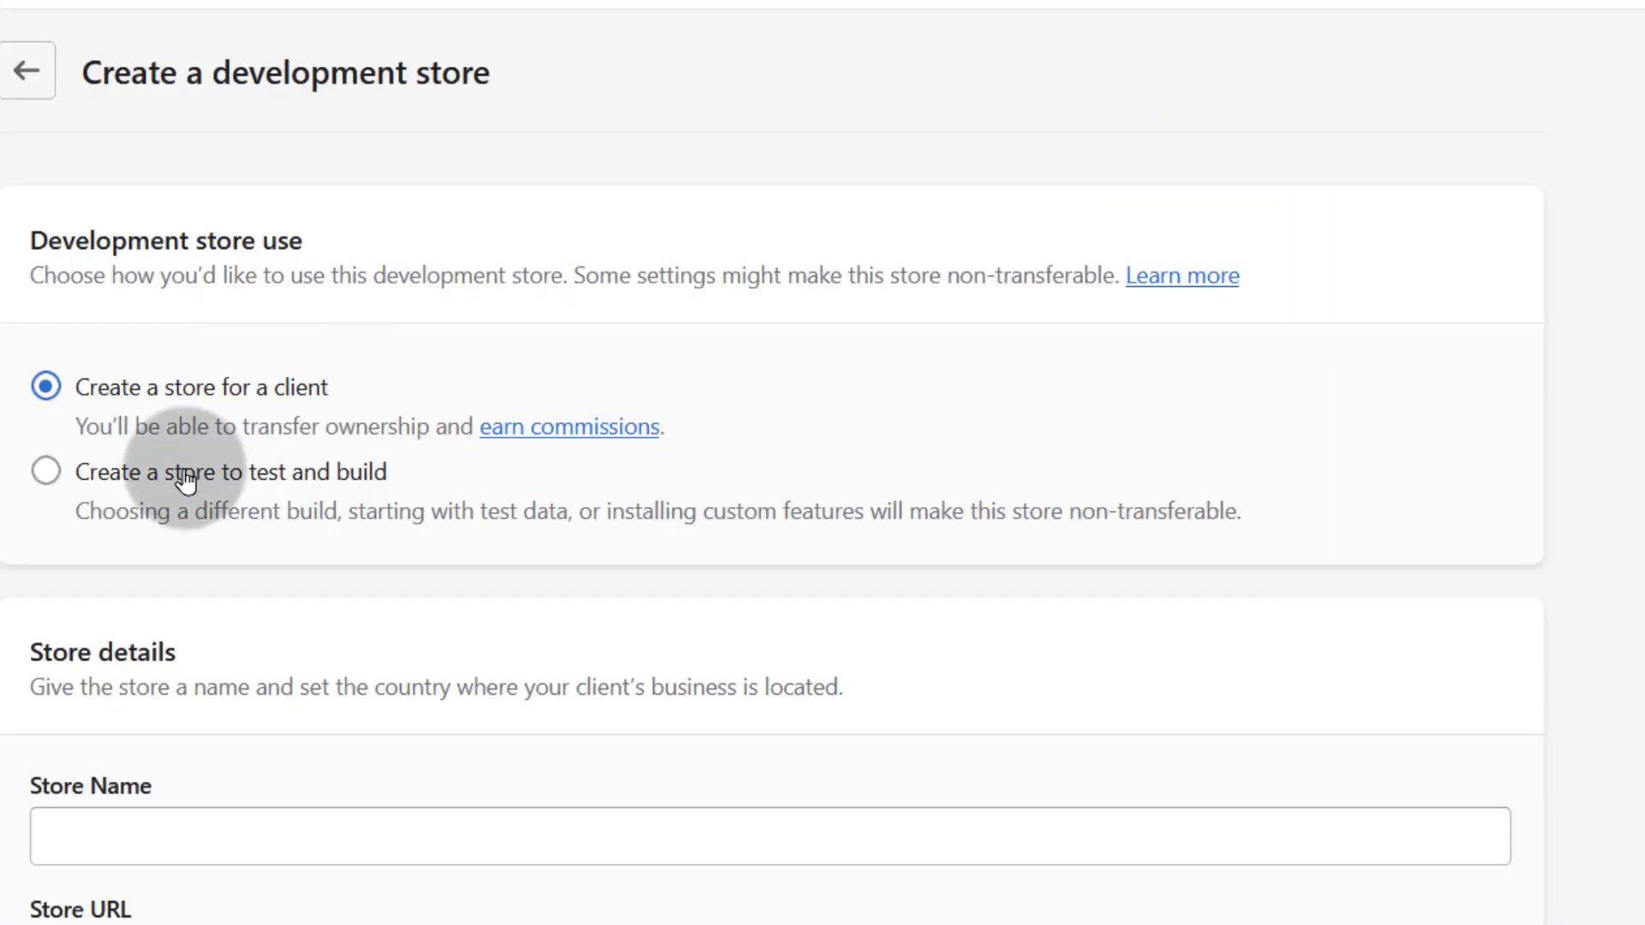
mouse_move(103, 547)
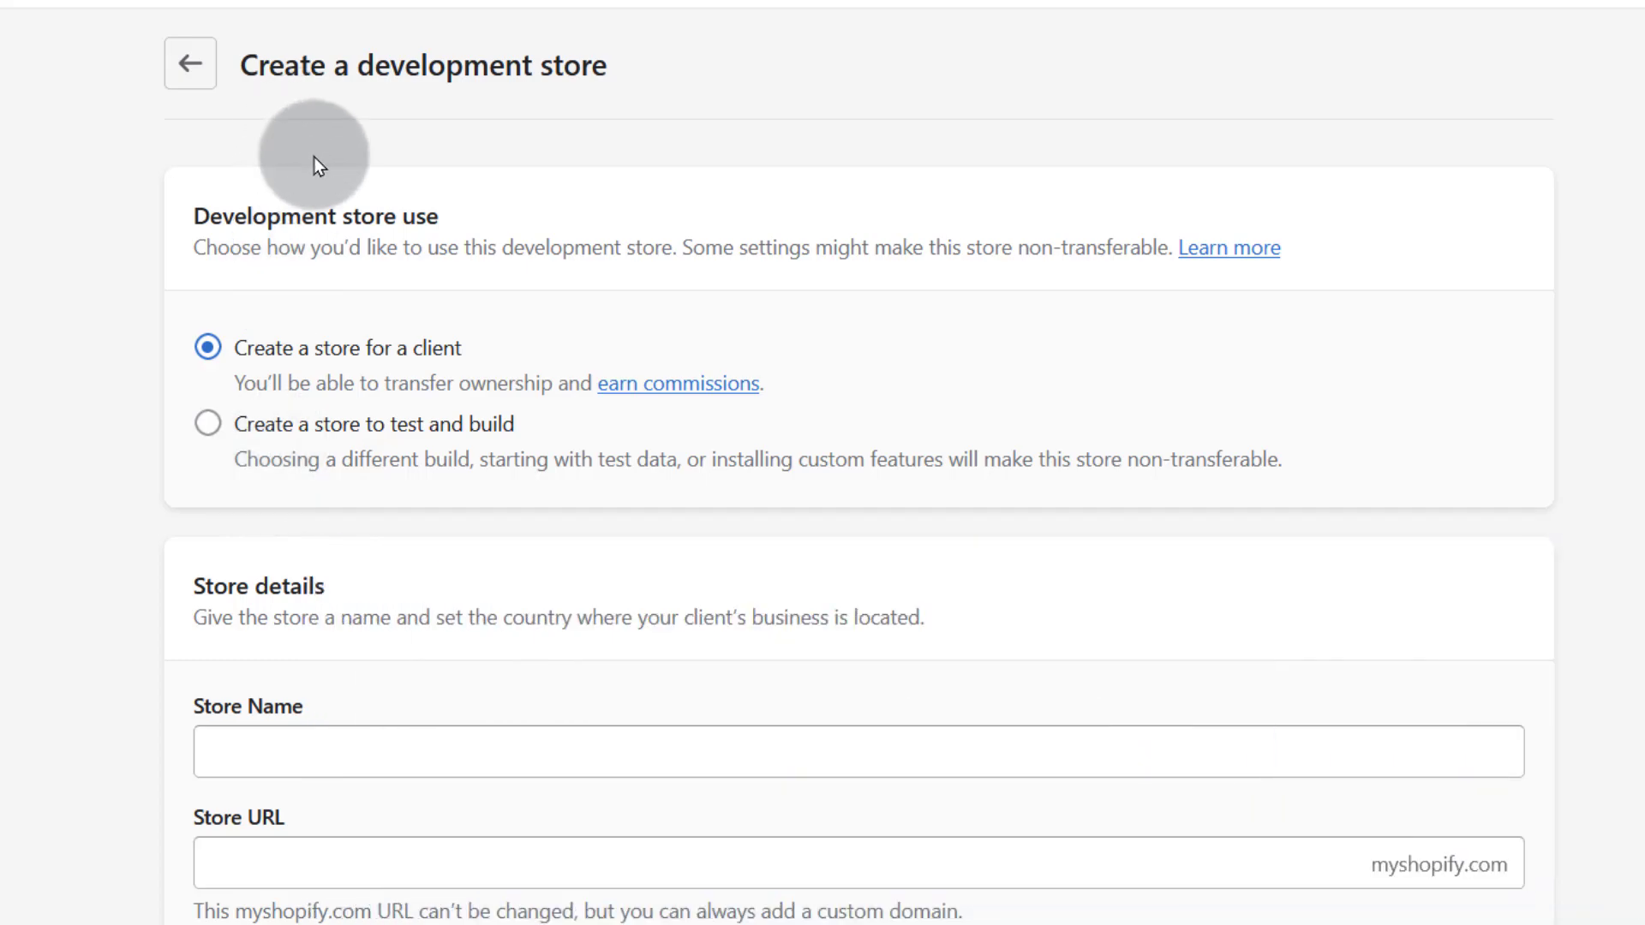
mouse_move(404, 605)
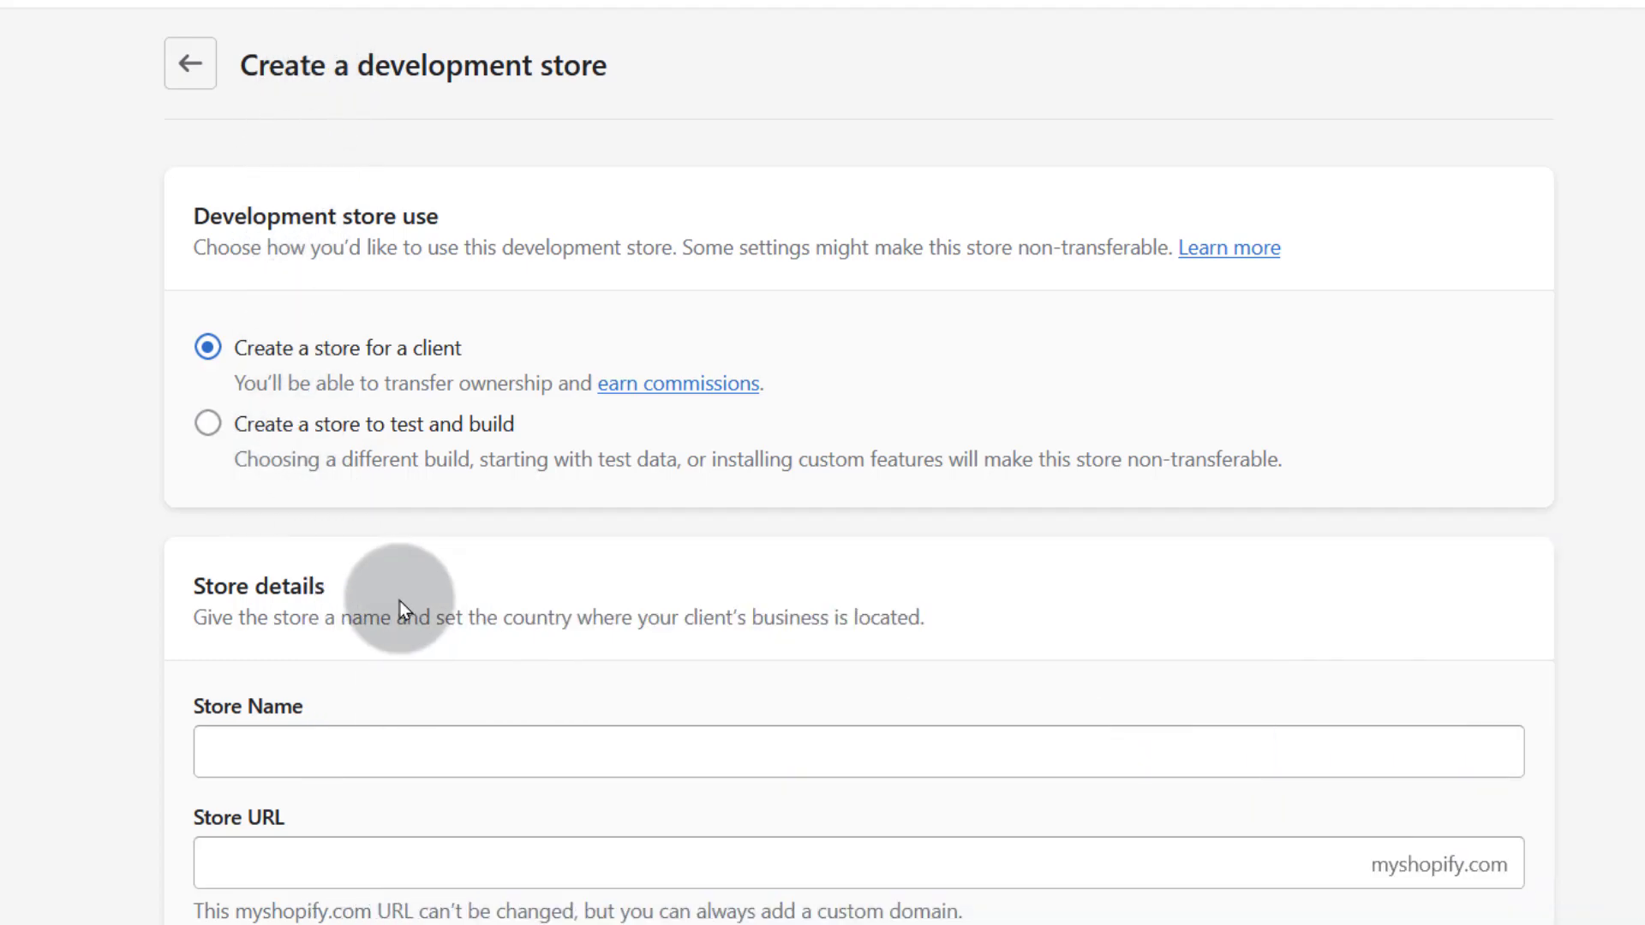
mouse_move(497, 200)
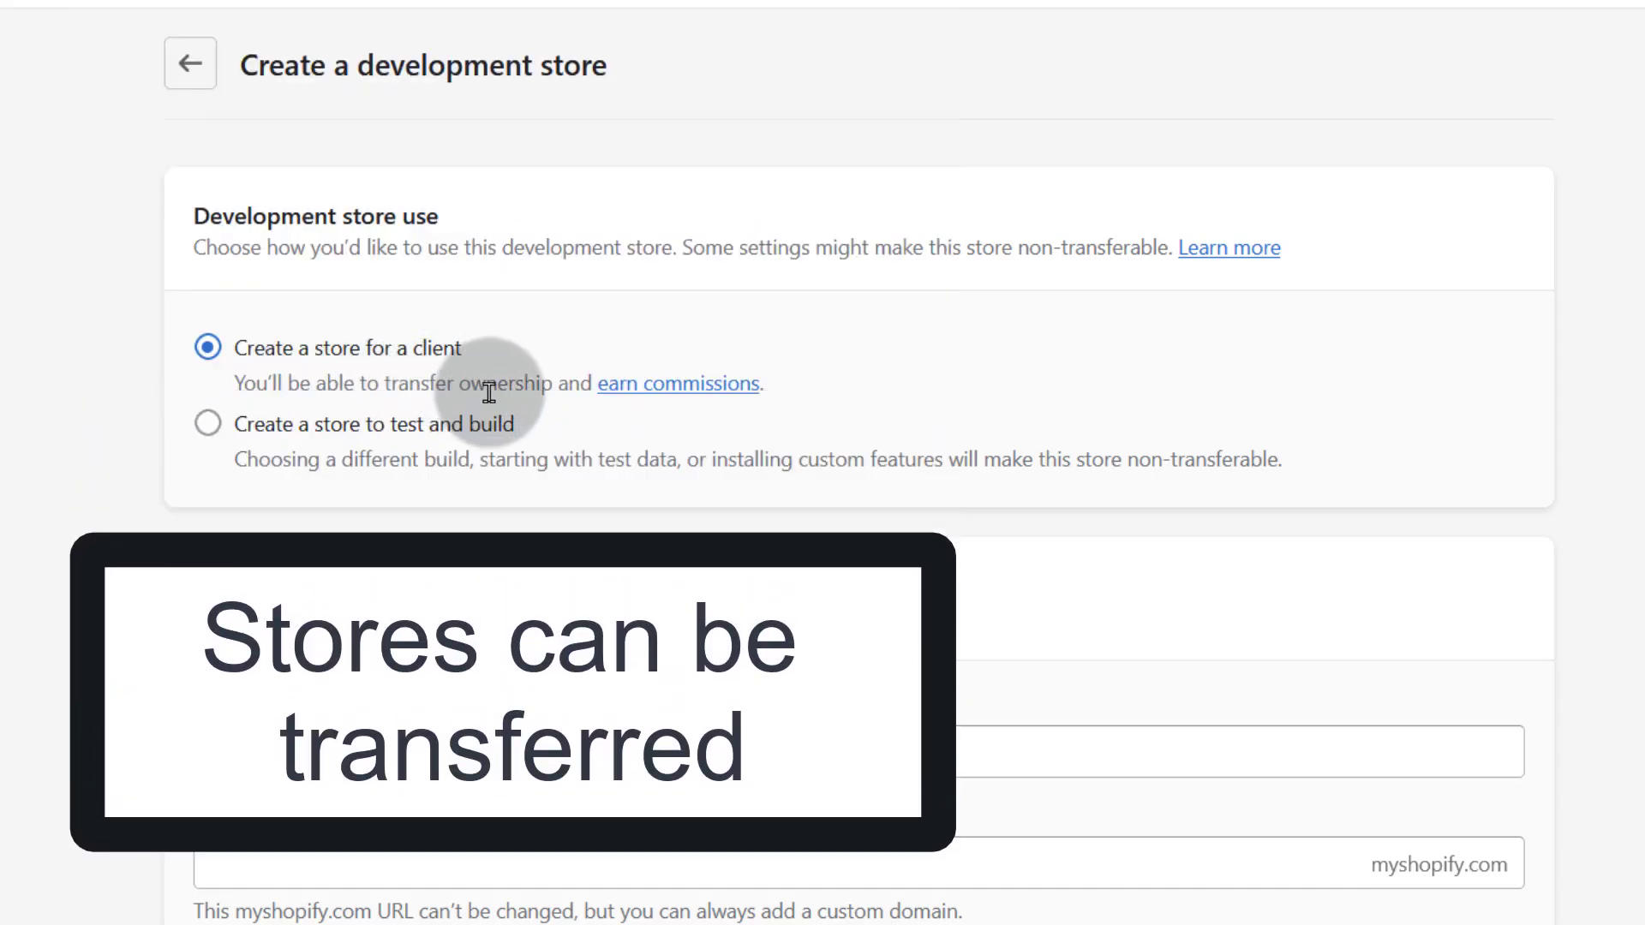
mouse_move(866, 309)
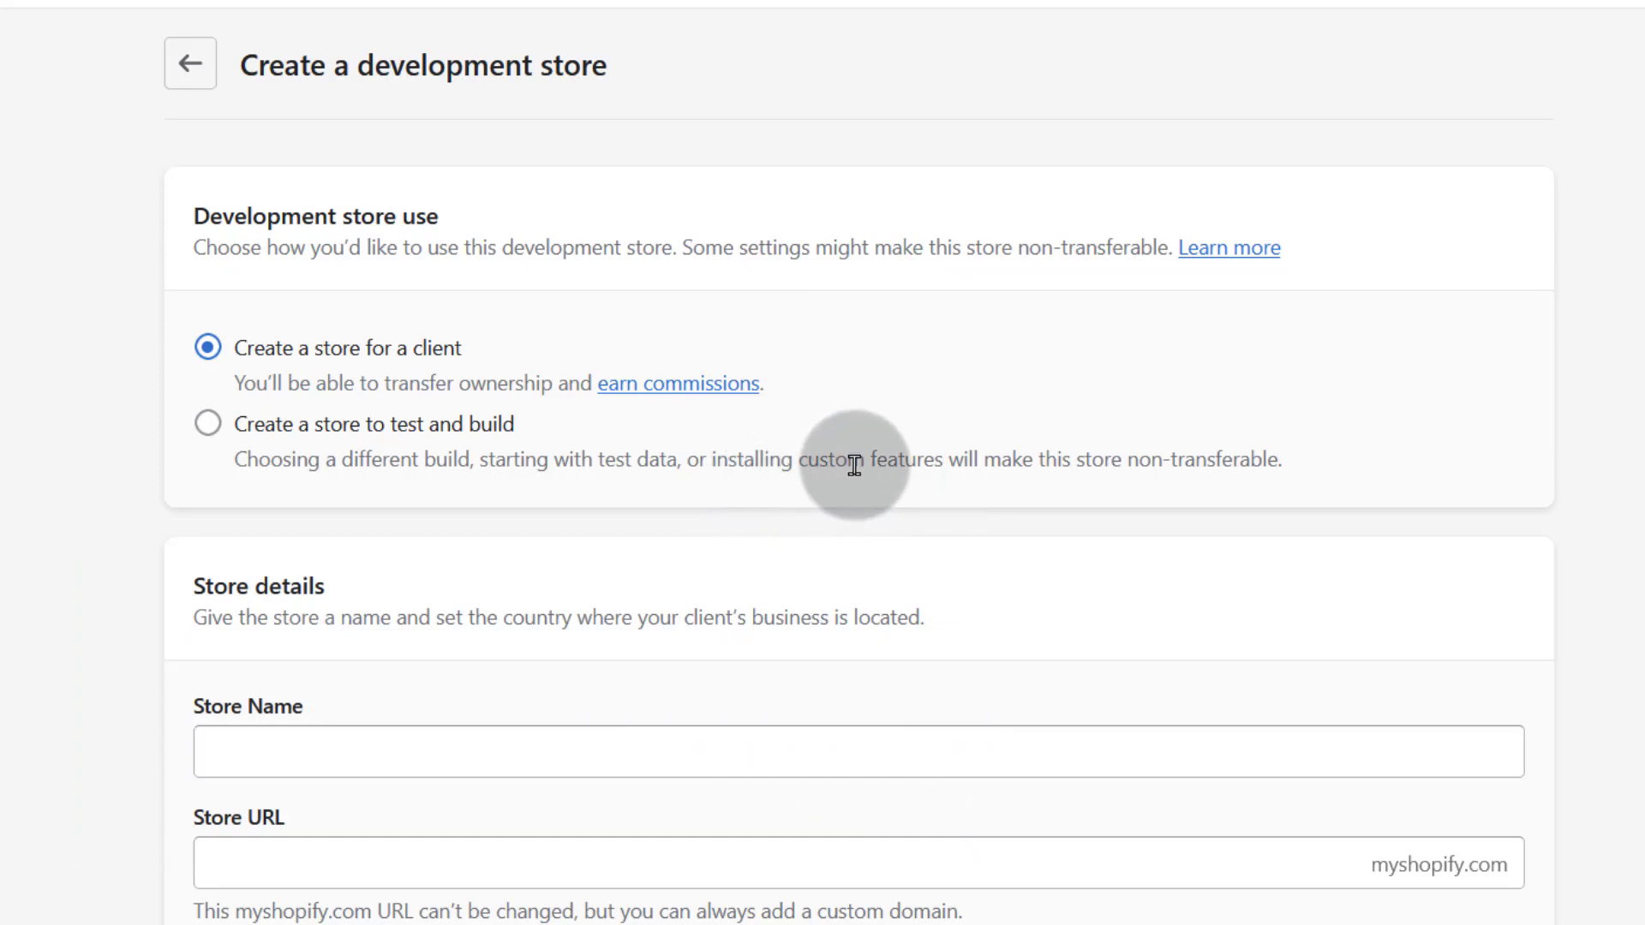
mouse_move(329, 437)
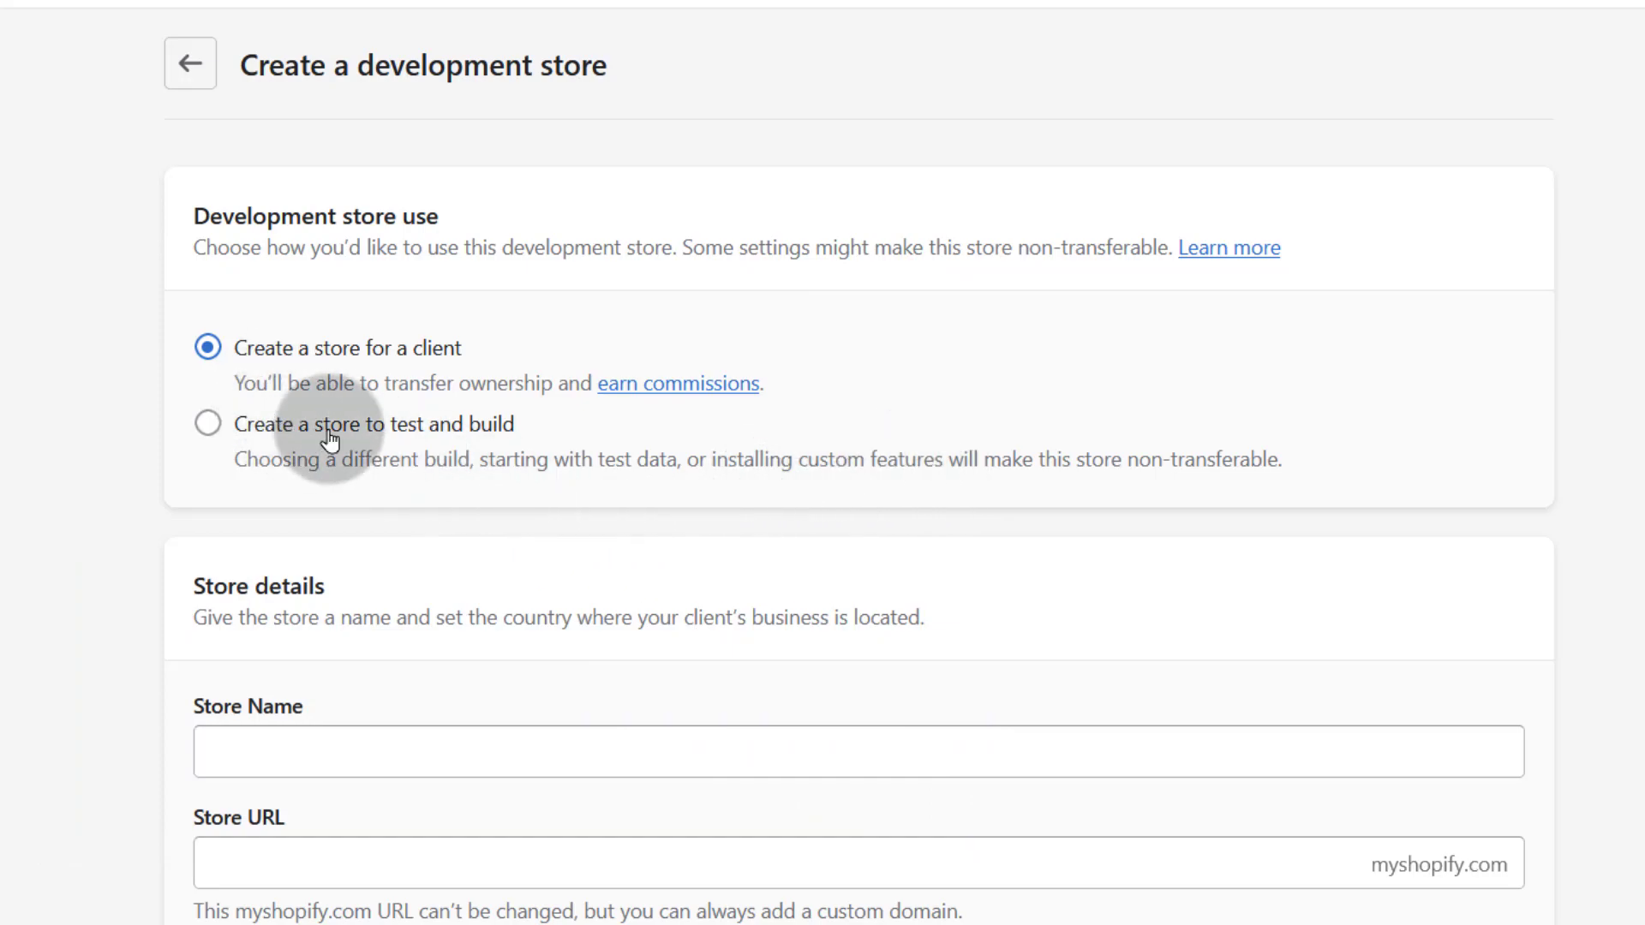
mouse_move(198, 342)
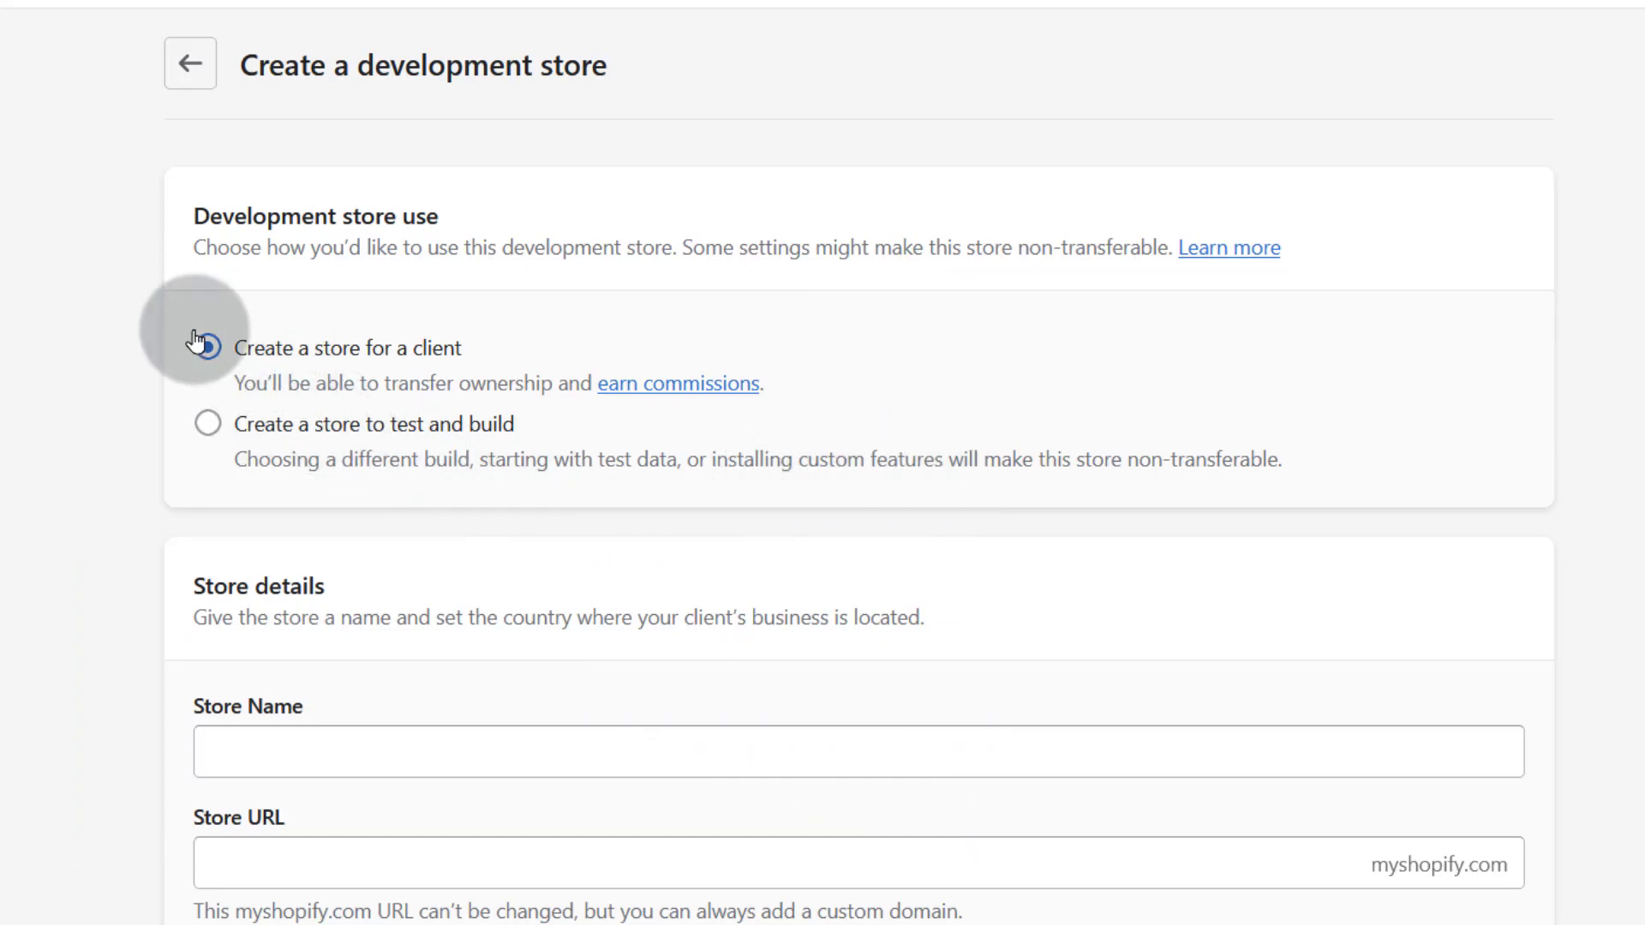
click(205, 348)
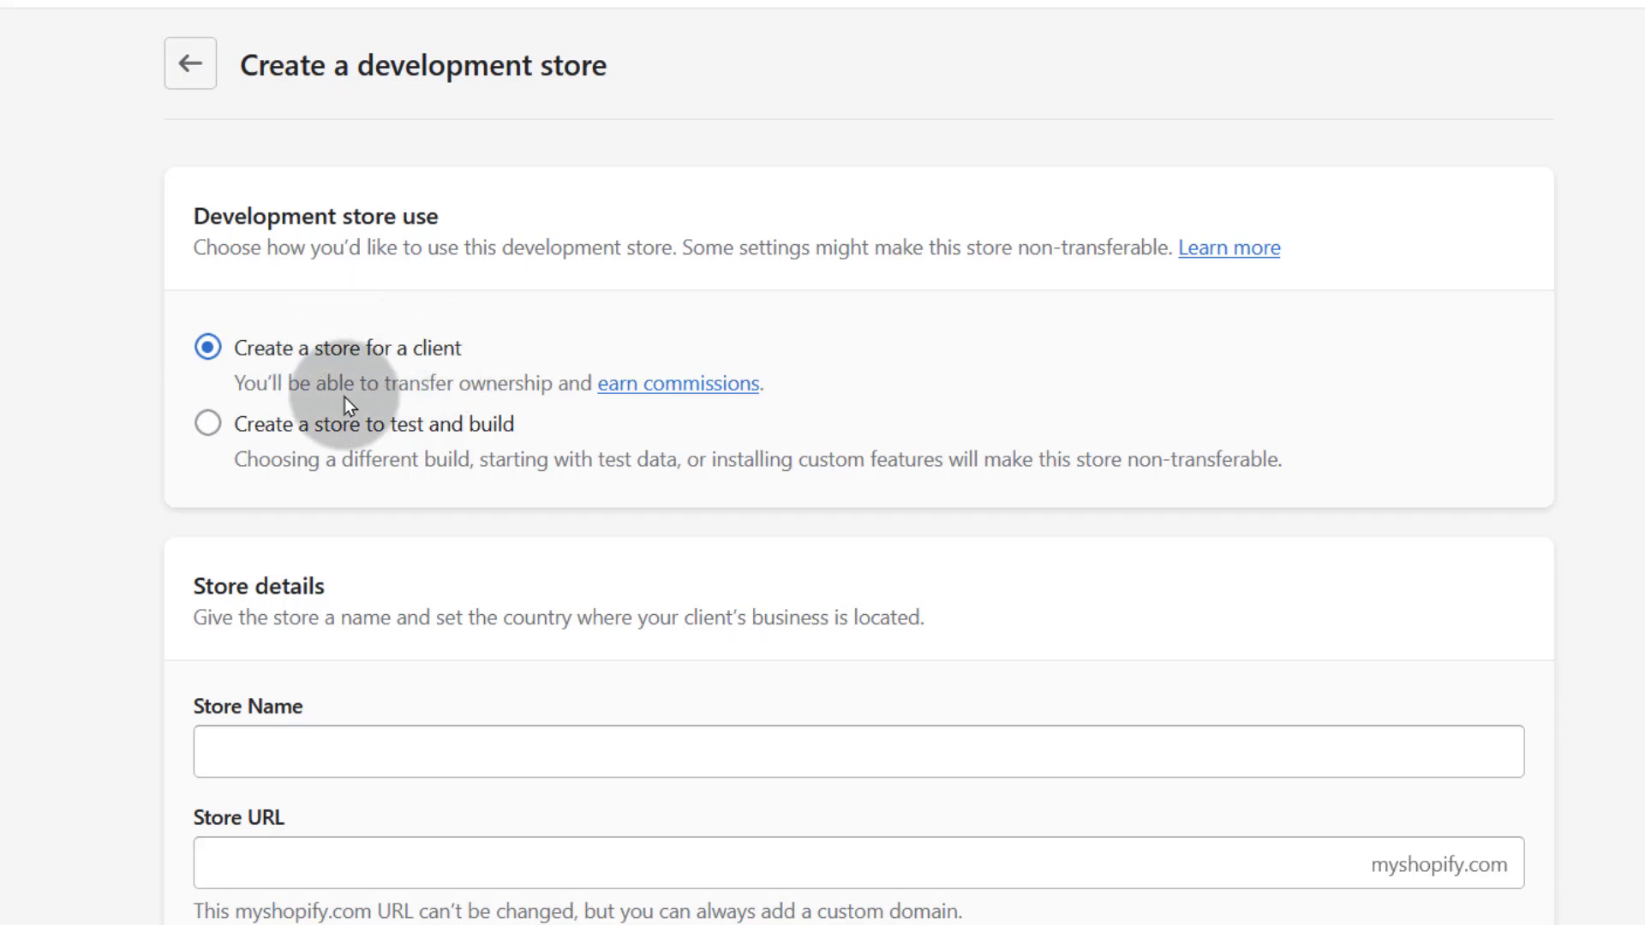
Enter 'Partner Sample' as the store name and select 'sample' in the partner-sample URL
scroll(down, 3)
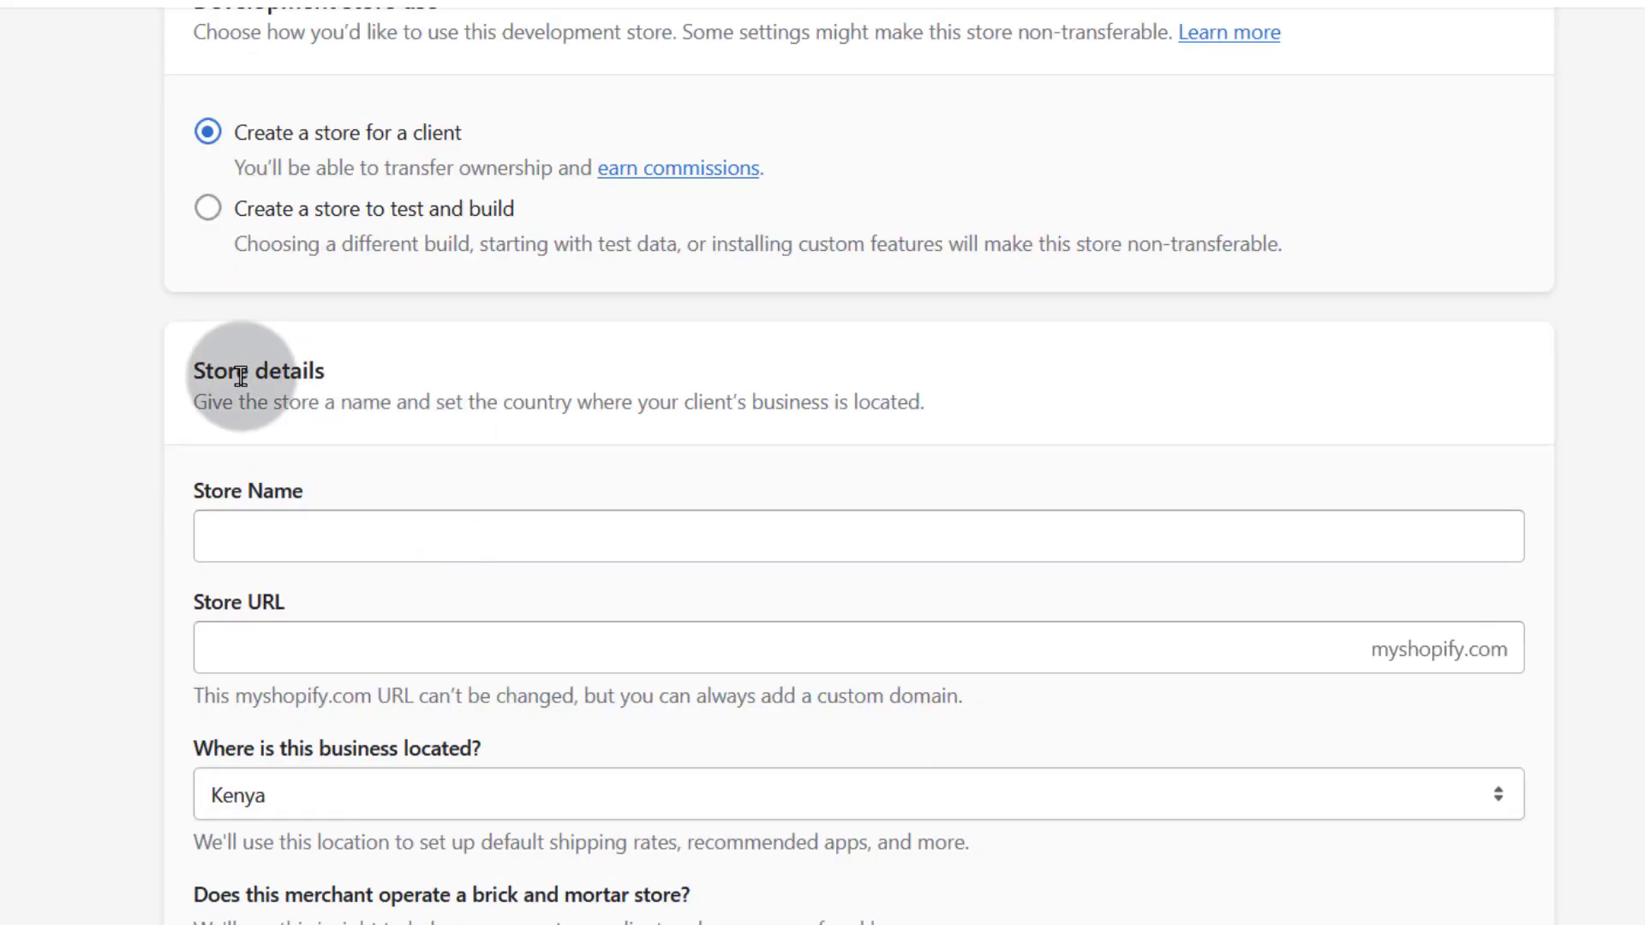
click(243, 537)
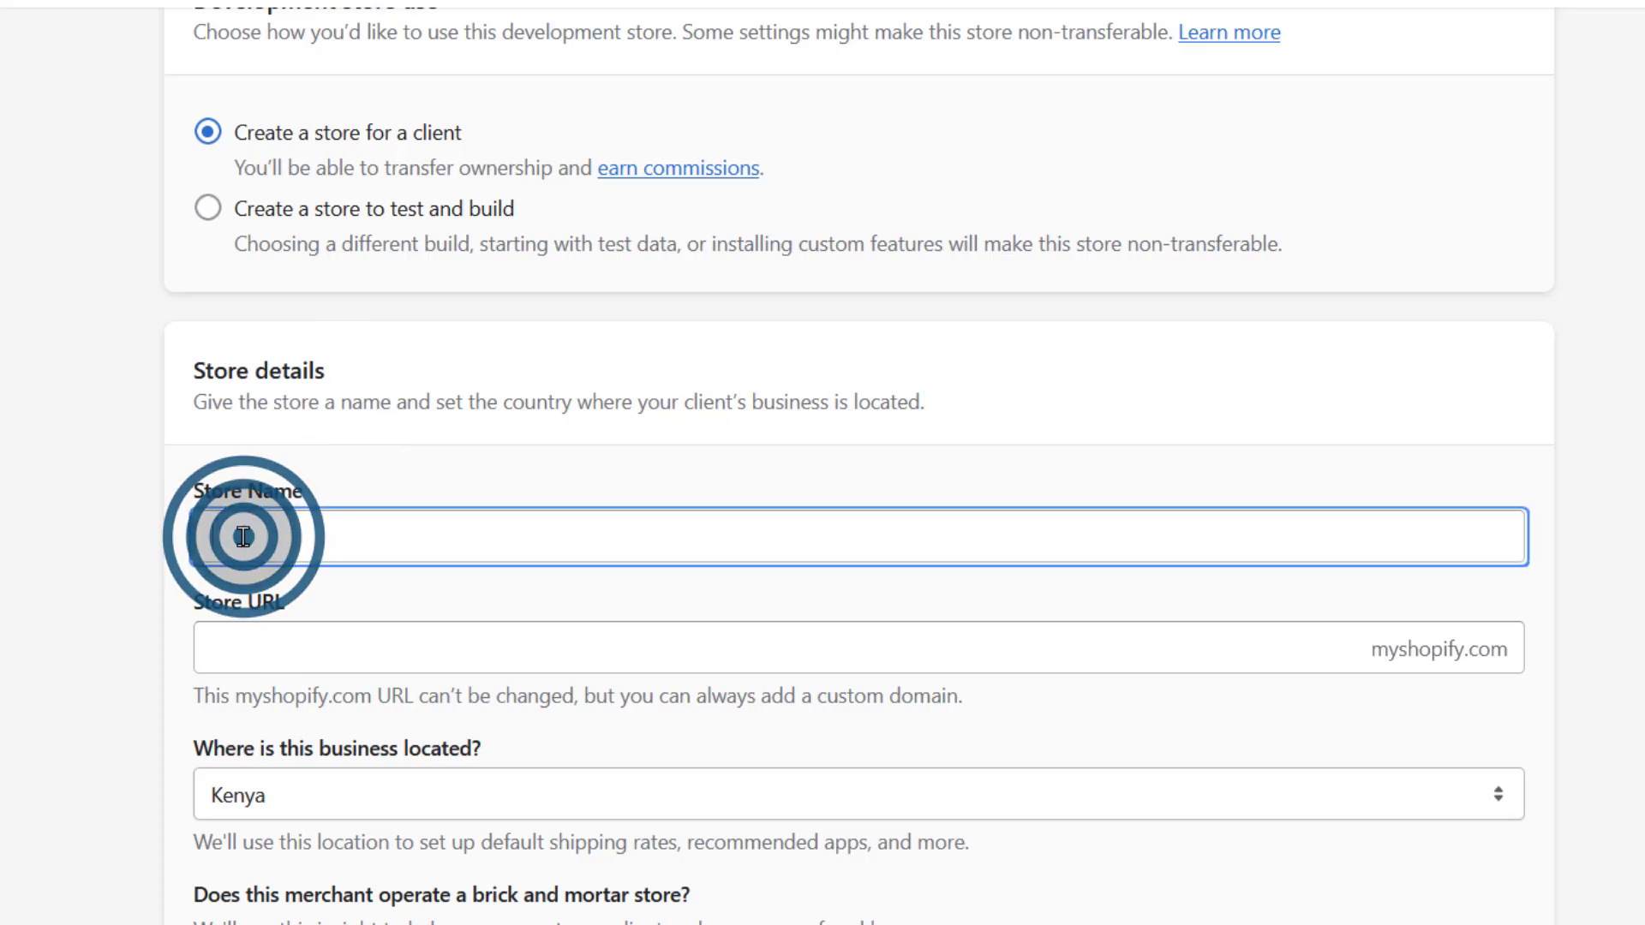
text(Partner Sa)
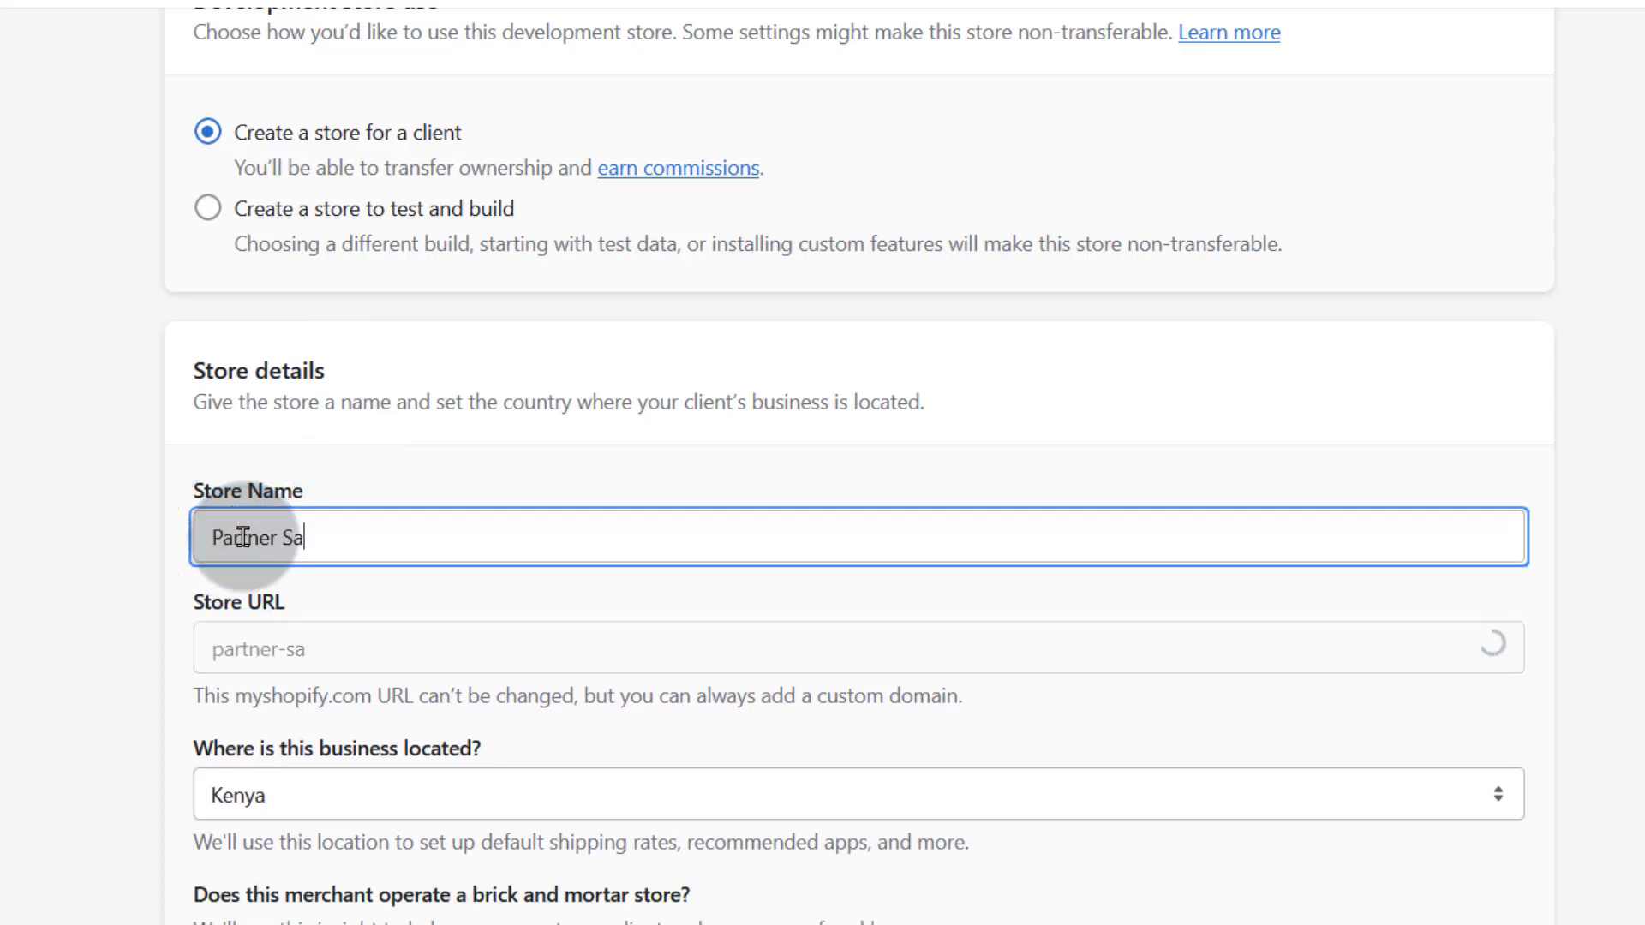
text(mple)
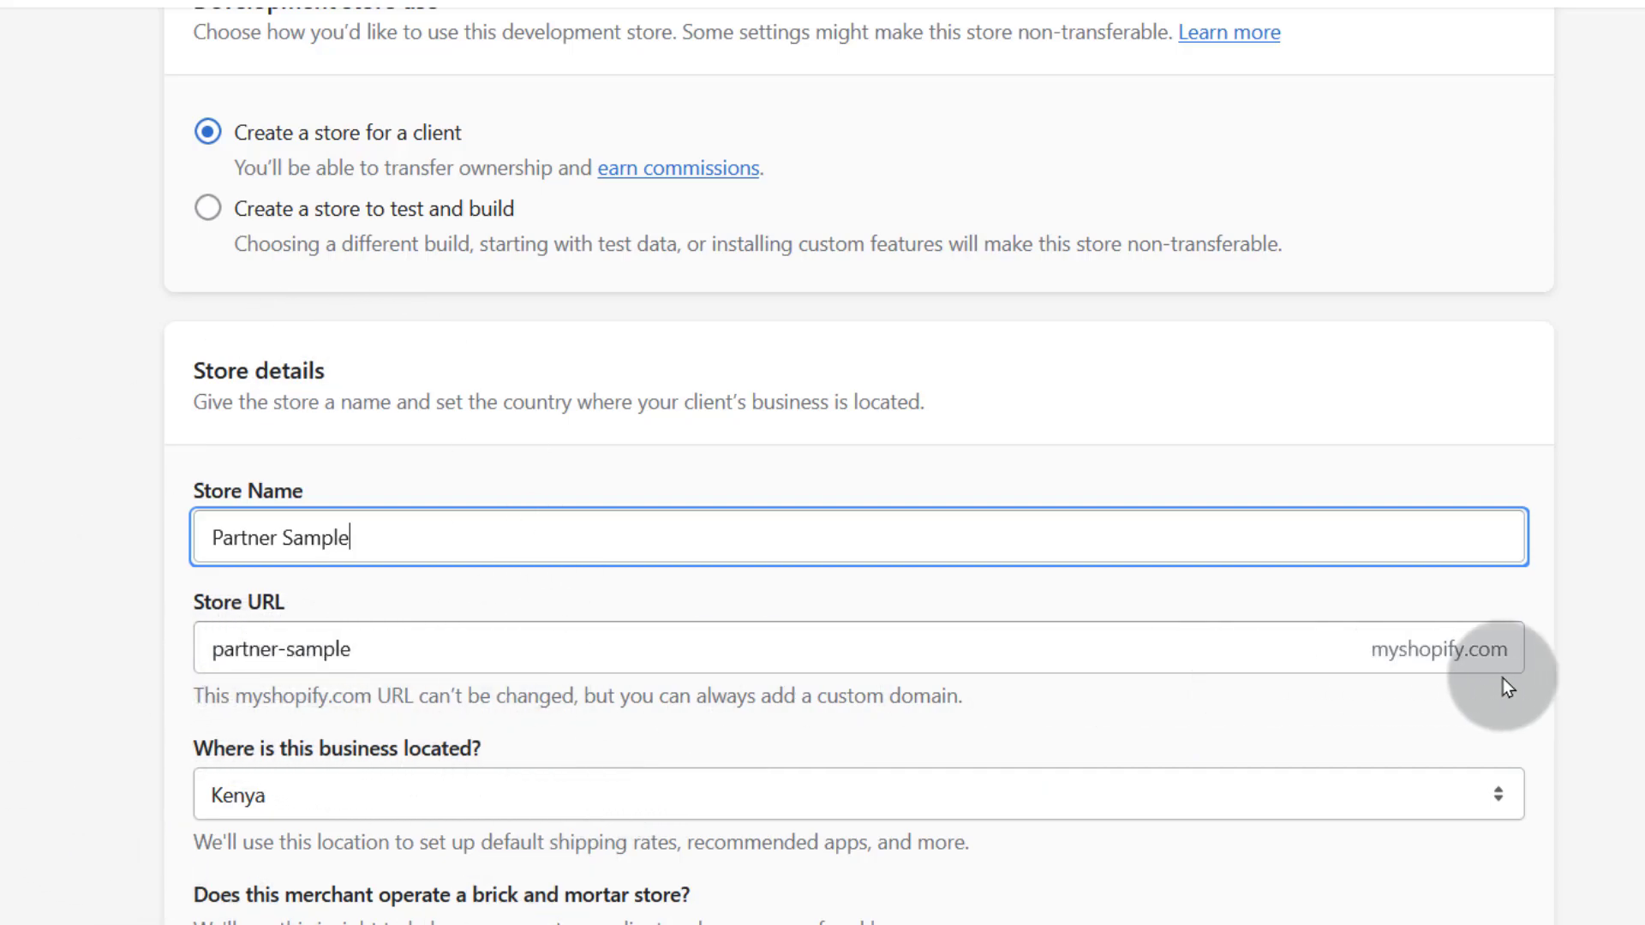
mouse_move(1504, 651)
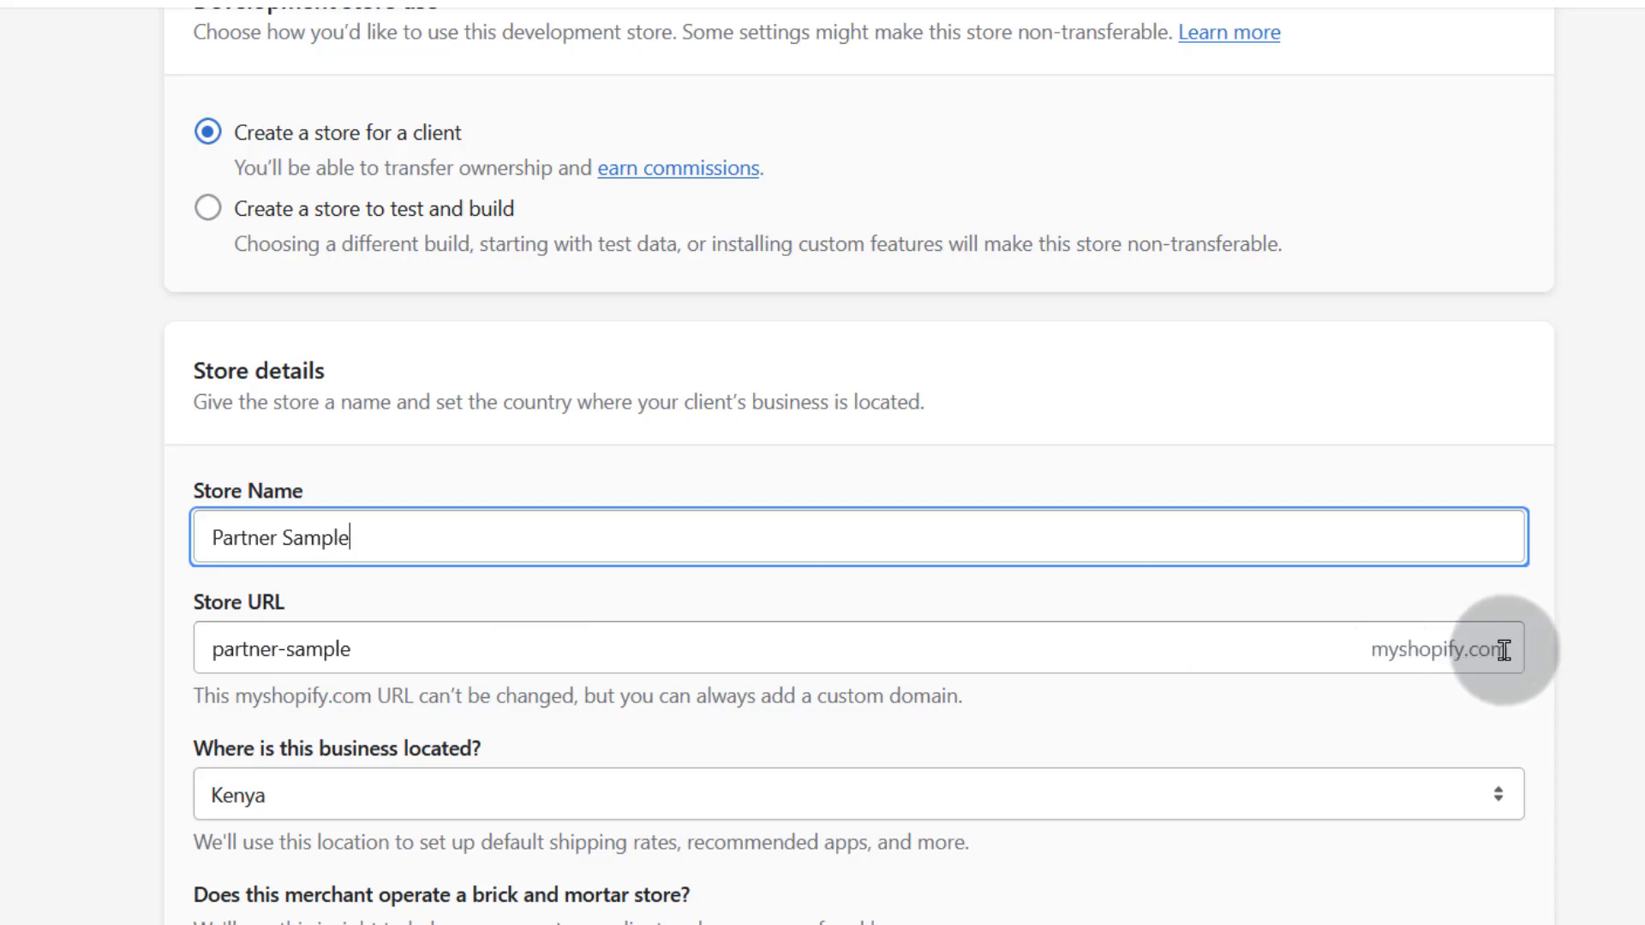
mouse_move(1412, 646)
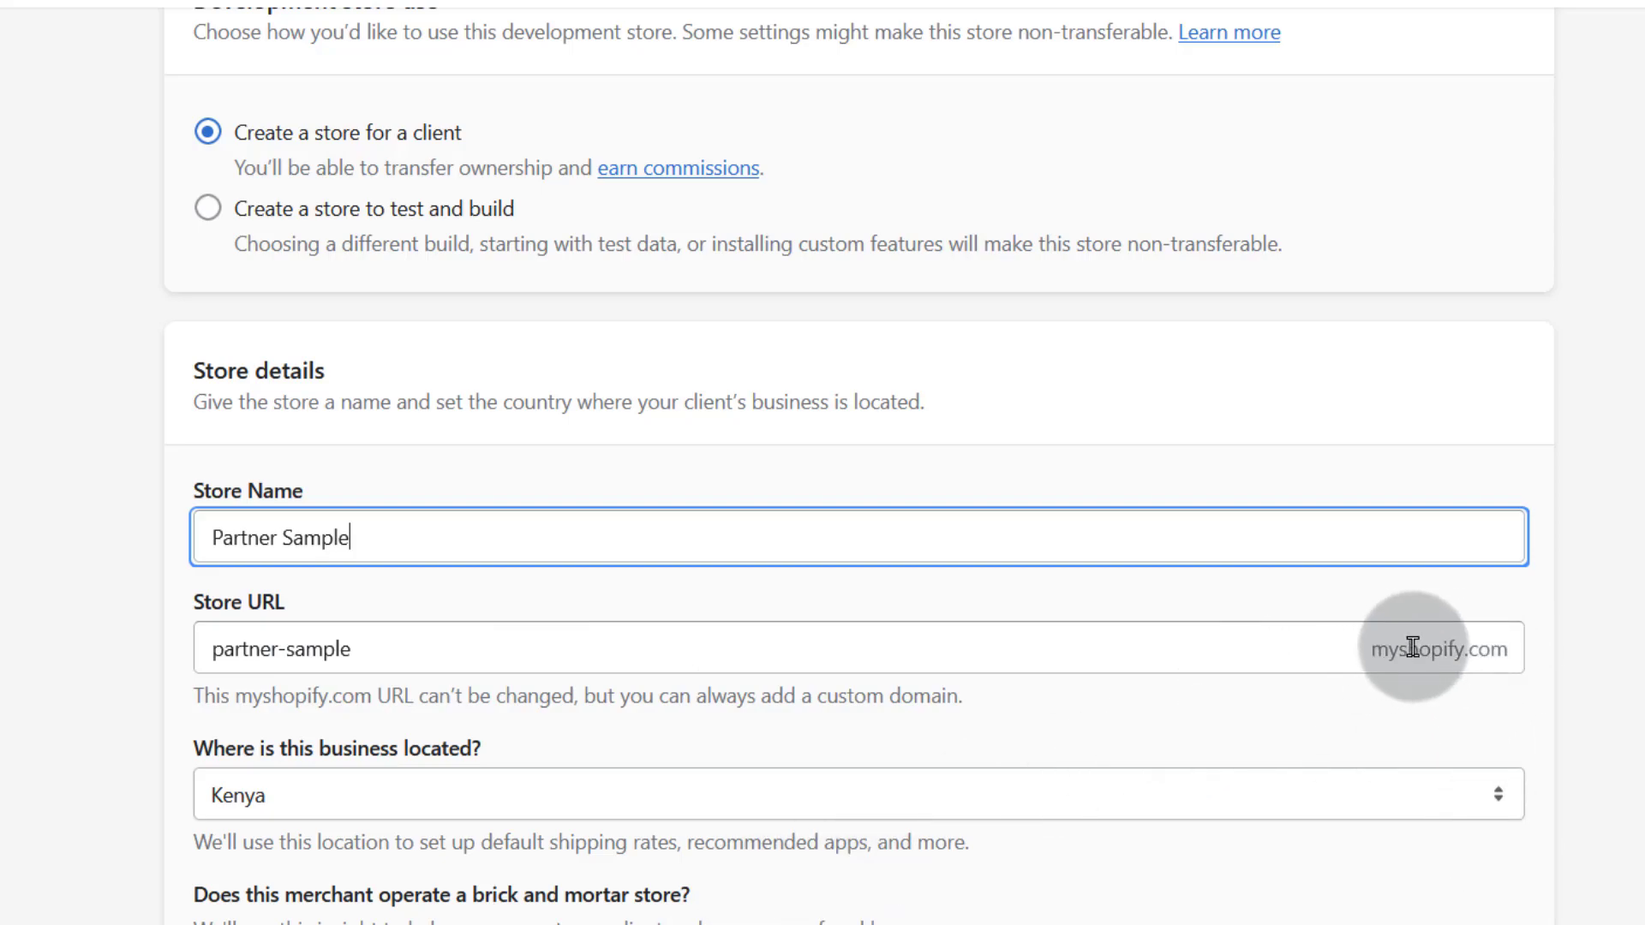
mouse_move(283, 654)
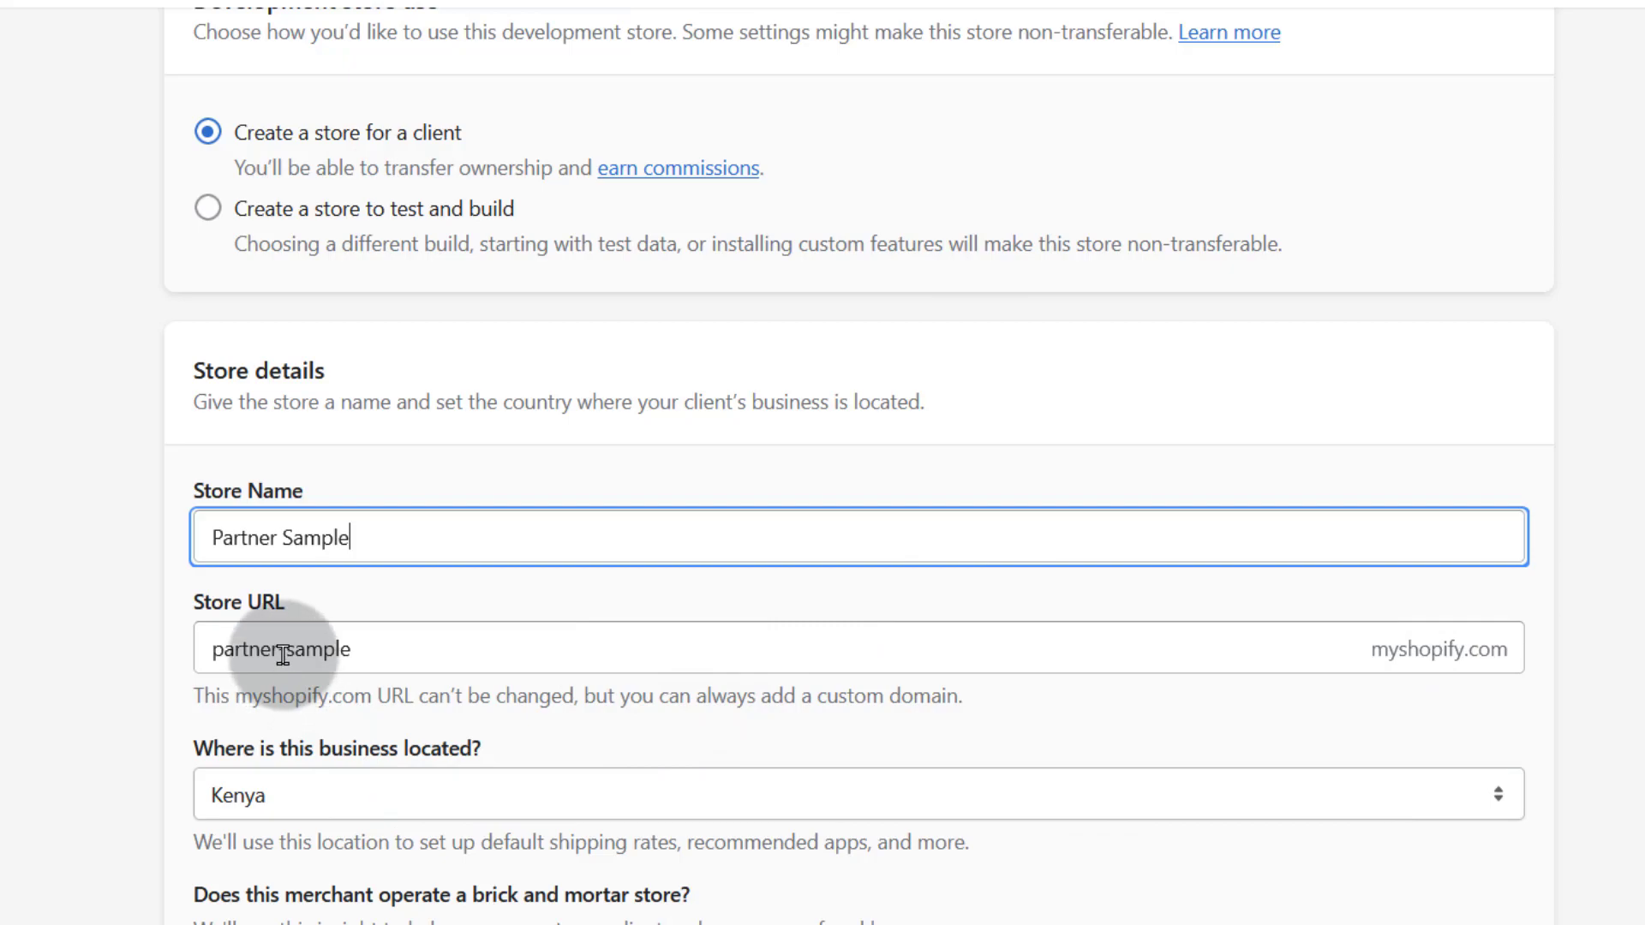
double_click(307, 649)
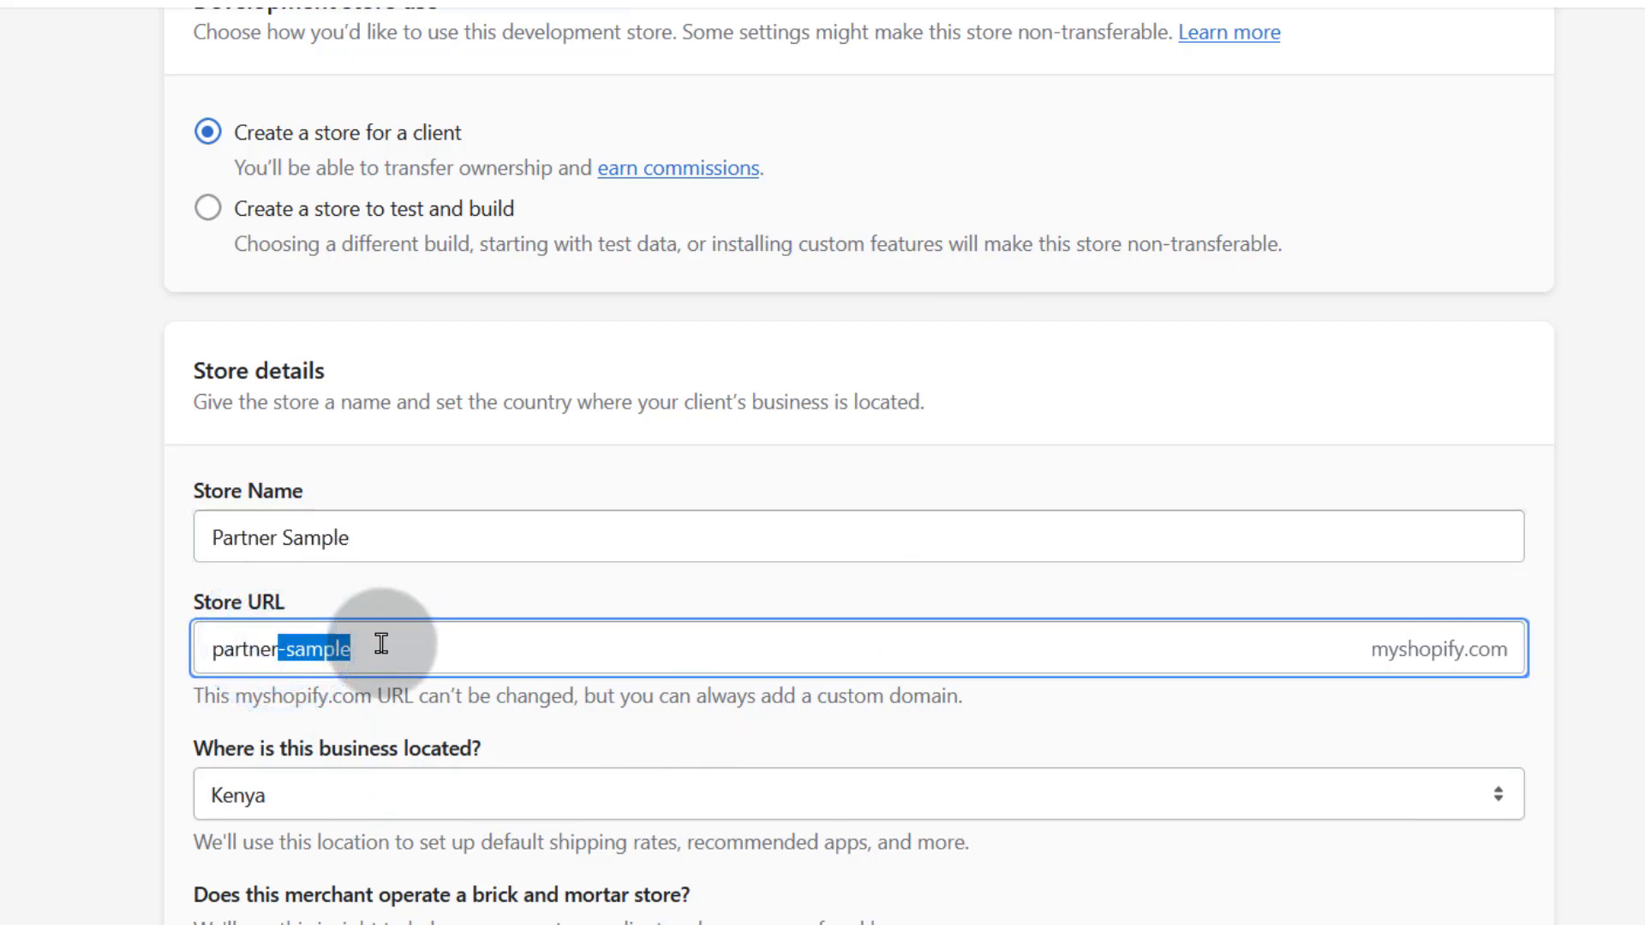
mouse_move(372, 688)
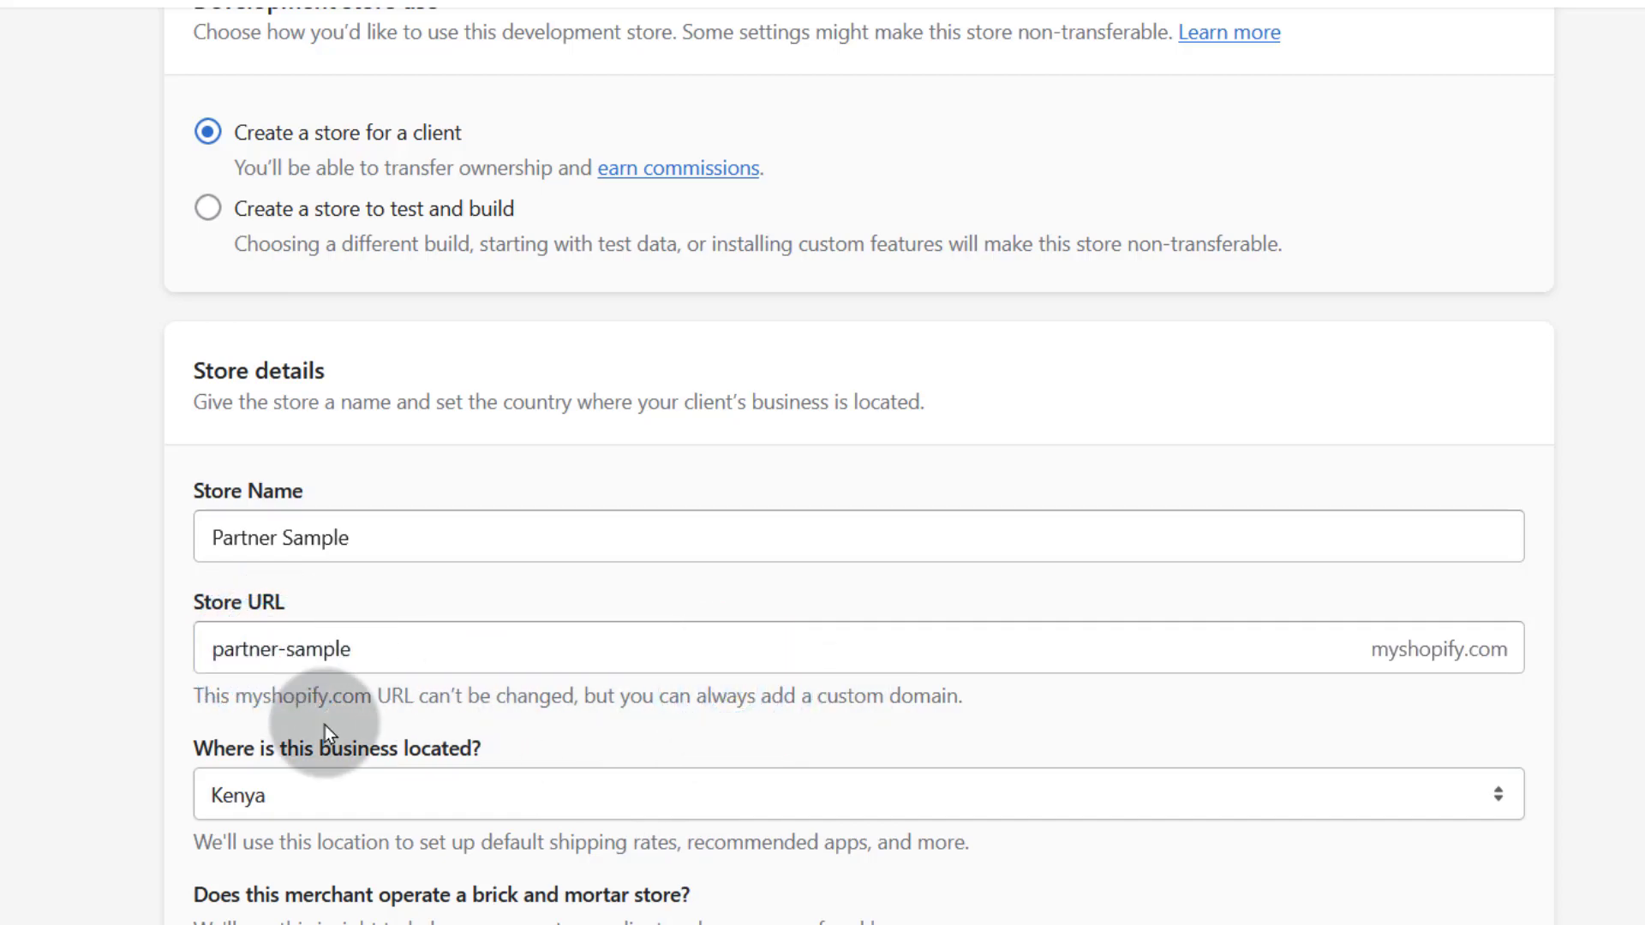
mouse_move(739, 697)
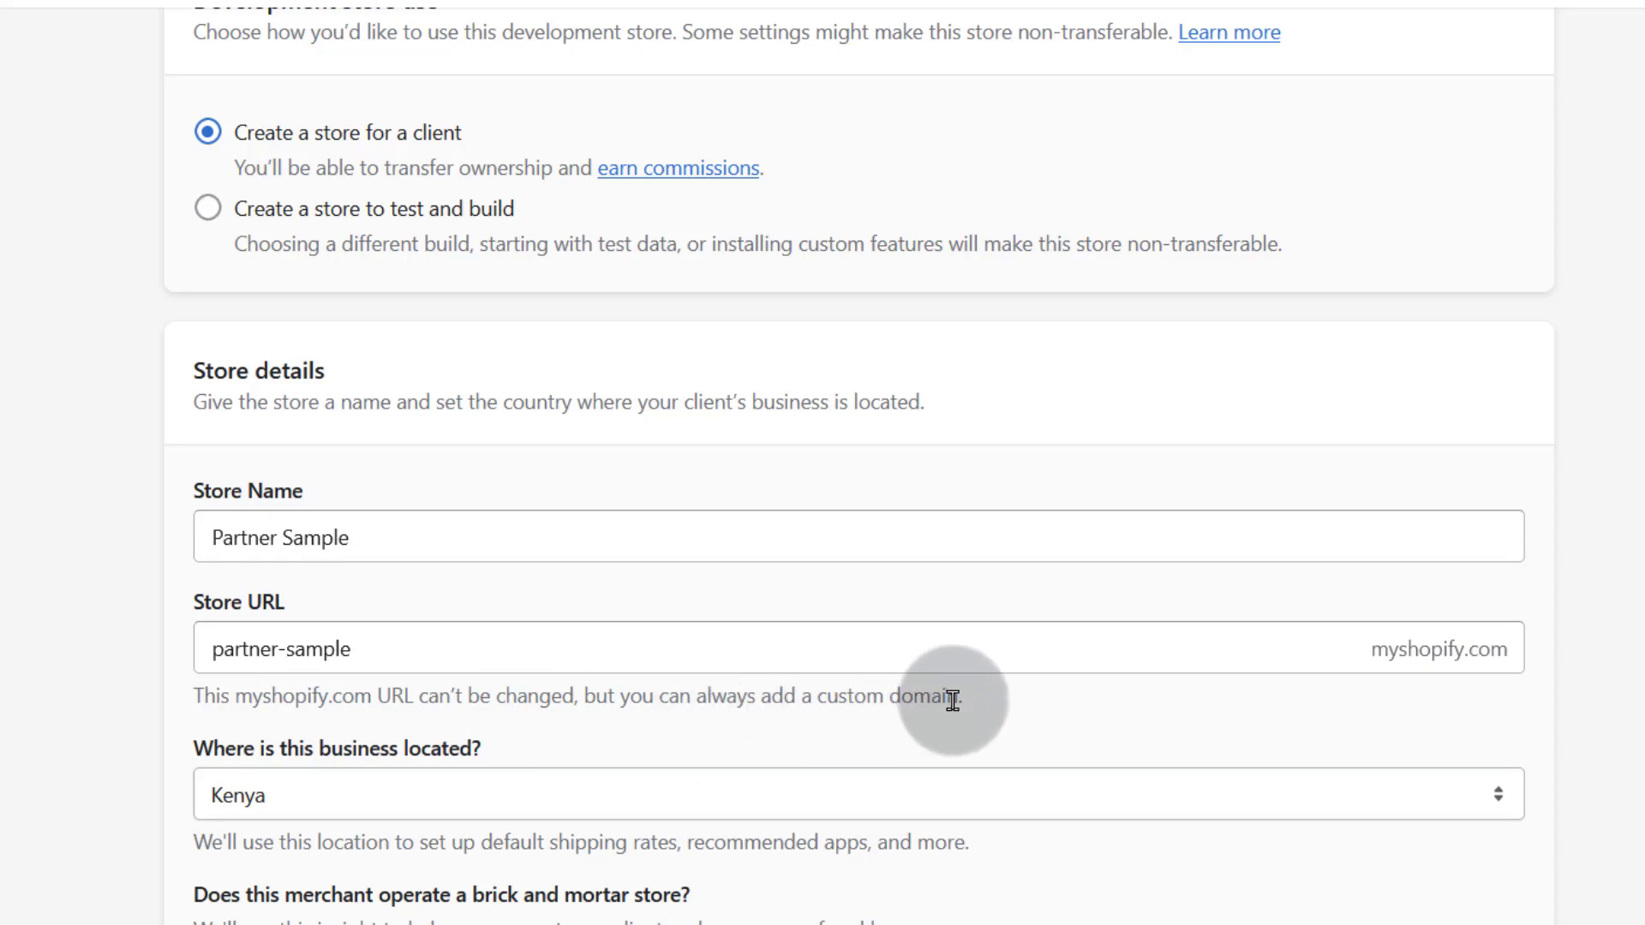
mouse_move(943, 703)
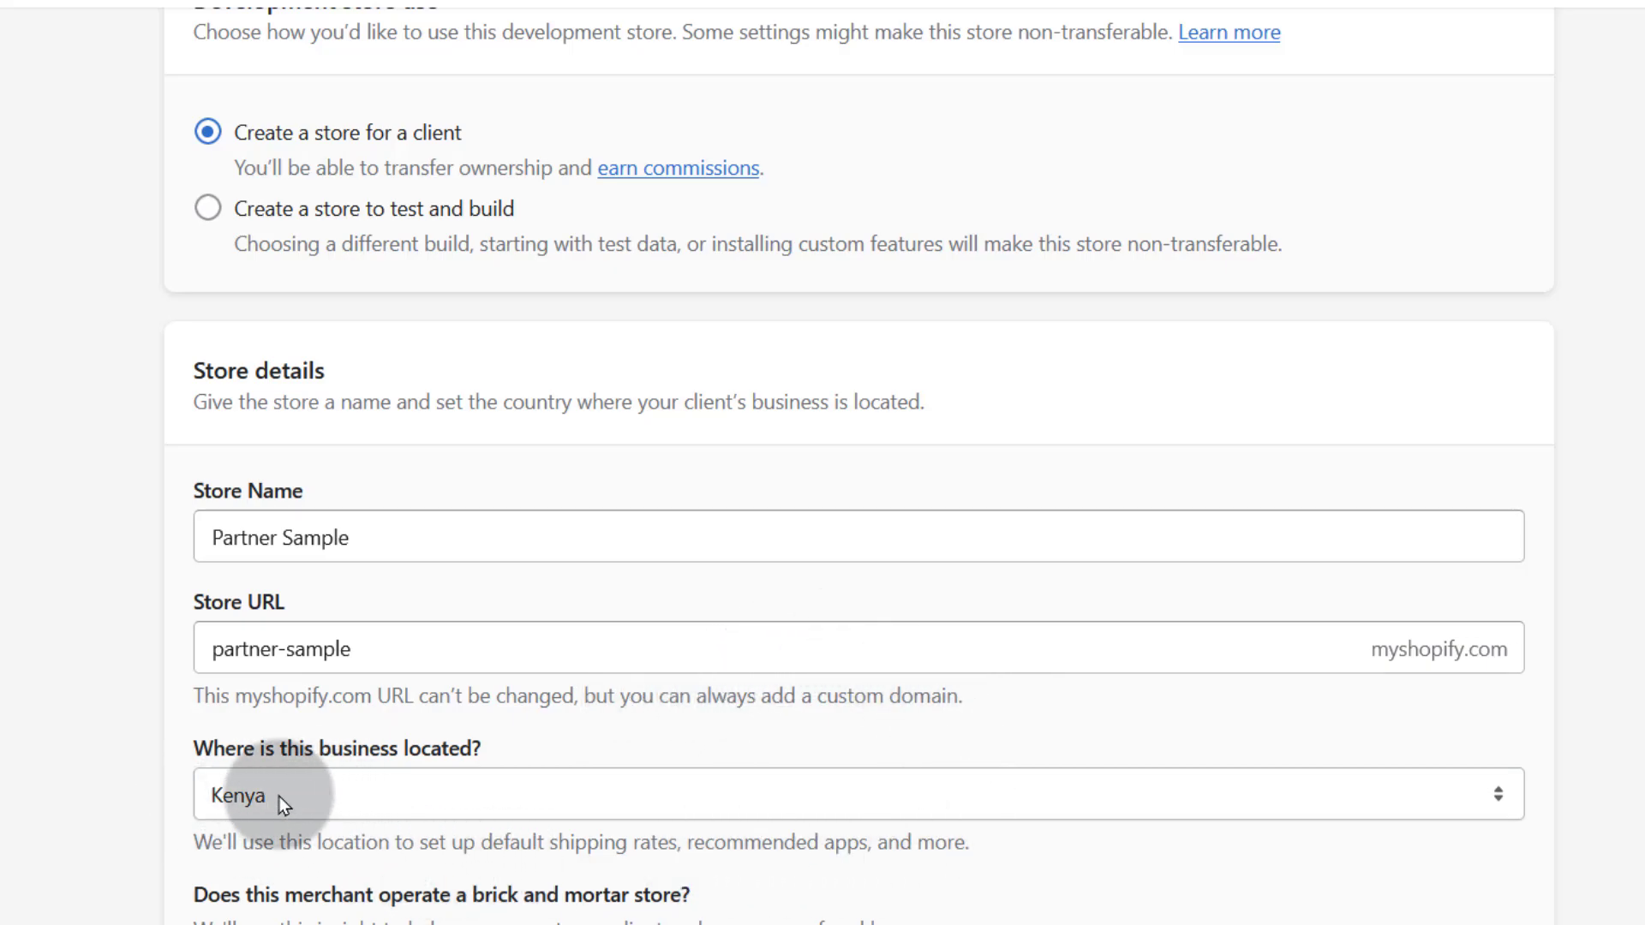
Set location to United Kingdom, answer Yes for physical store, and create the store
click(797, 776)
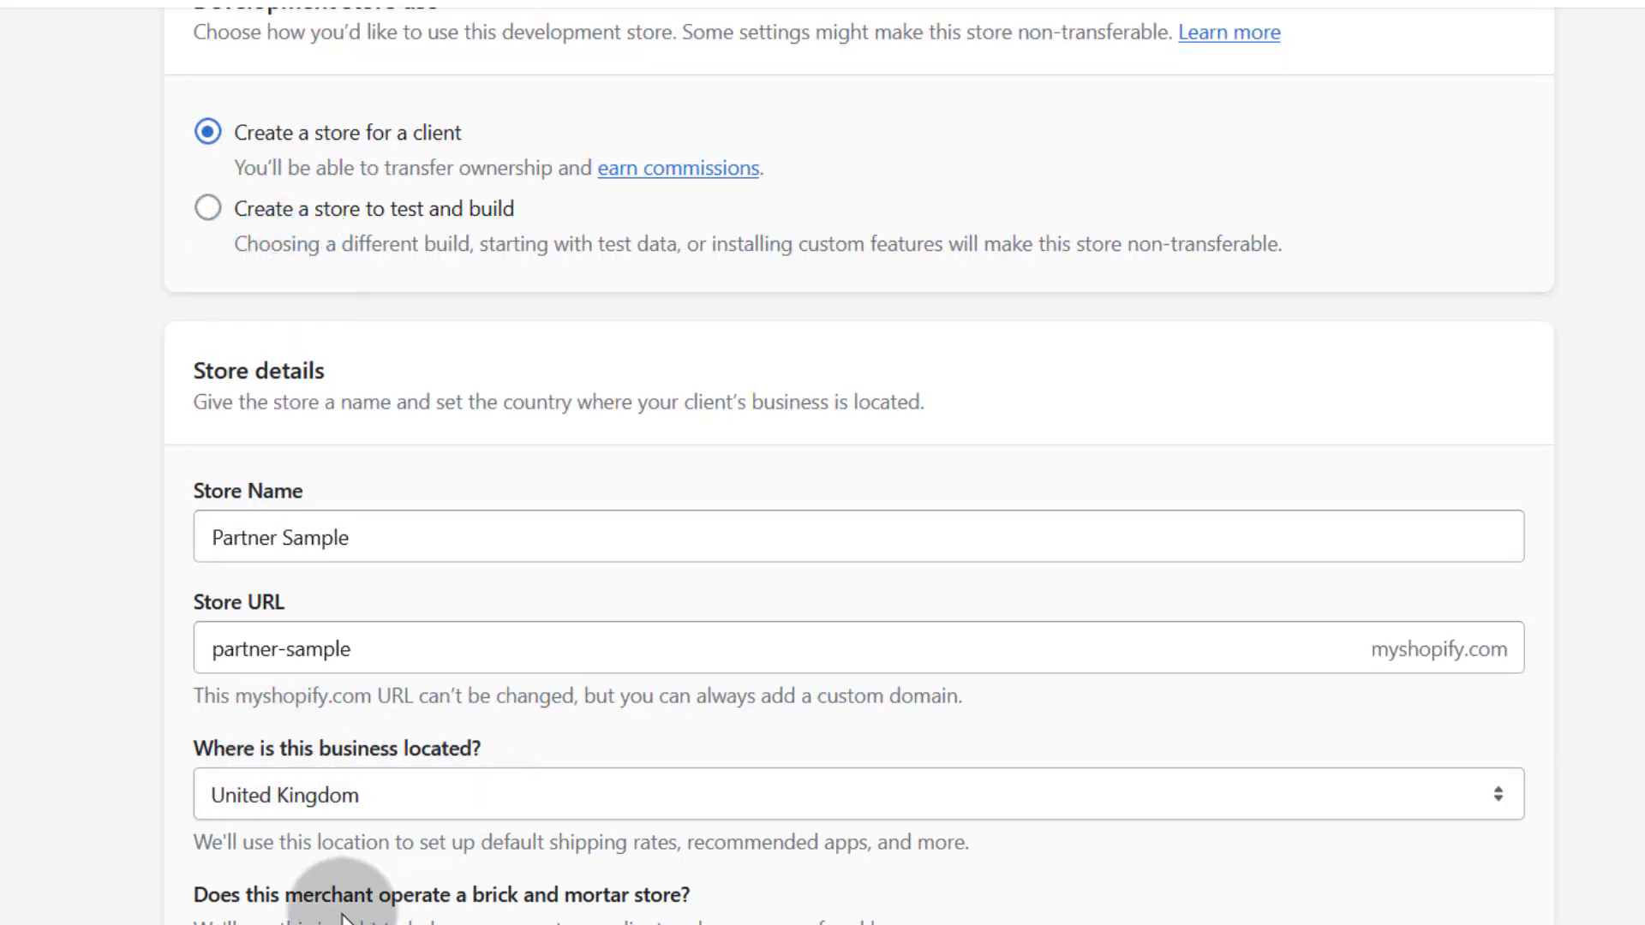
mouse_move(527, 887)
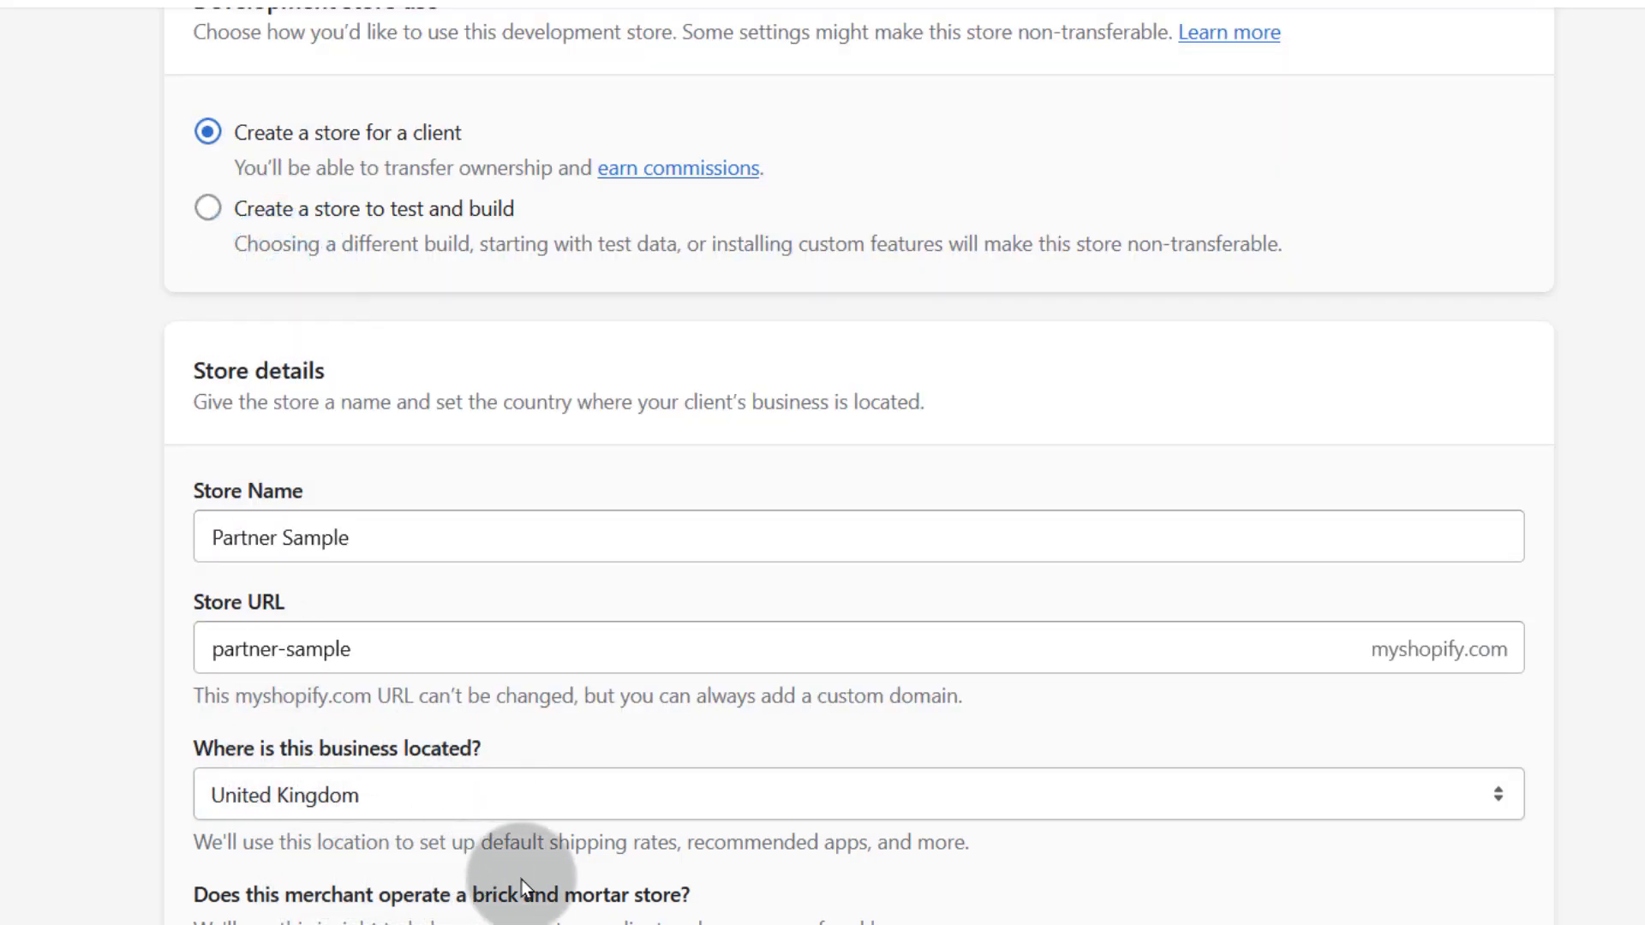
scroll(down, 3)
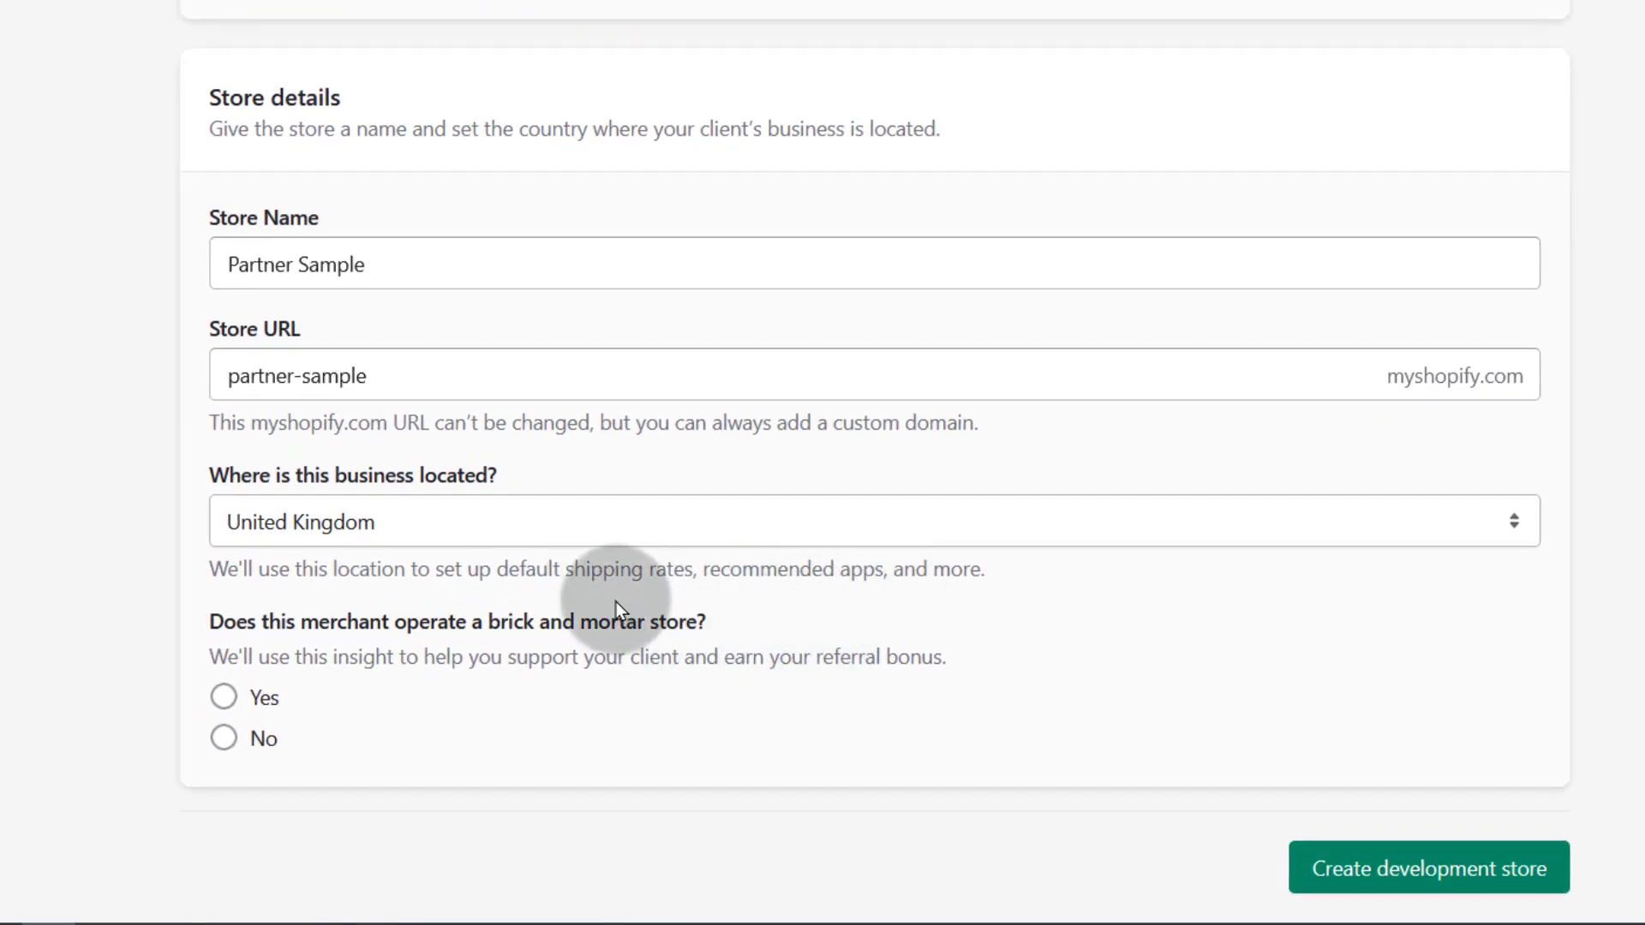
mouse_move(402, 648)
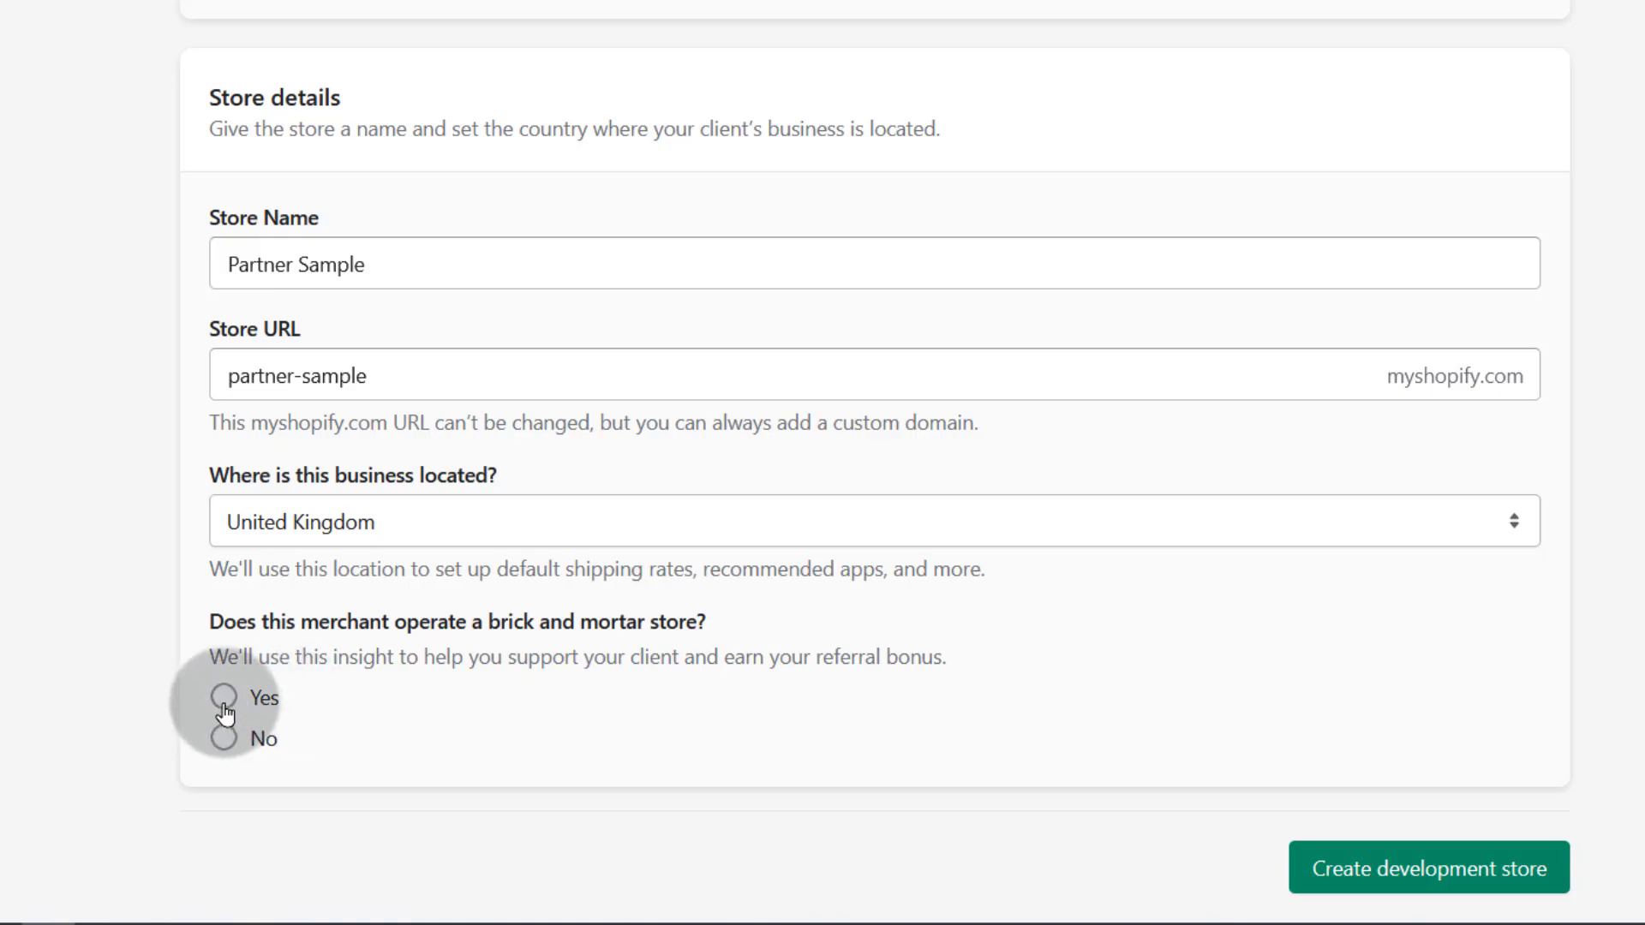
click(223, 699)
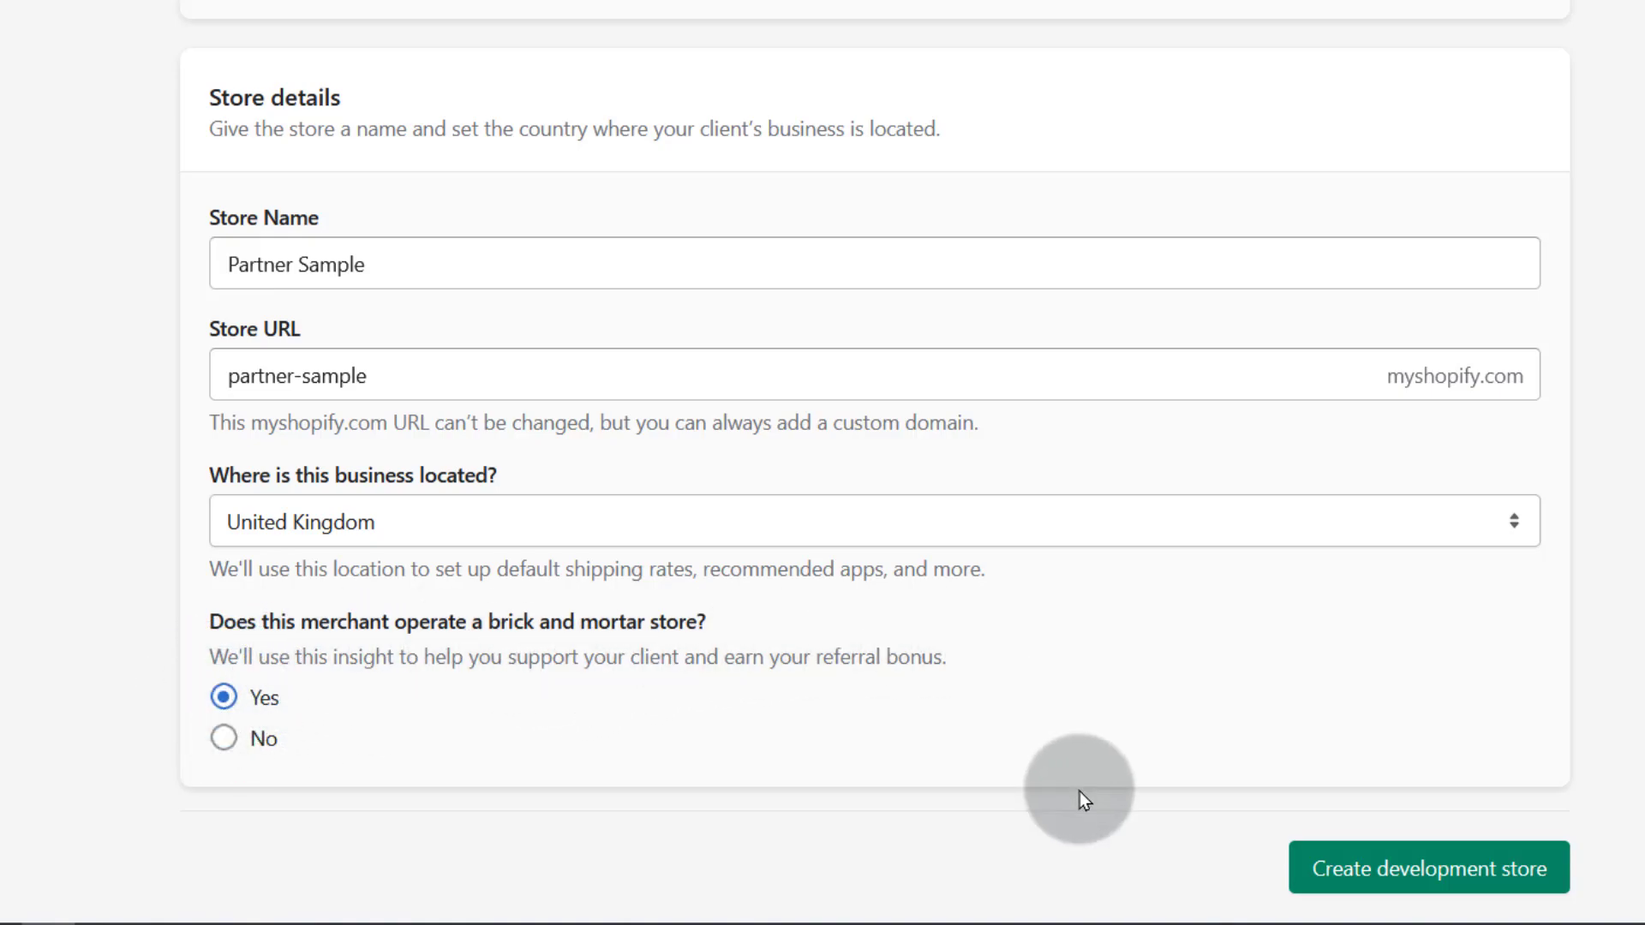
click(1426, 869)
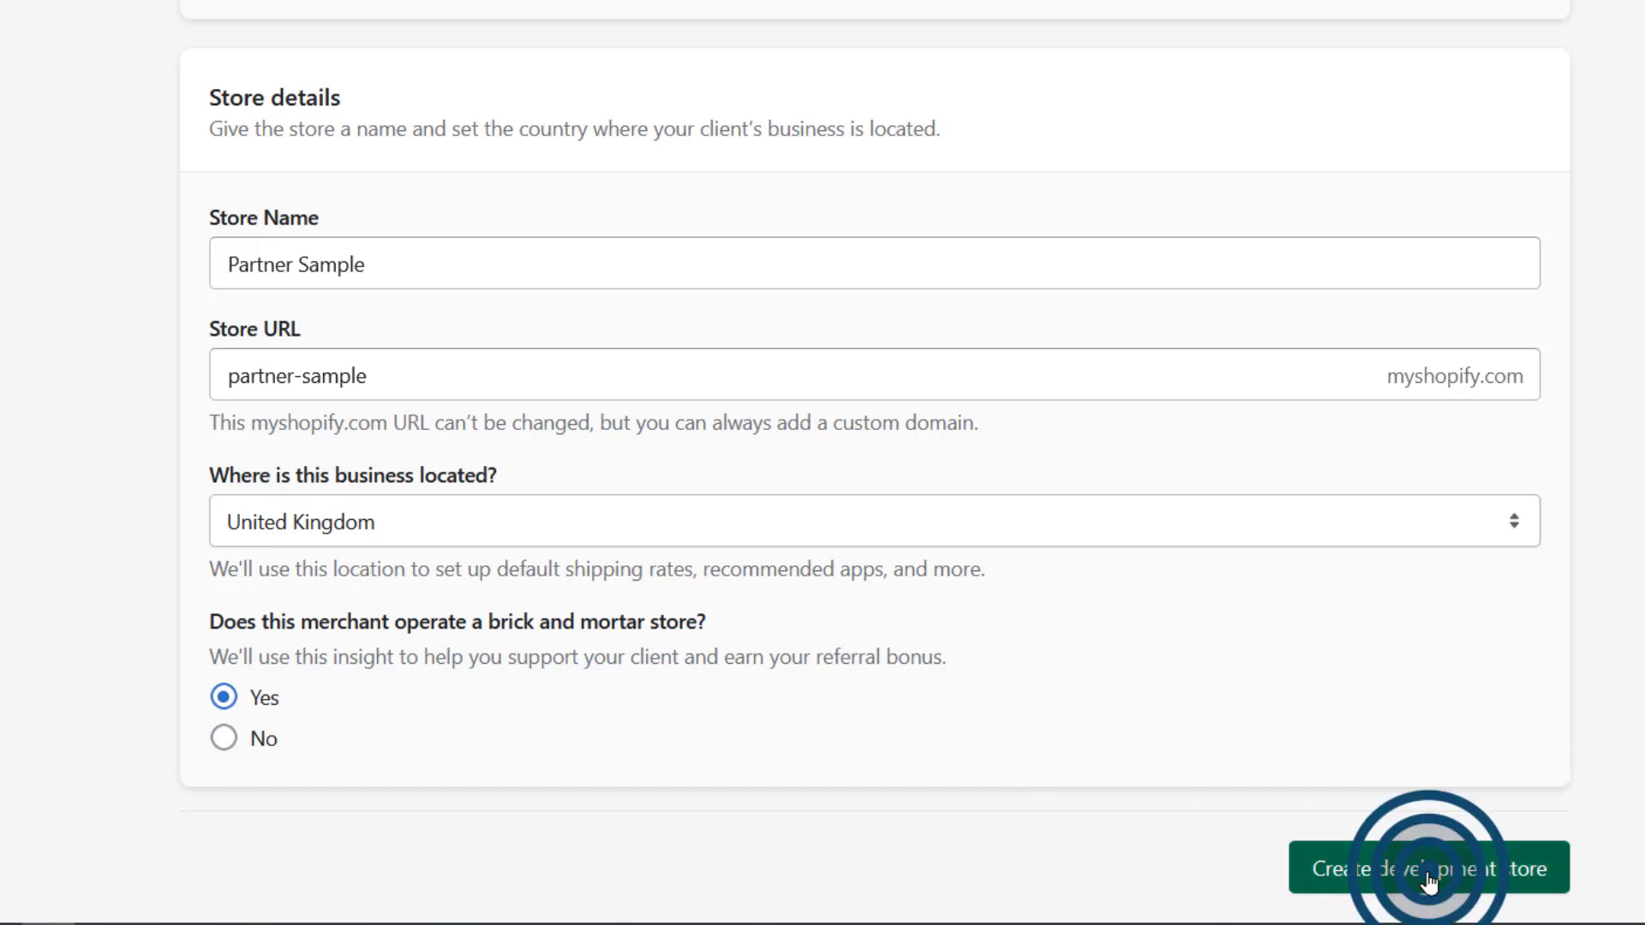
click(1429, 867)
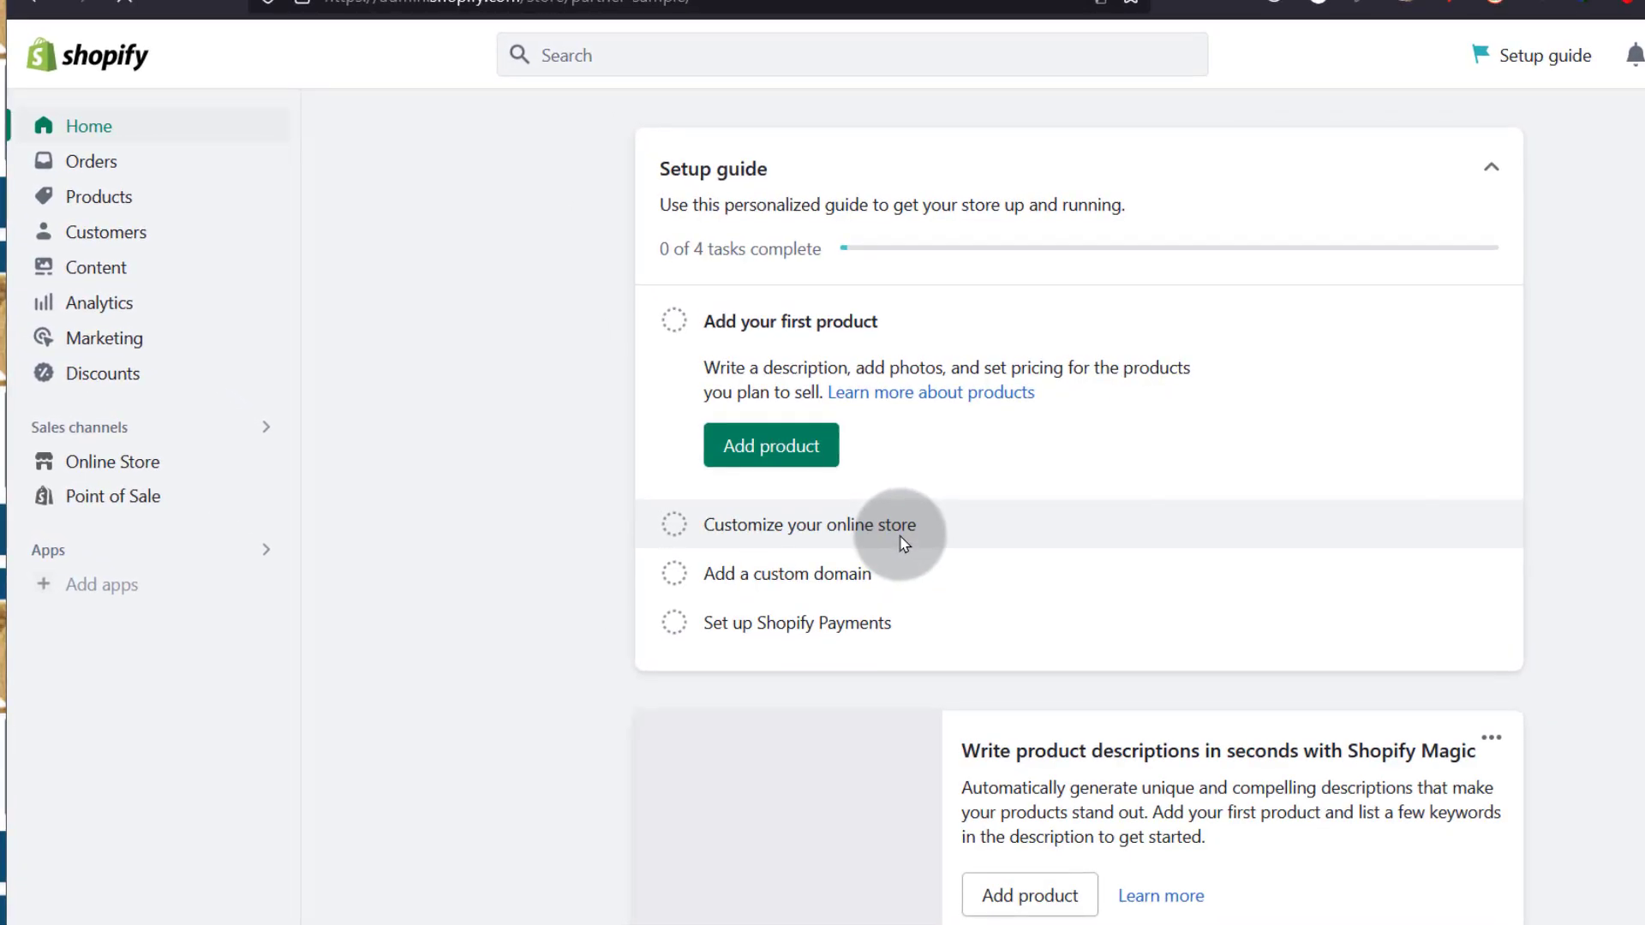
mouse_move(604, 384)
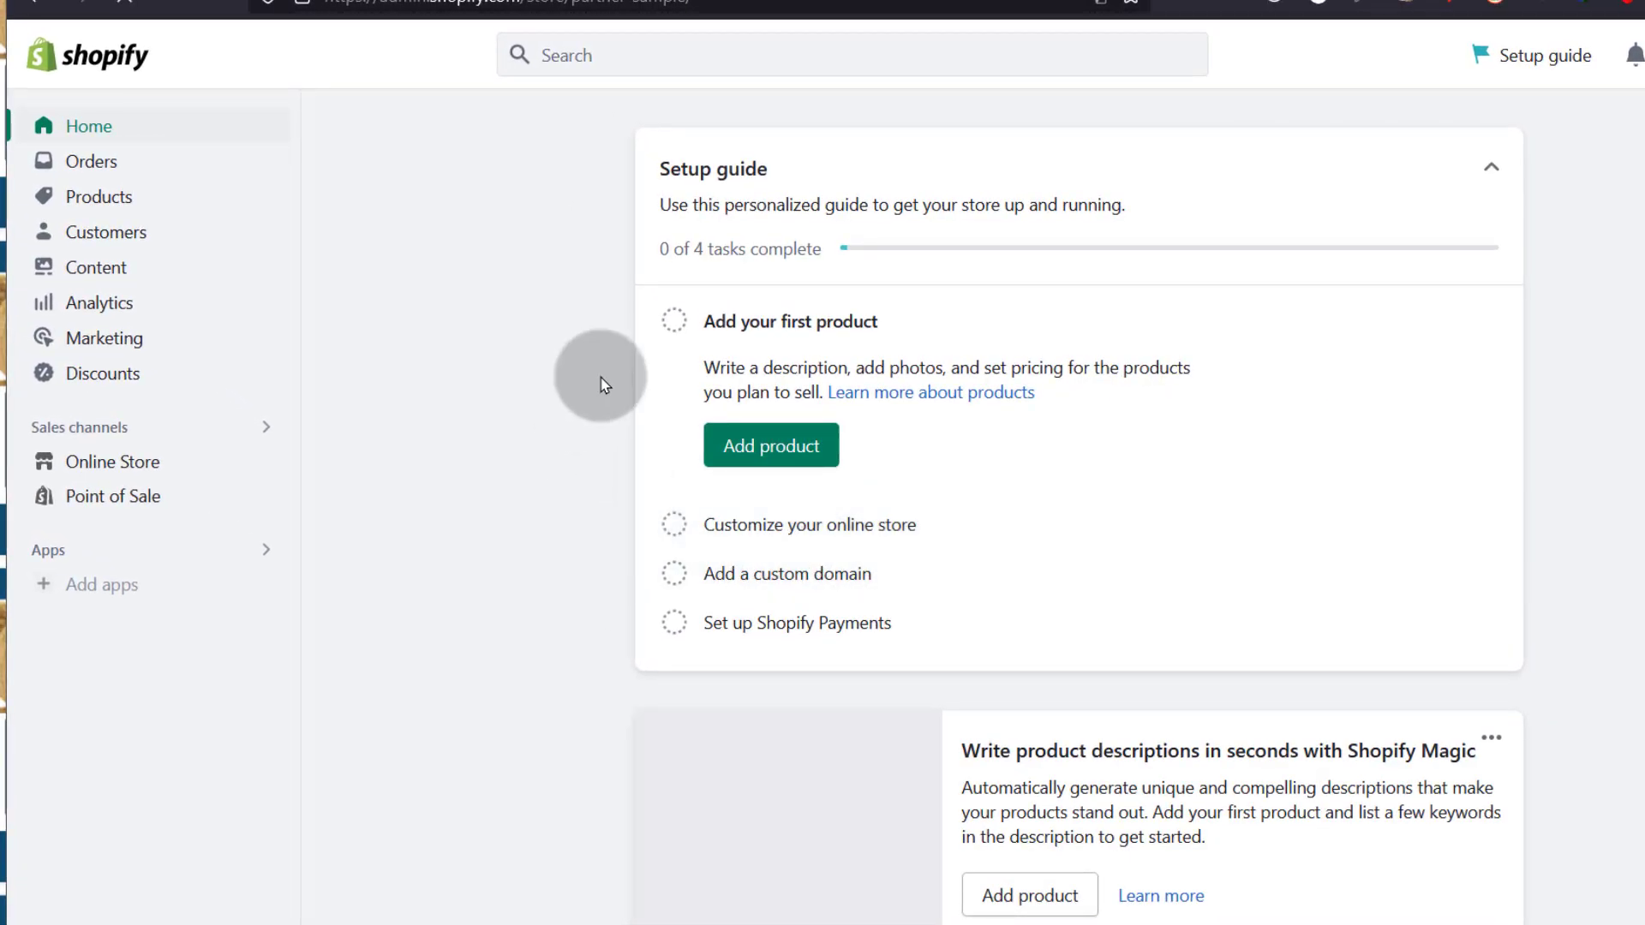
mouse_move(248, 461)
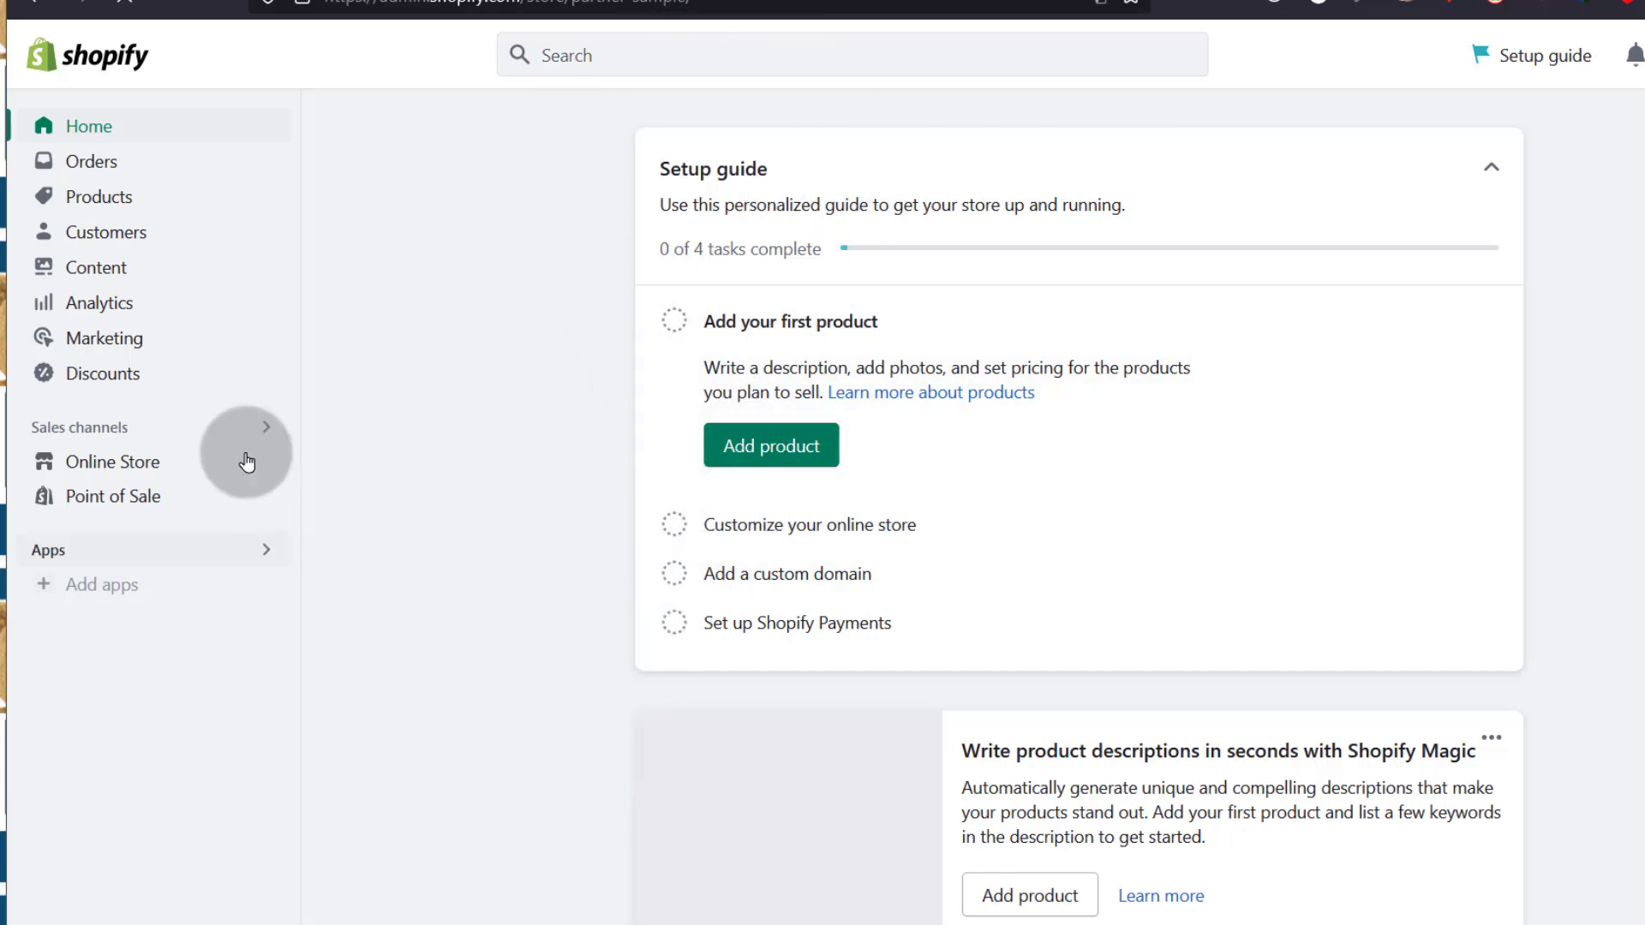
mouse_move(340, 106)
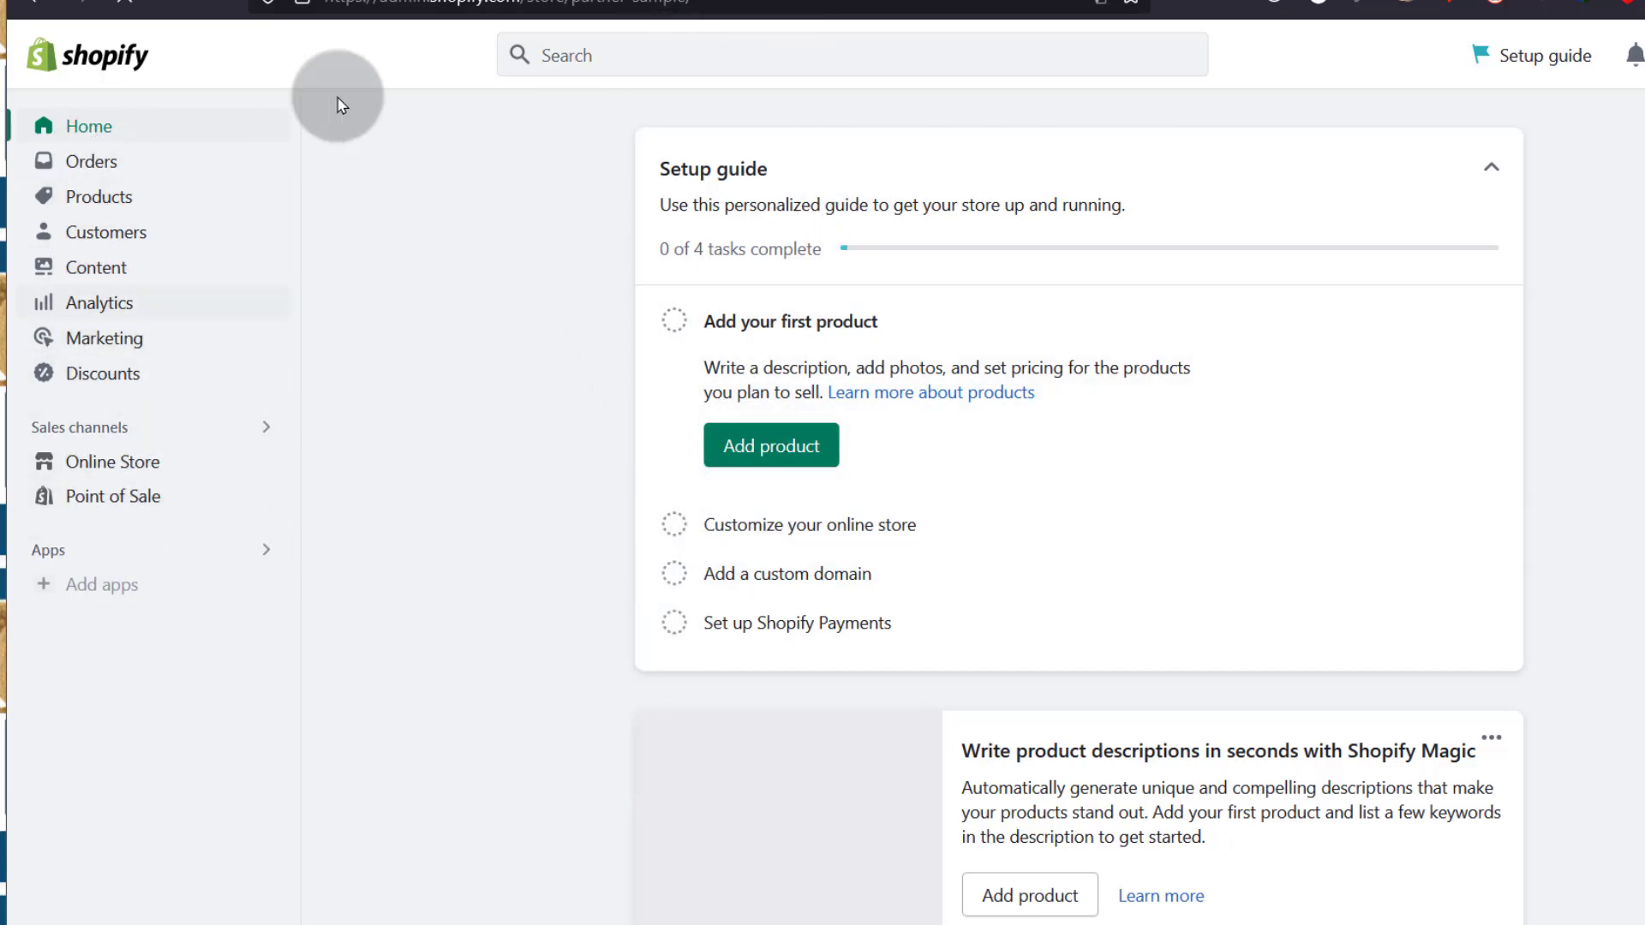
mouse_move(596, 509)
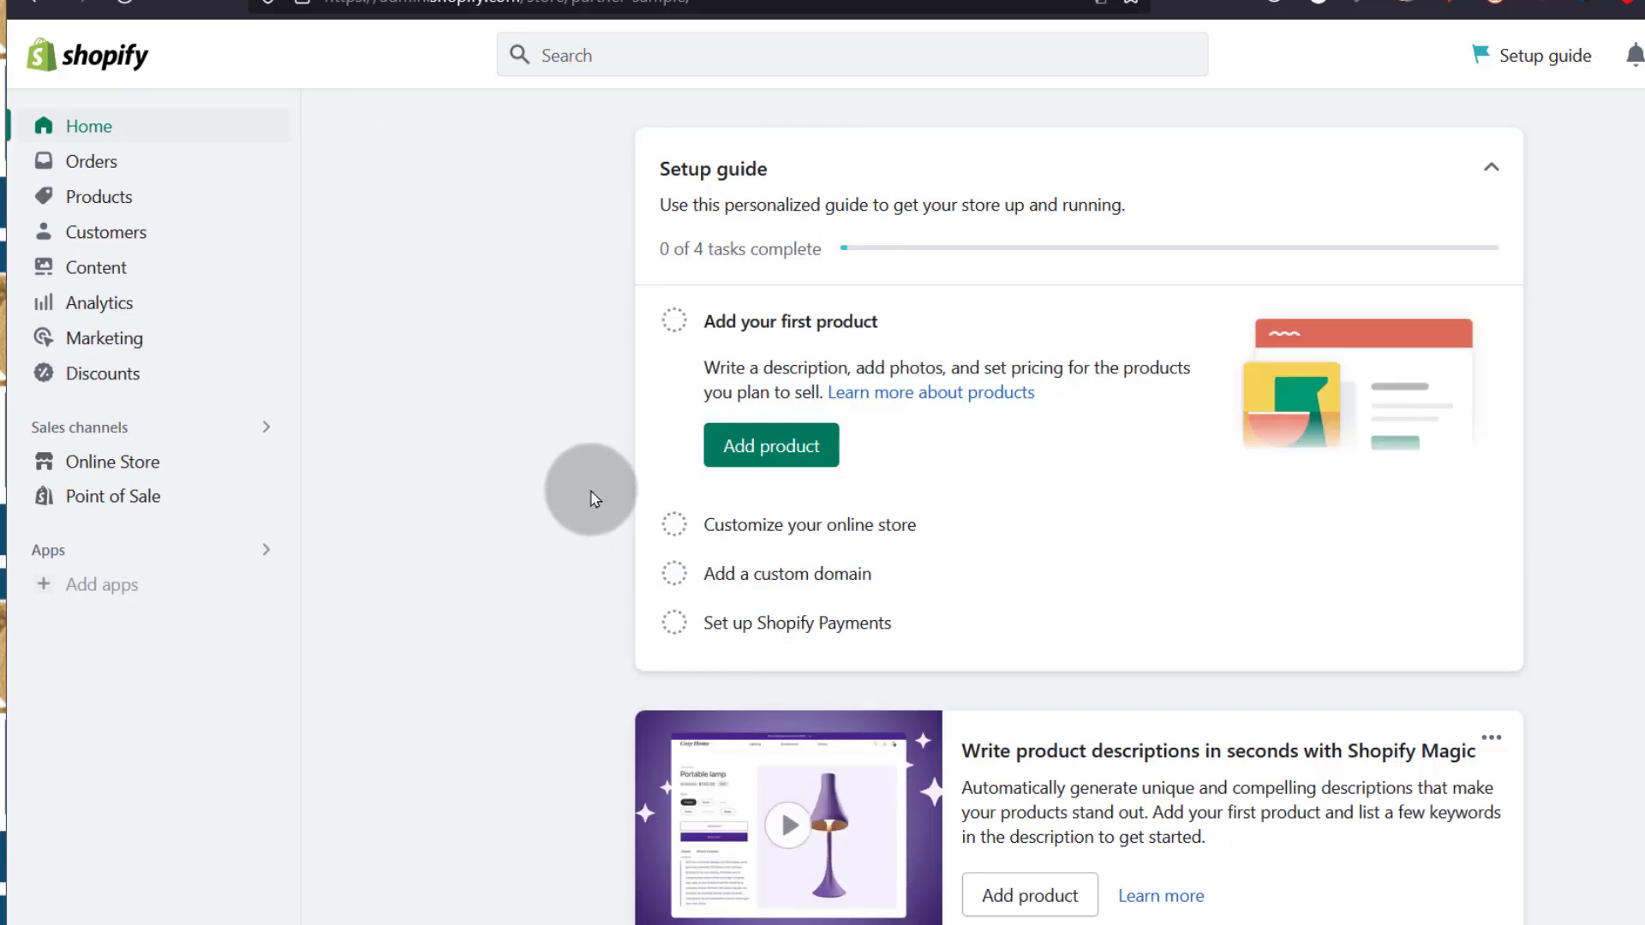
mouse_move(580, 490)
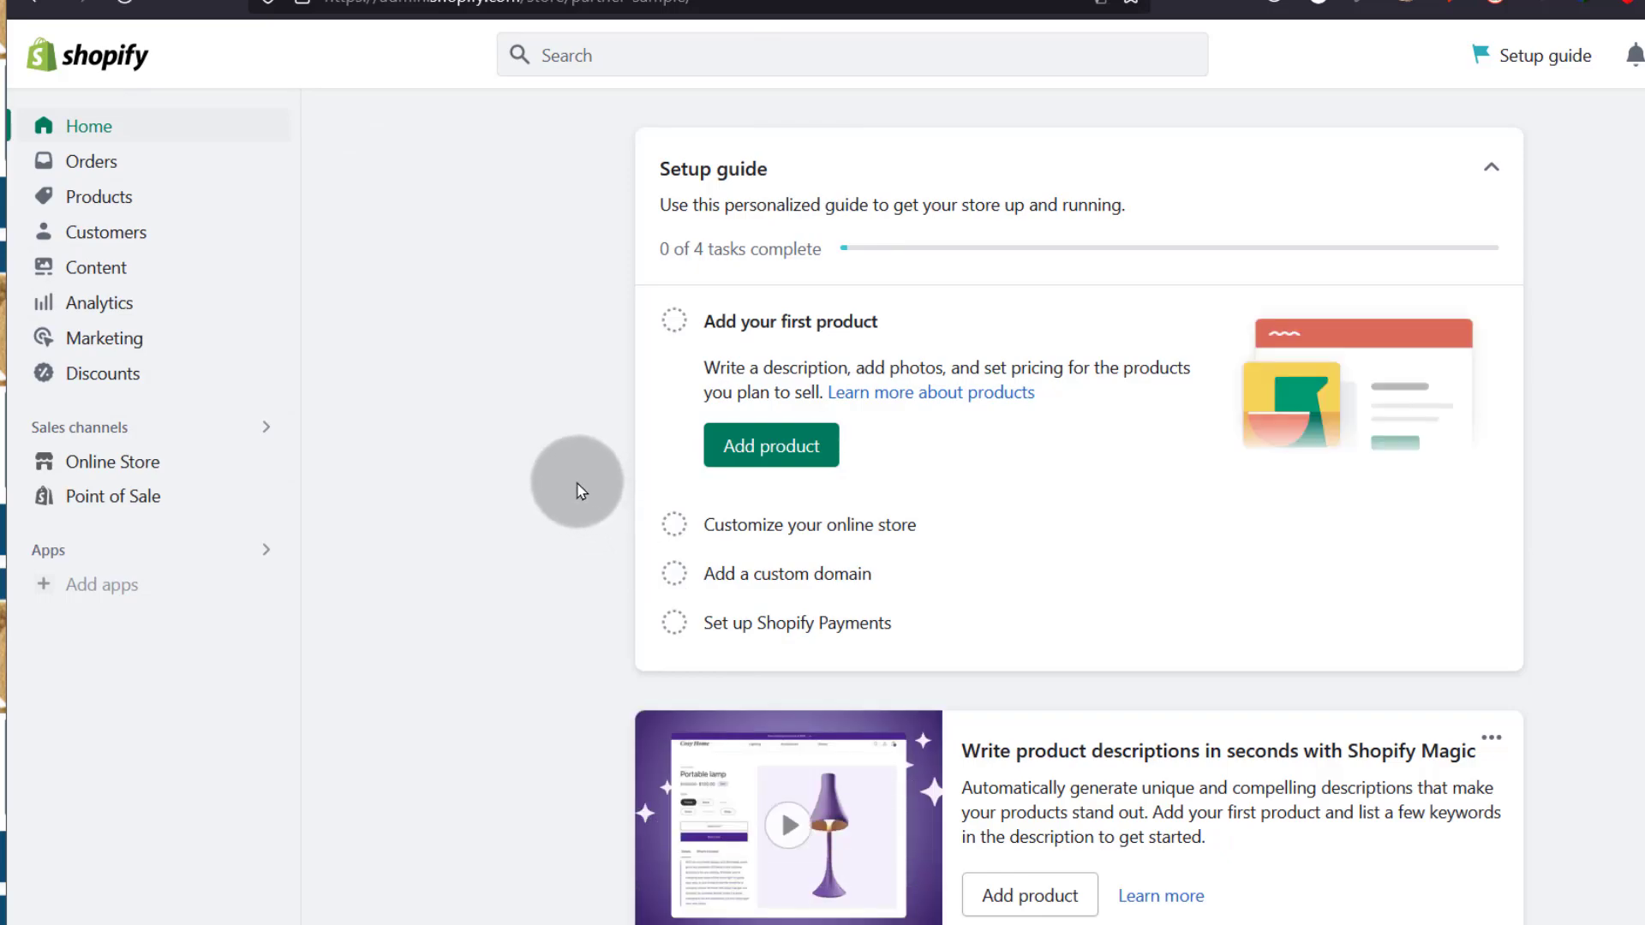
mouse_move(393, 393)
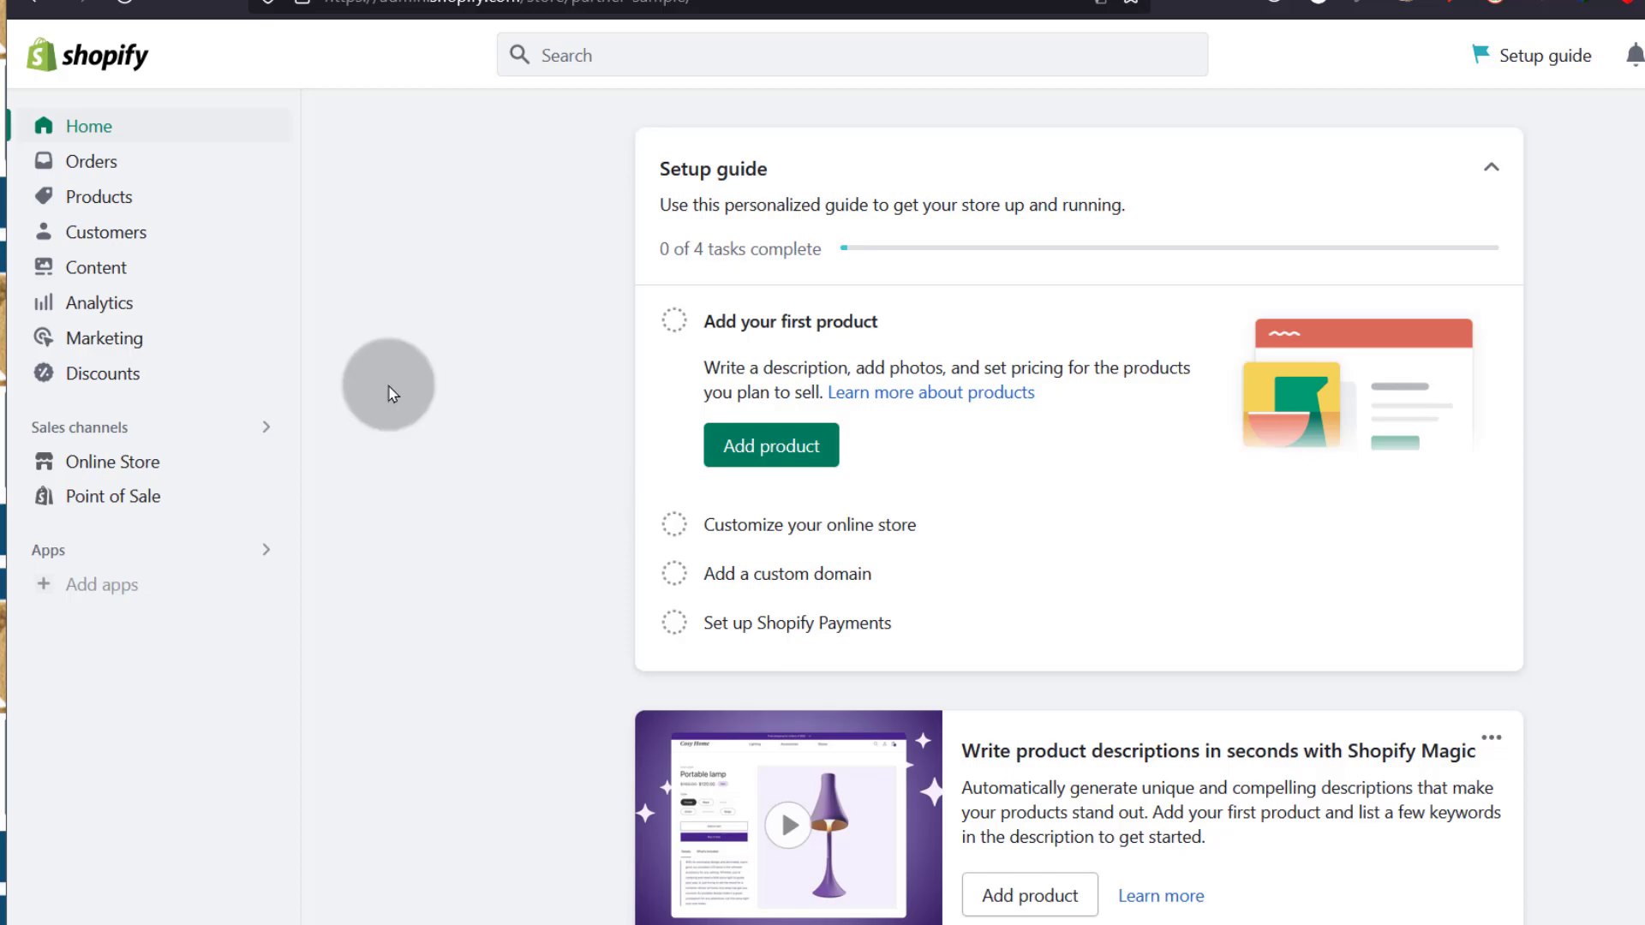
mouse_move(81, 274)
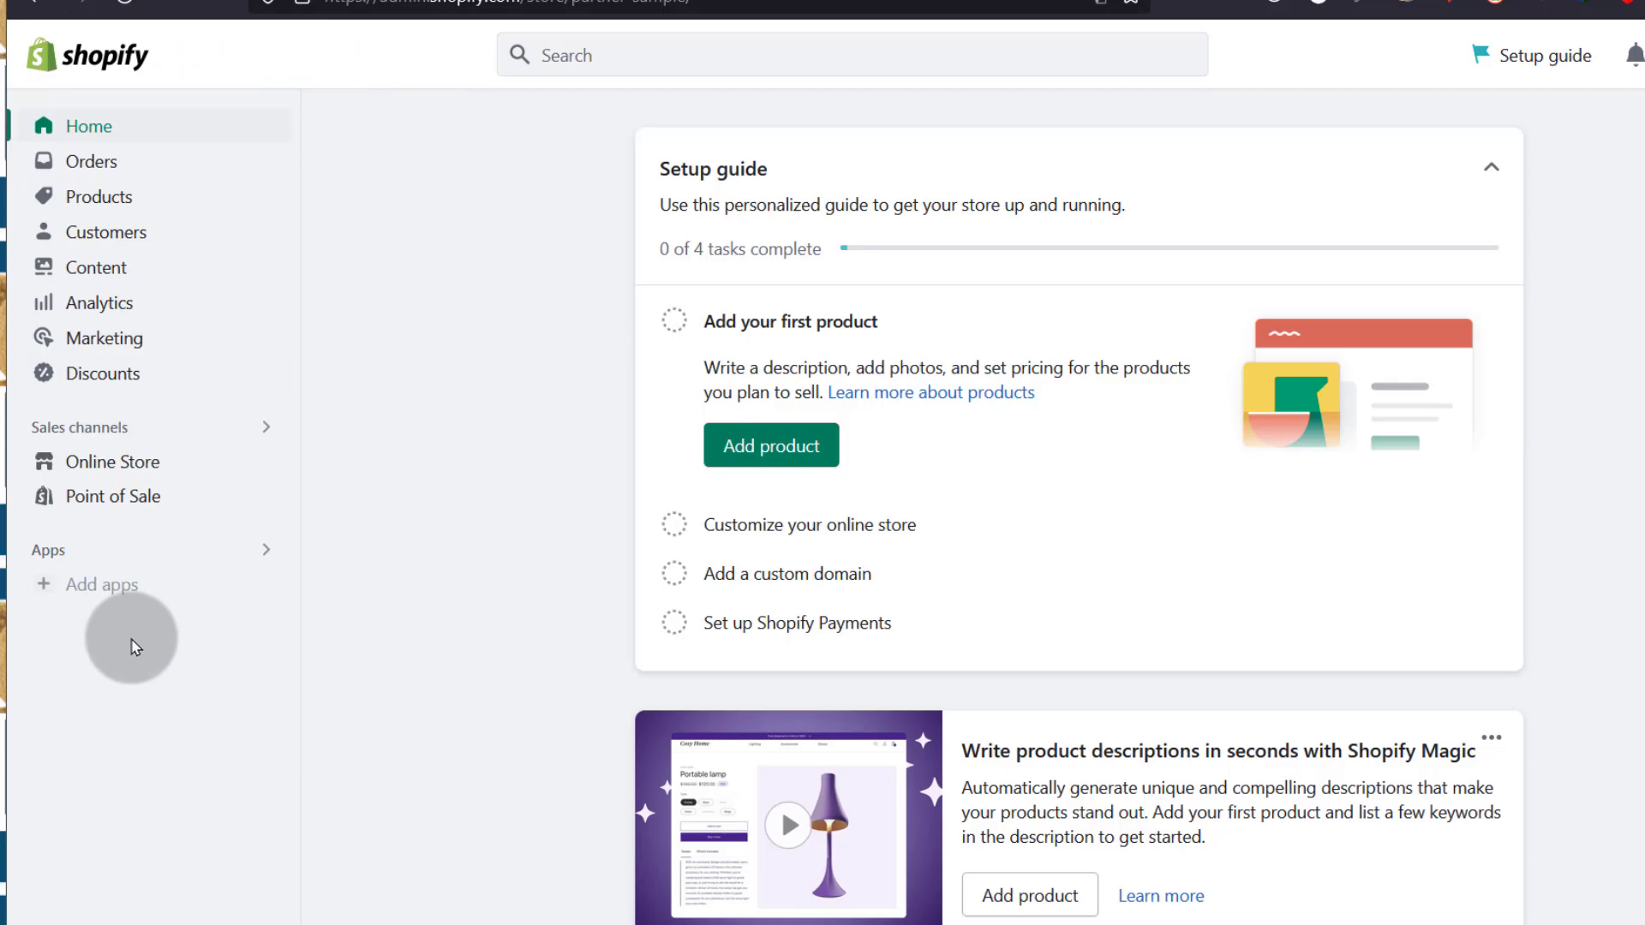
mouse_move(250, 234)
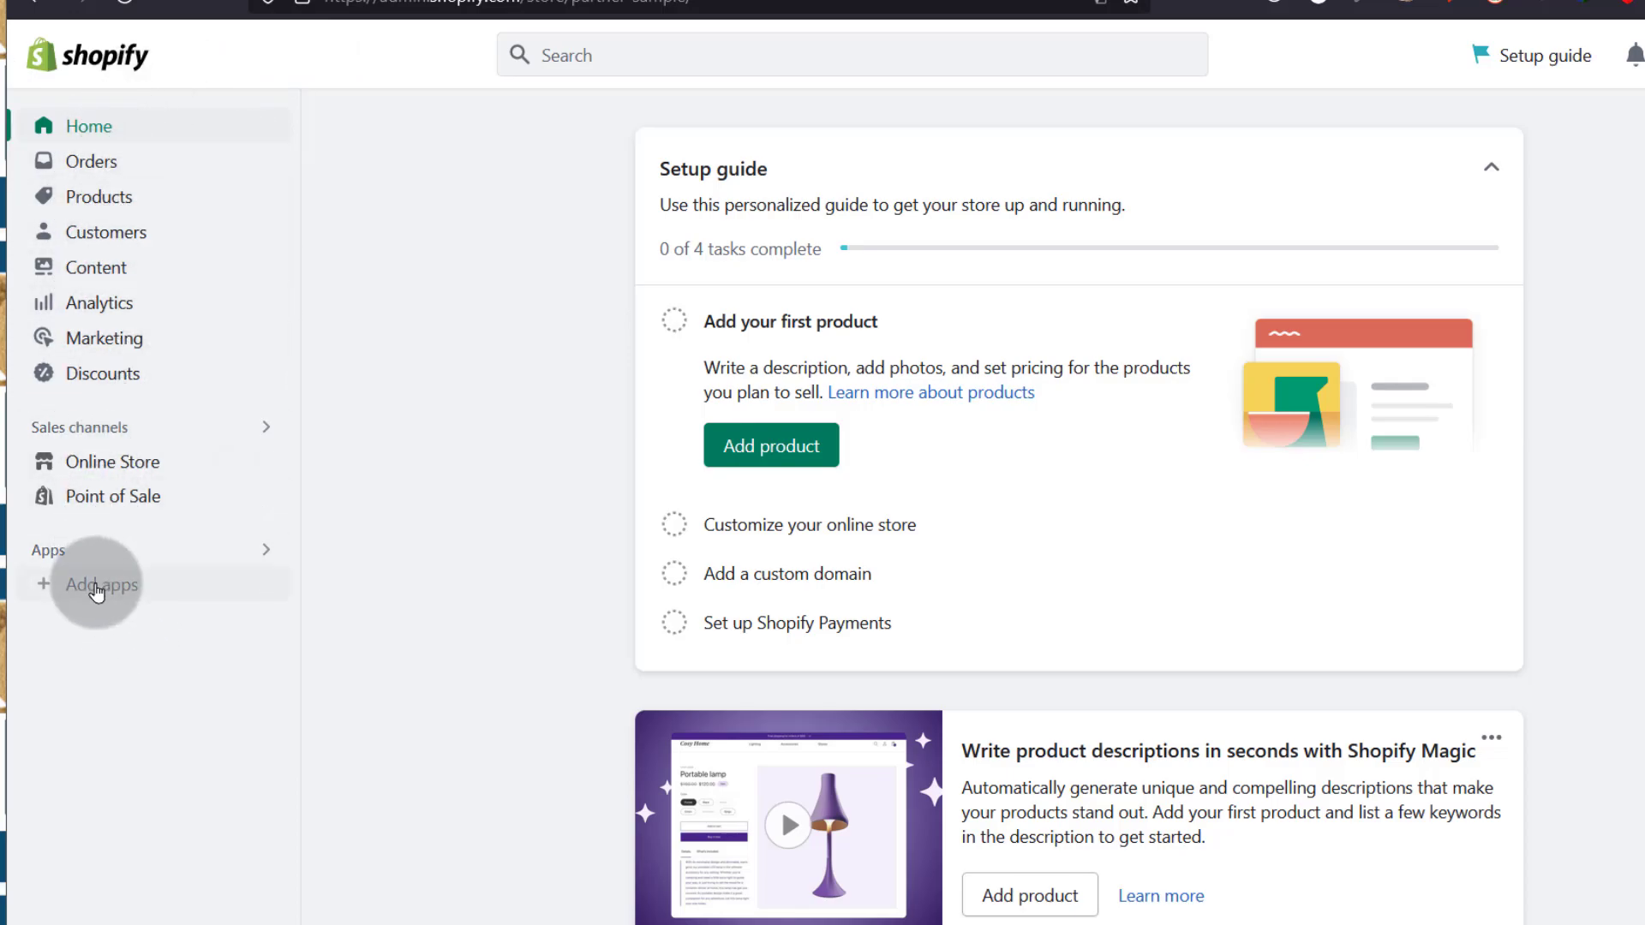
mouse_move(169, 683)
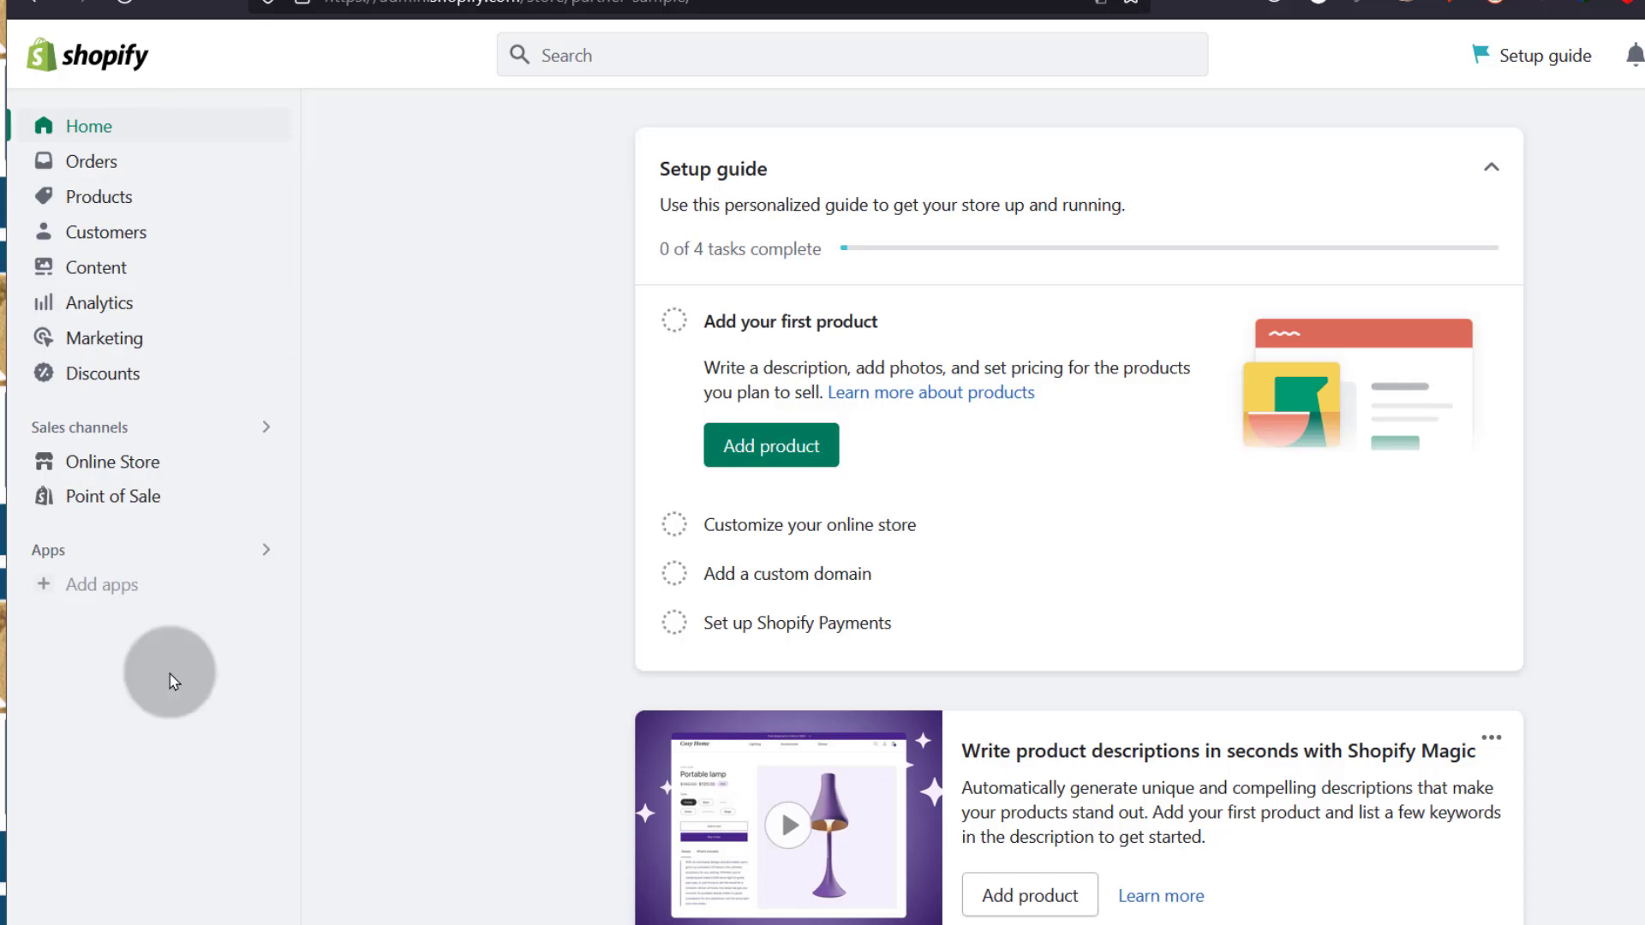
mouse_move(202, 643)
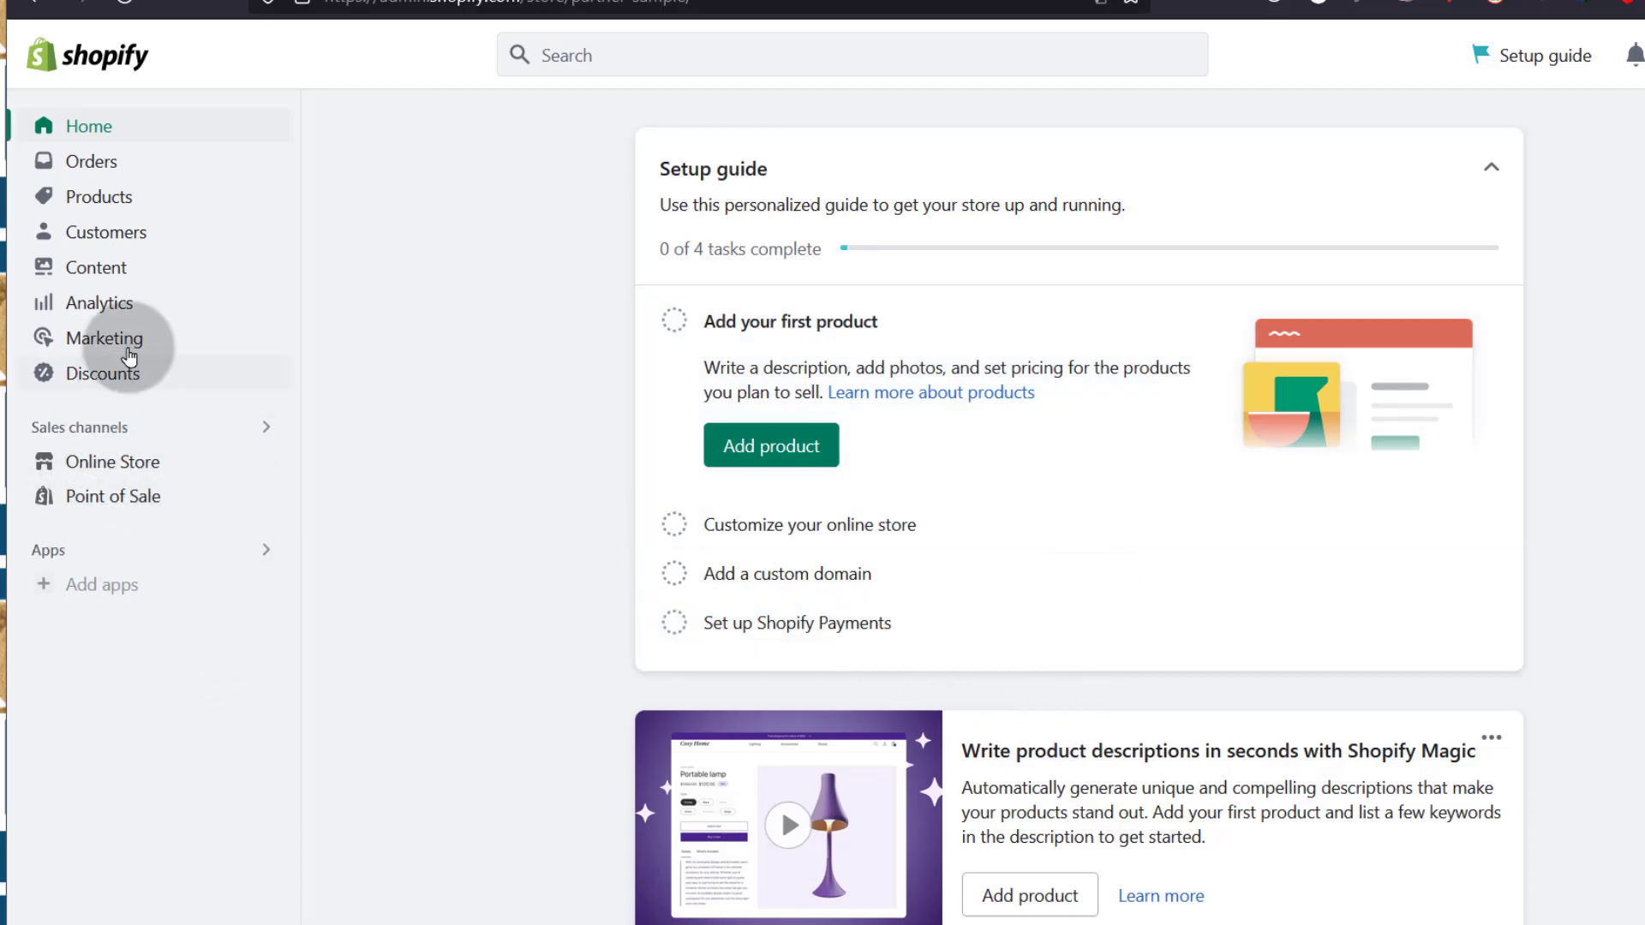
mouse_move(94, 472)
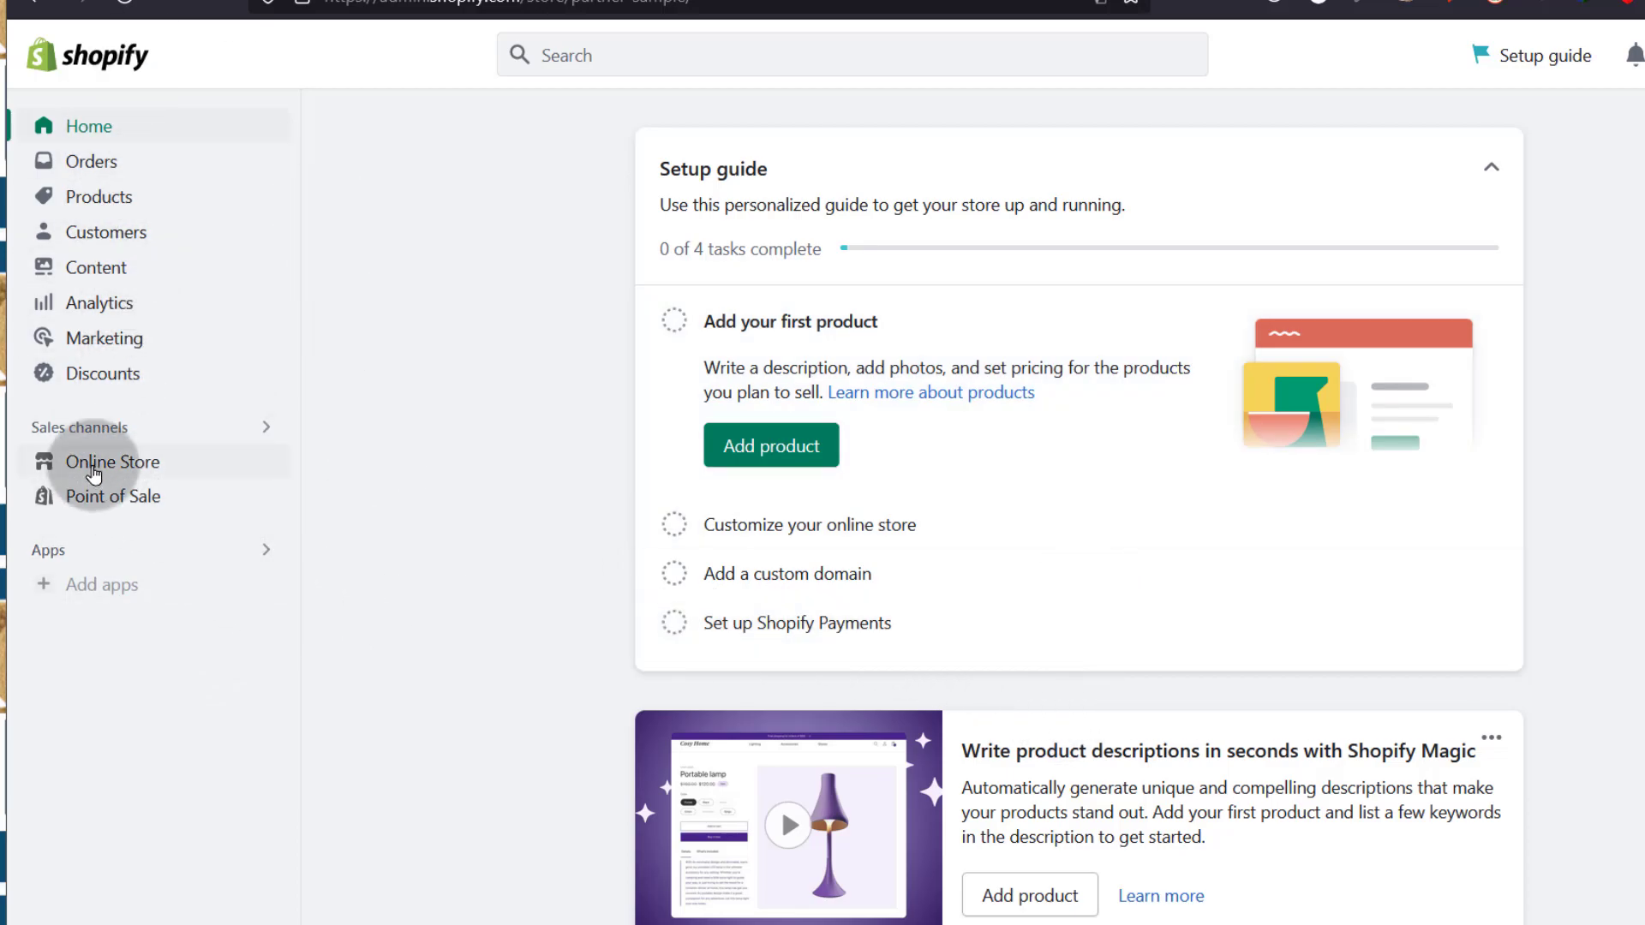
mouse_move(267, 460)
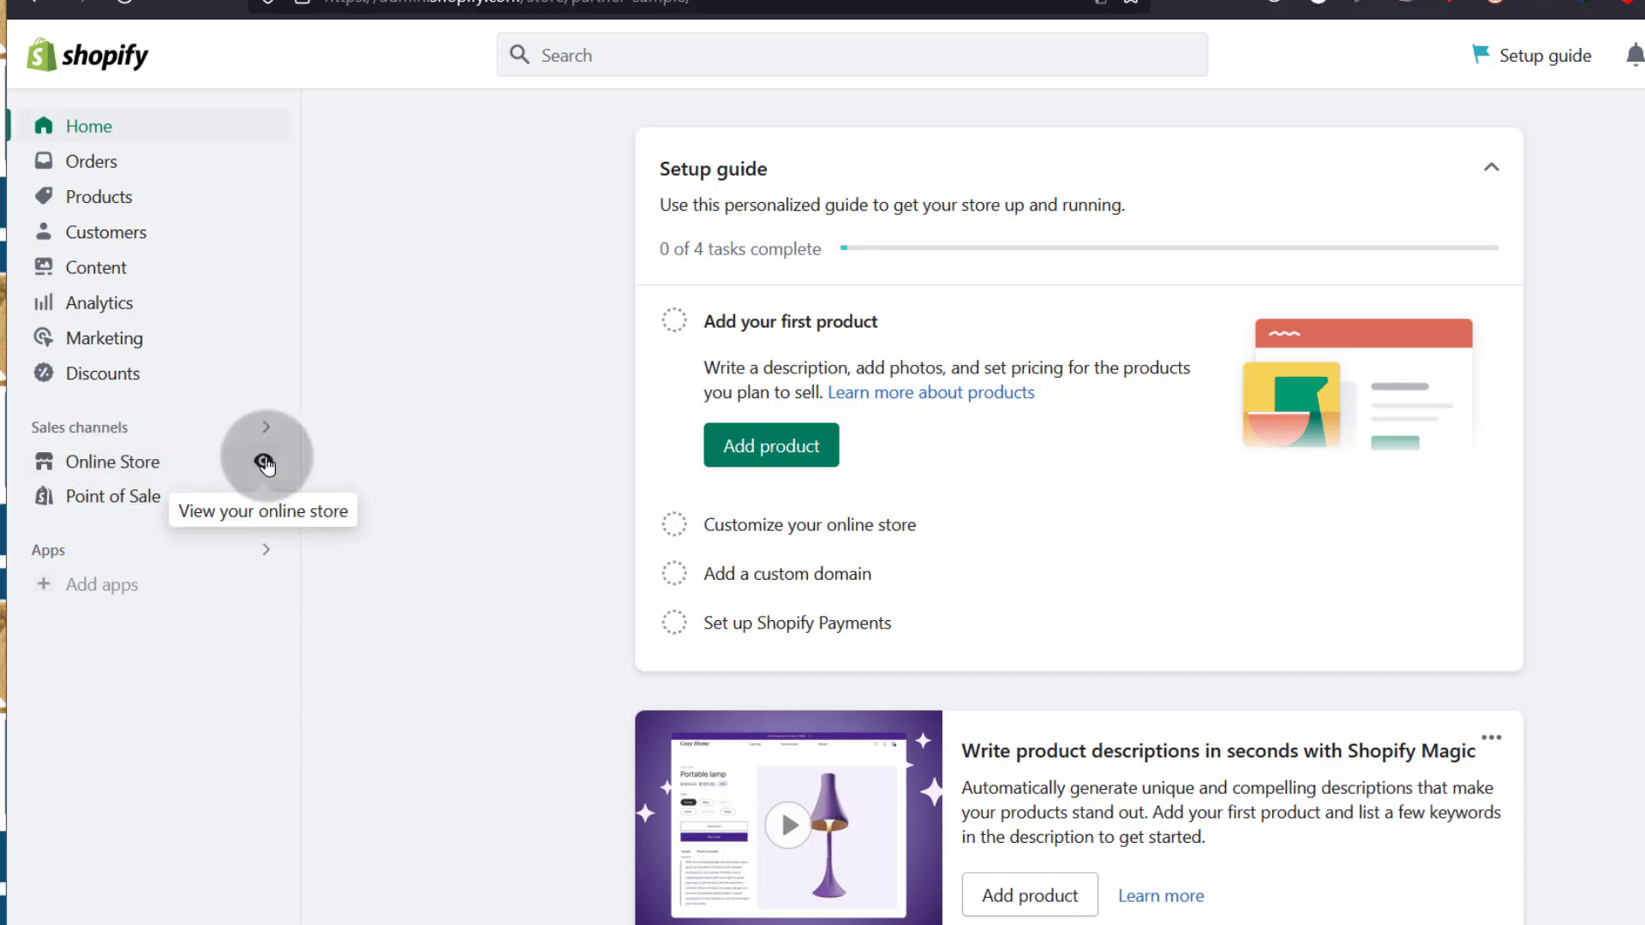
mouse_move(154, 472)
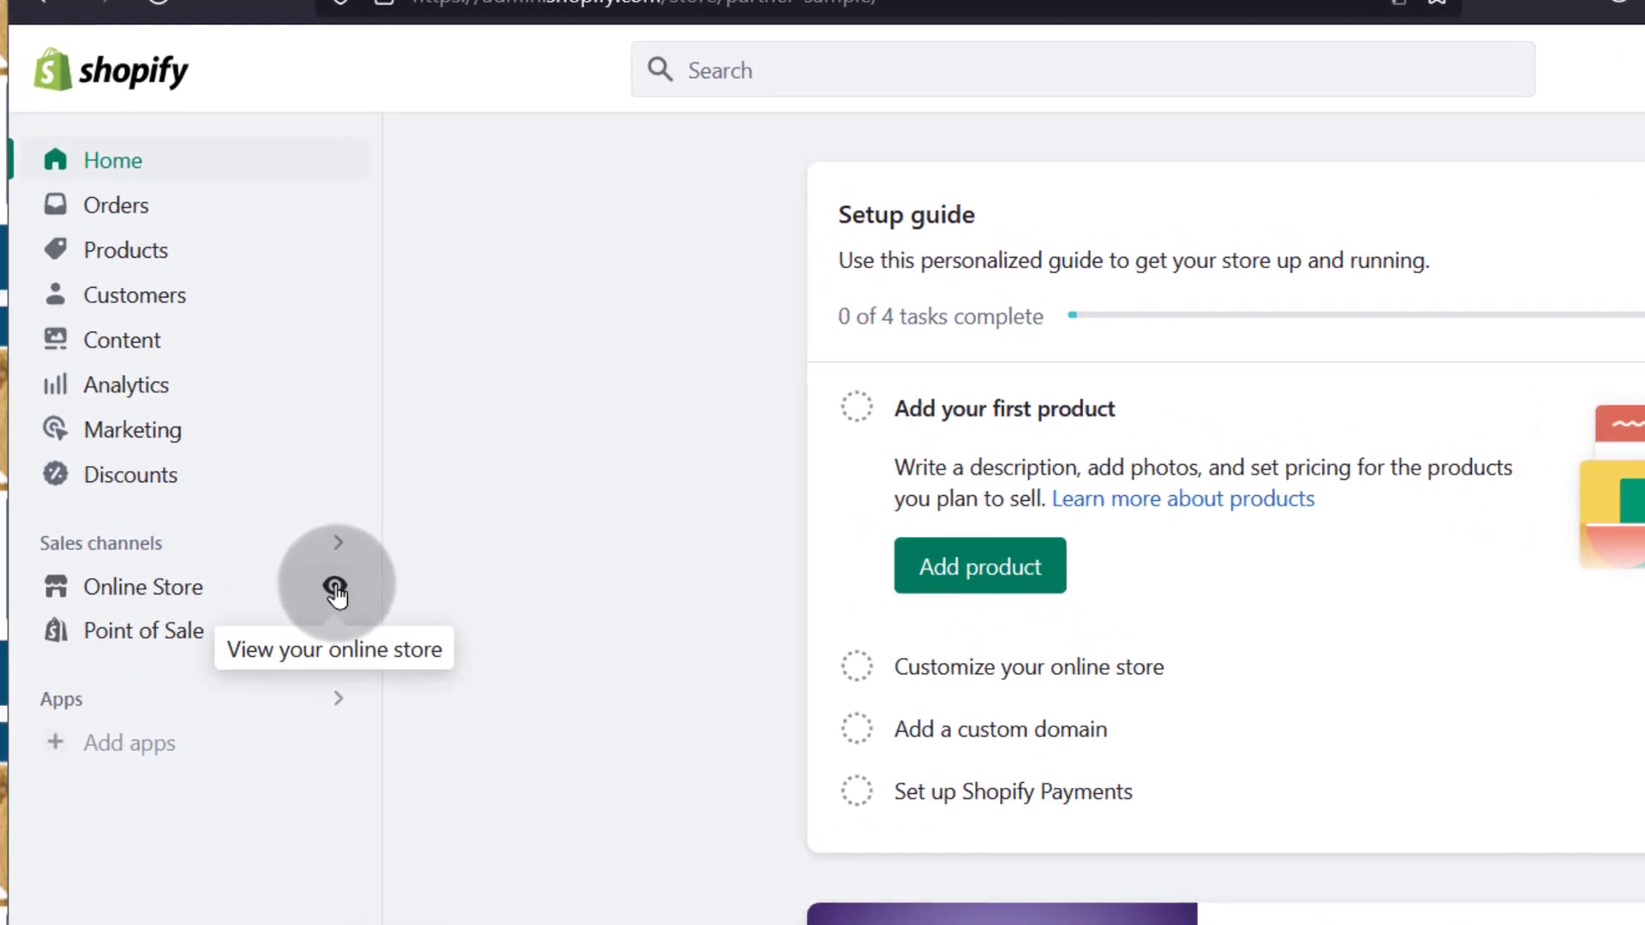
Preview the Partner Sample storefront via the Online Store eye icon, then open a private window
click(336, 589)
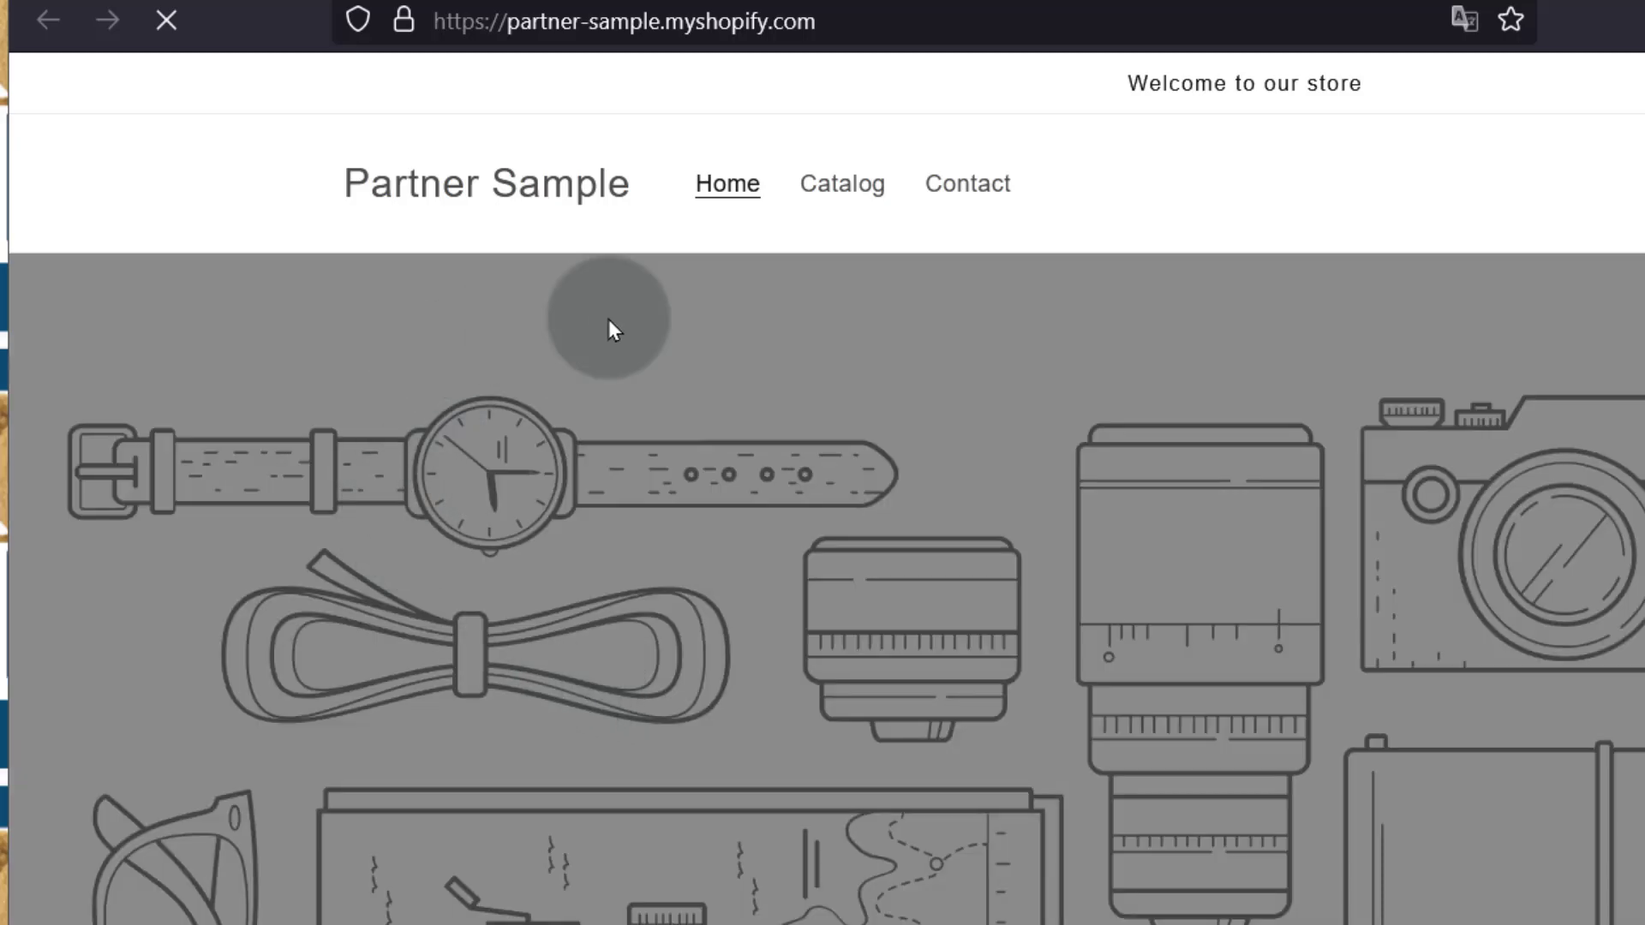
scroll(down, 3)
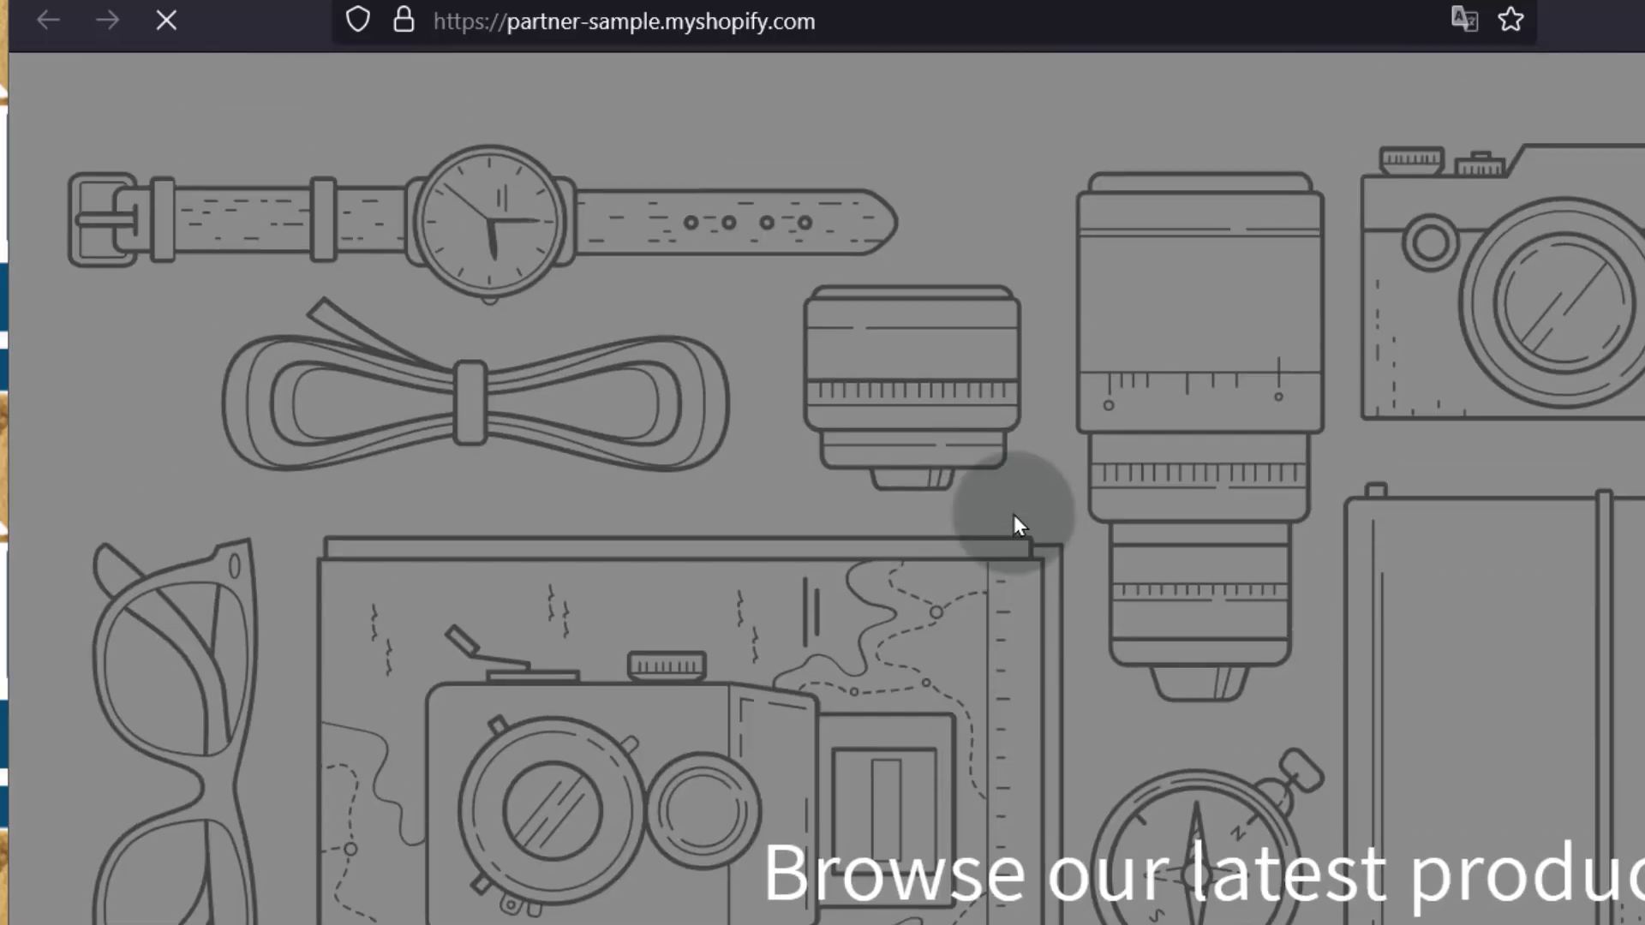
right_click(645, 22)
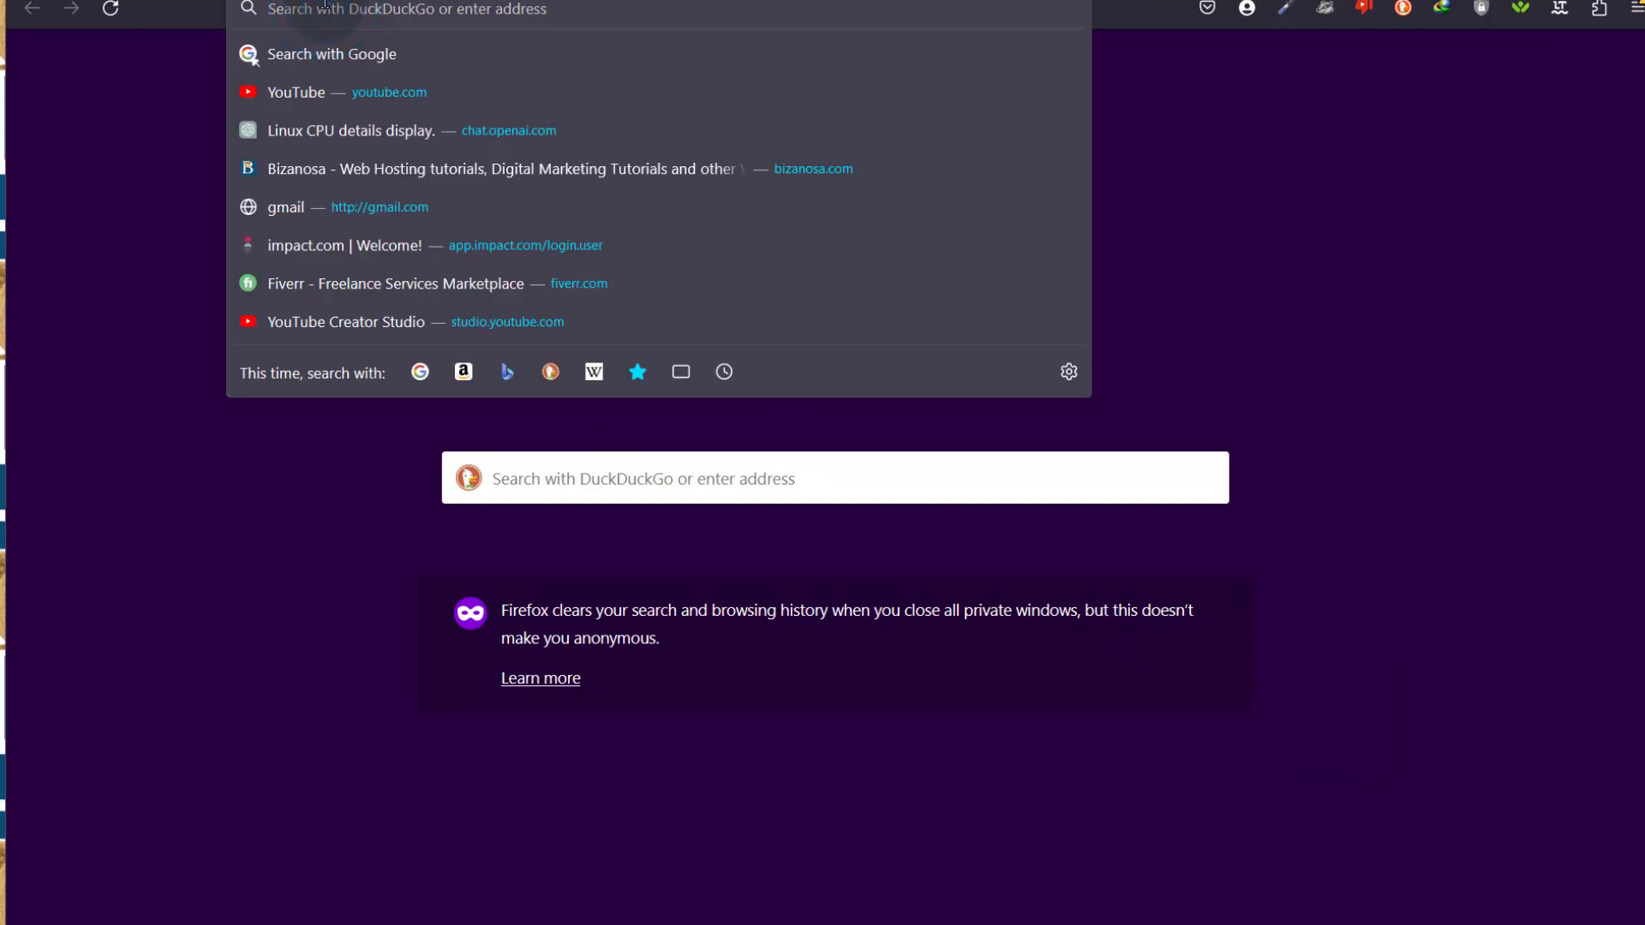
text(https://partner-sample.myshopify.com)
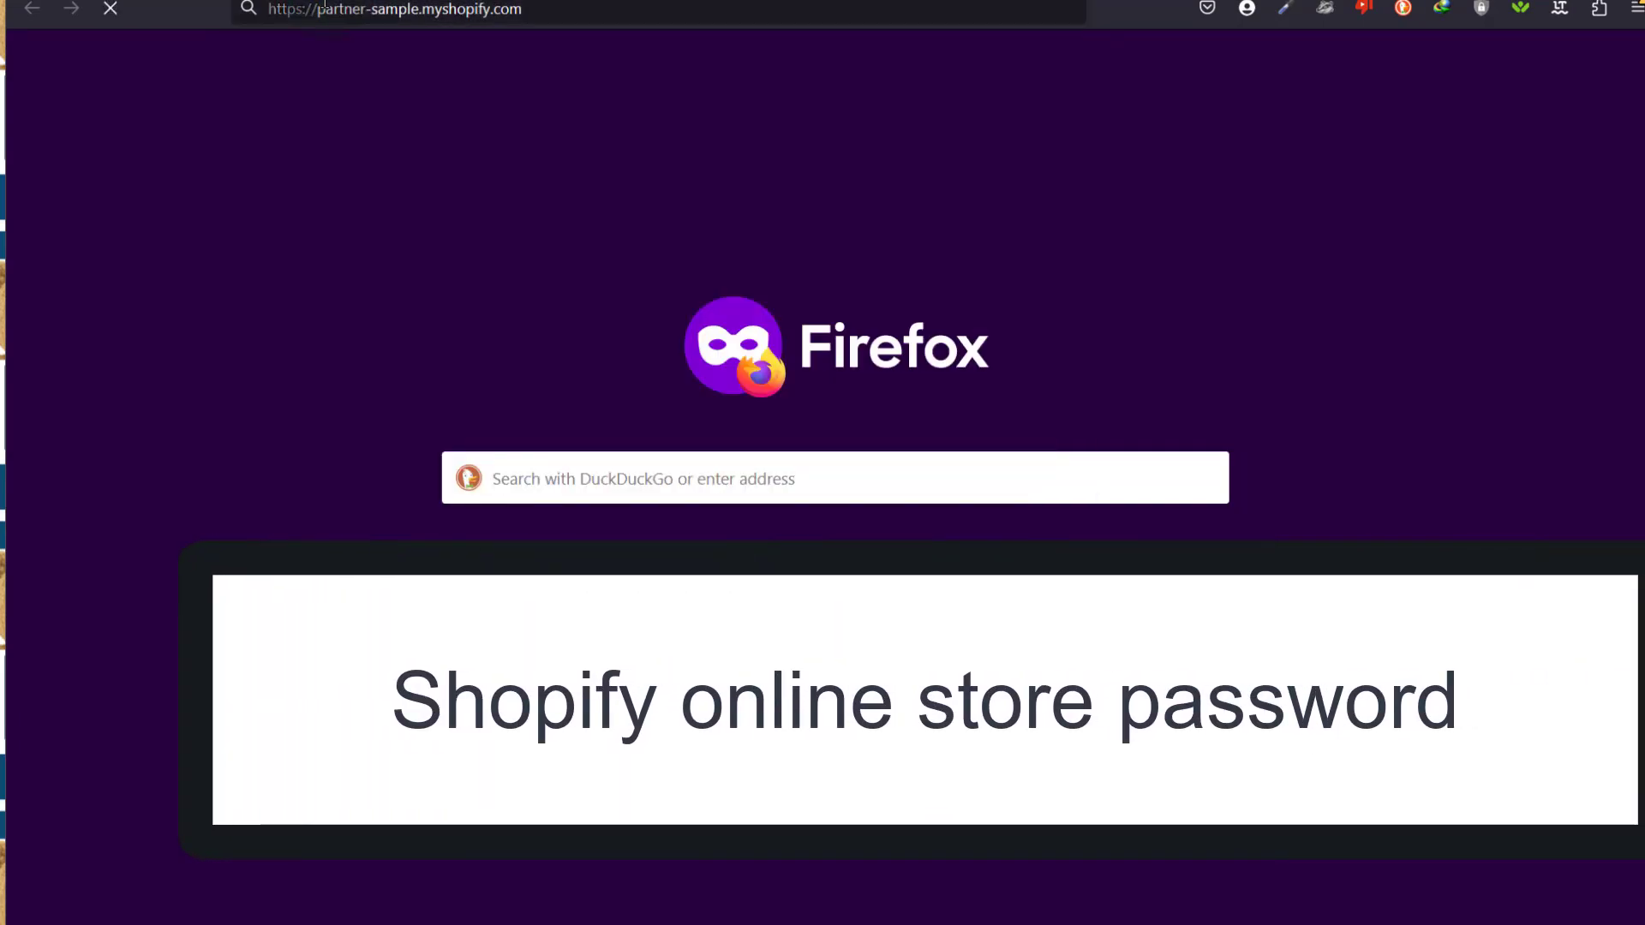
mouse_move(526, 254)
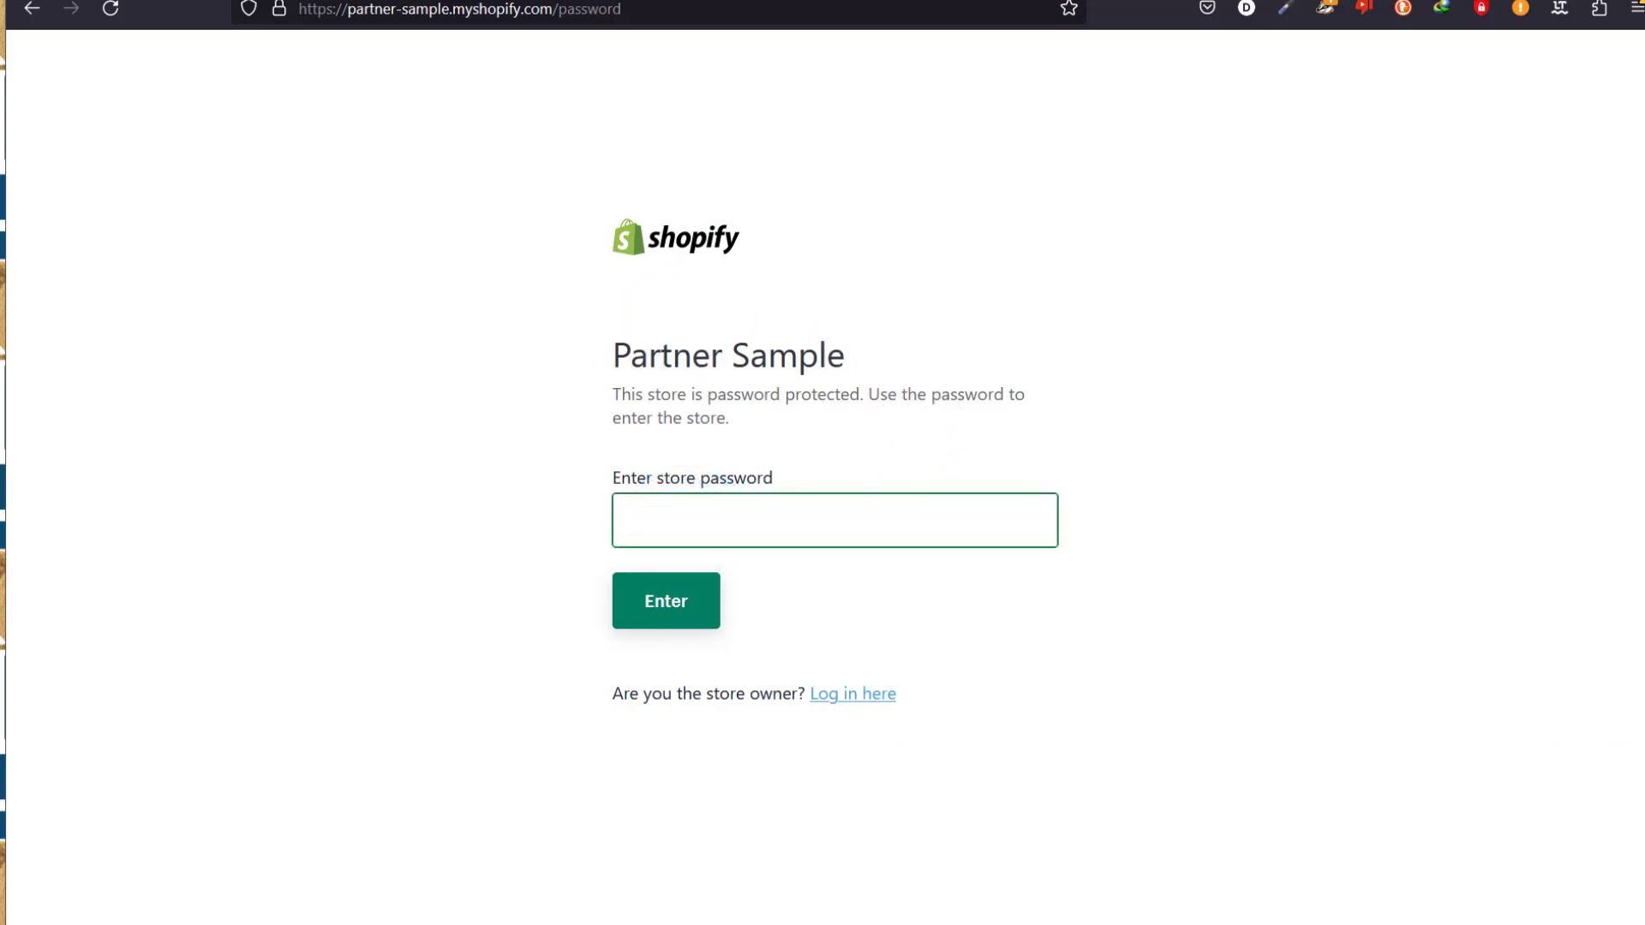
click(666, 600)
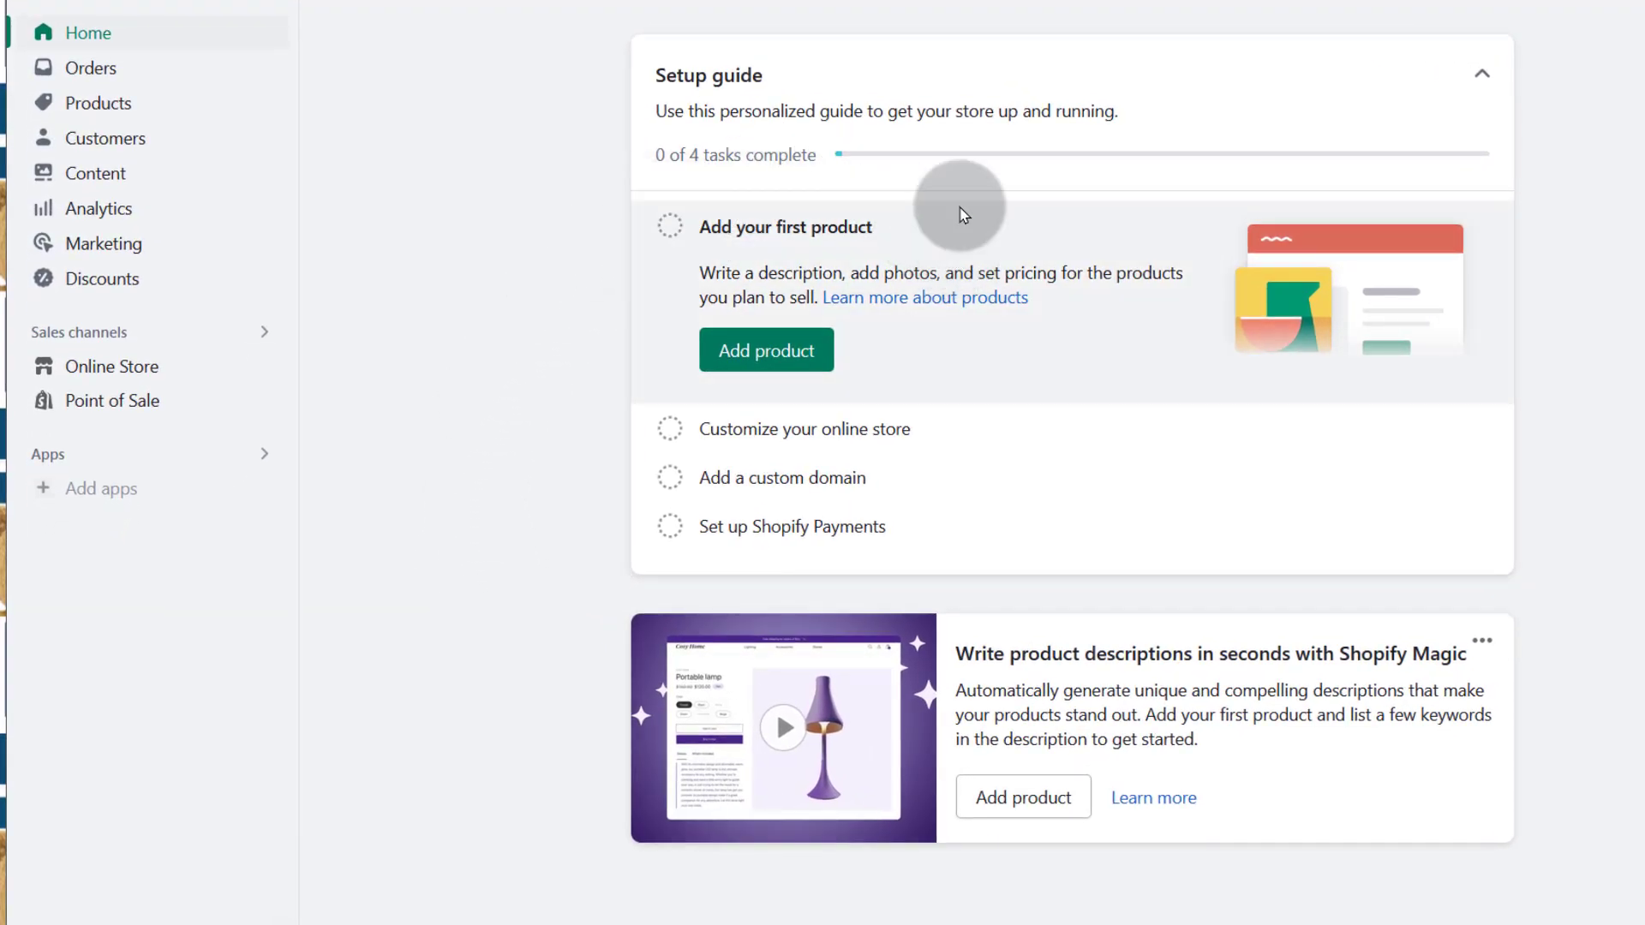
mouse_move(1189, 804)
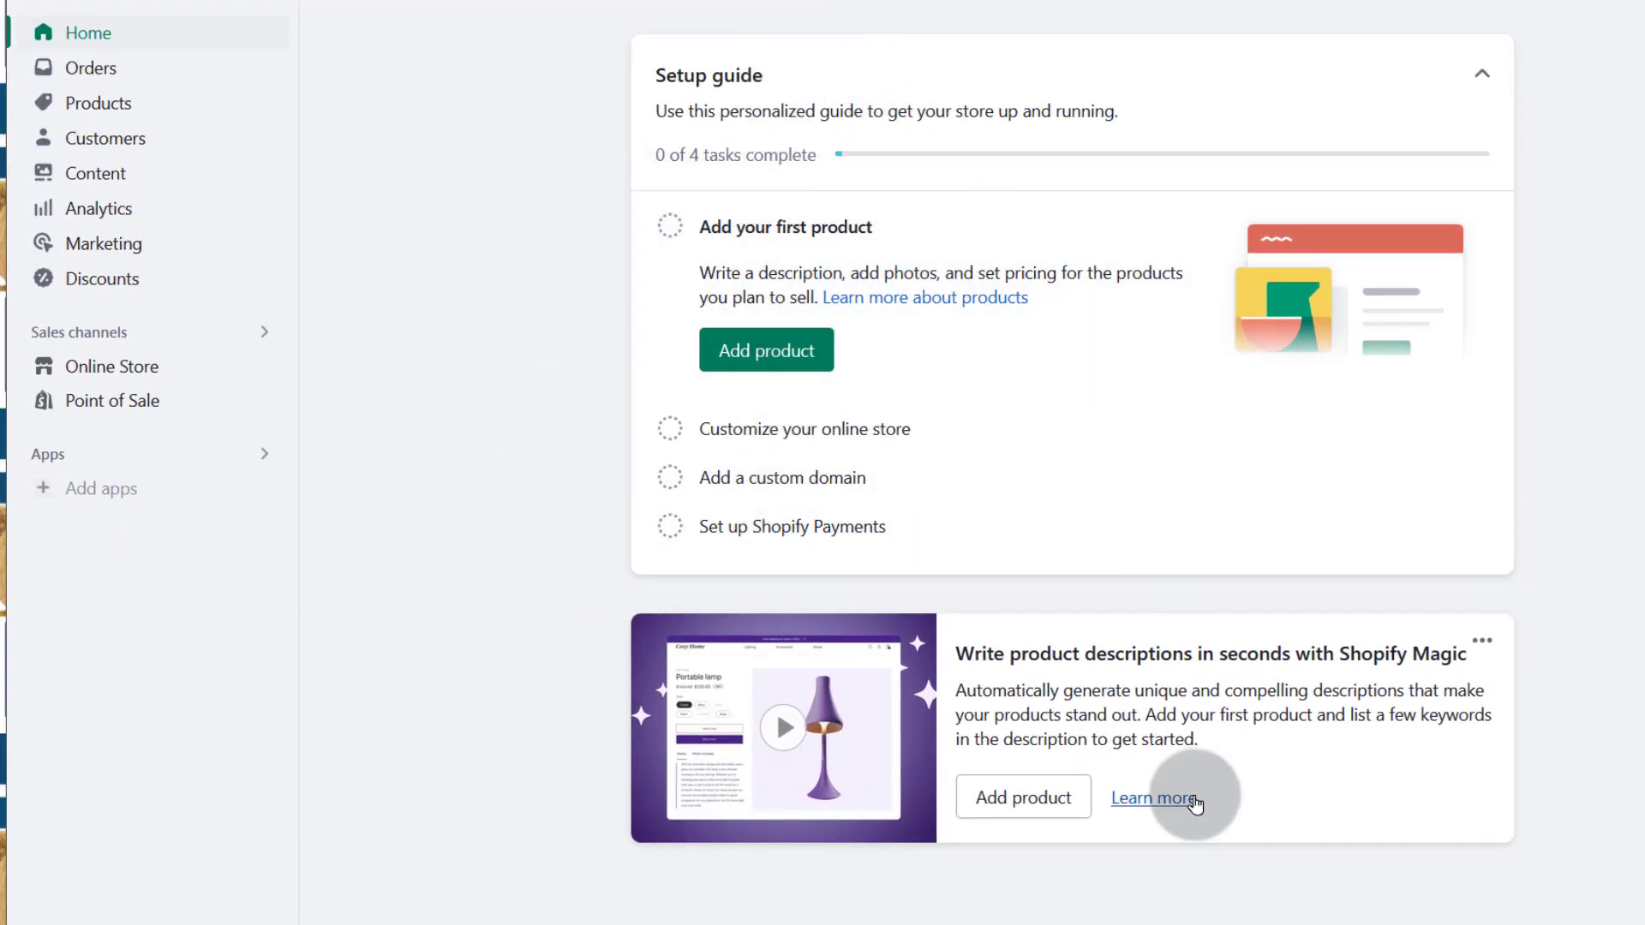
mouse_move(1170, 174)
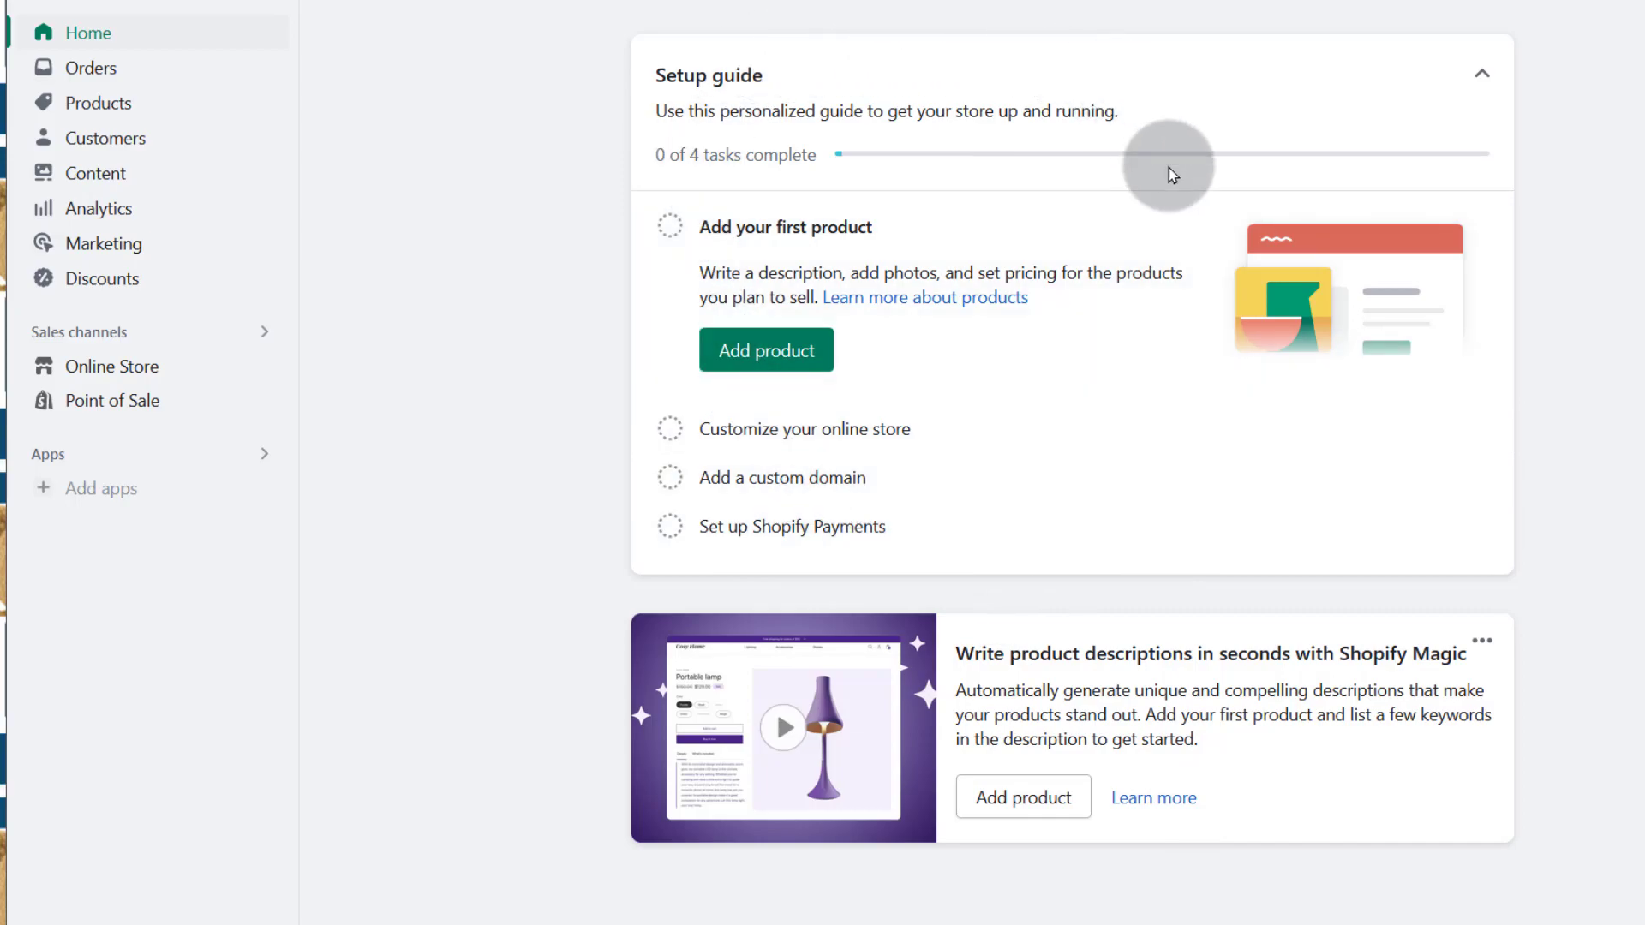
mouse_move(132, 373)
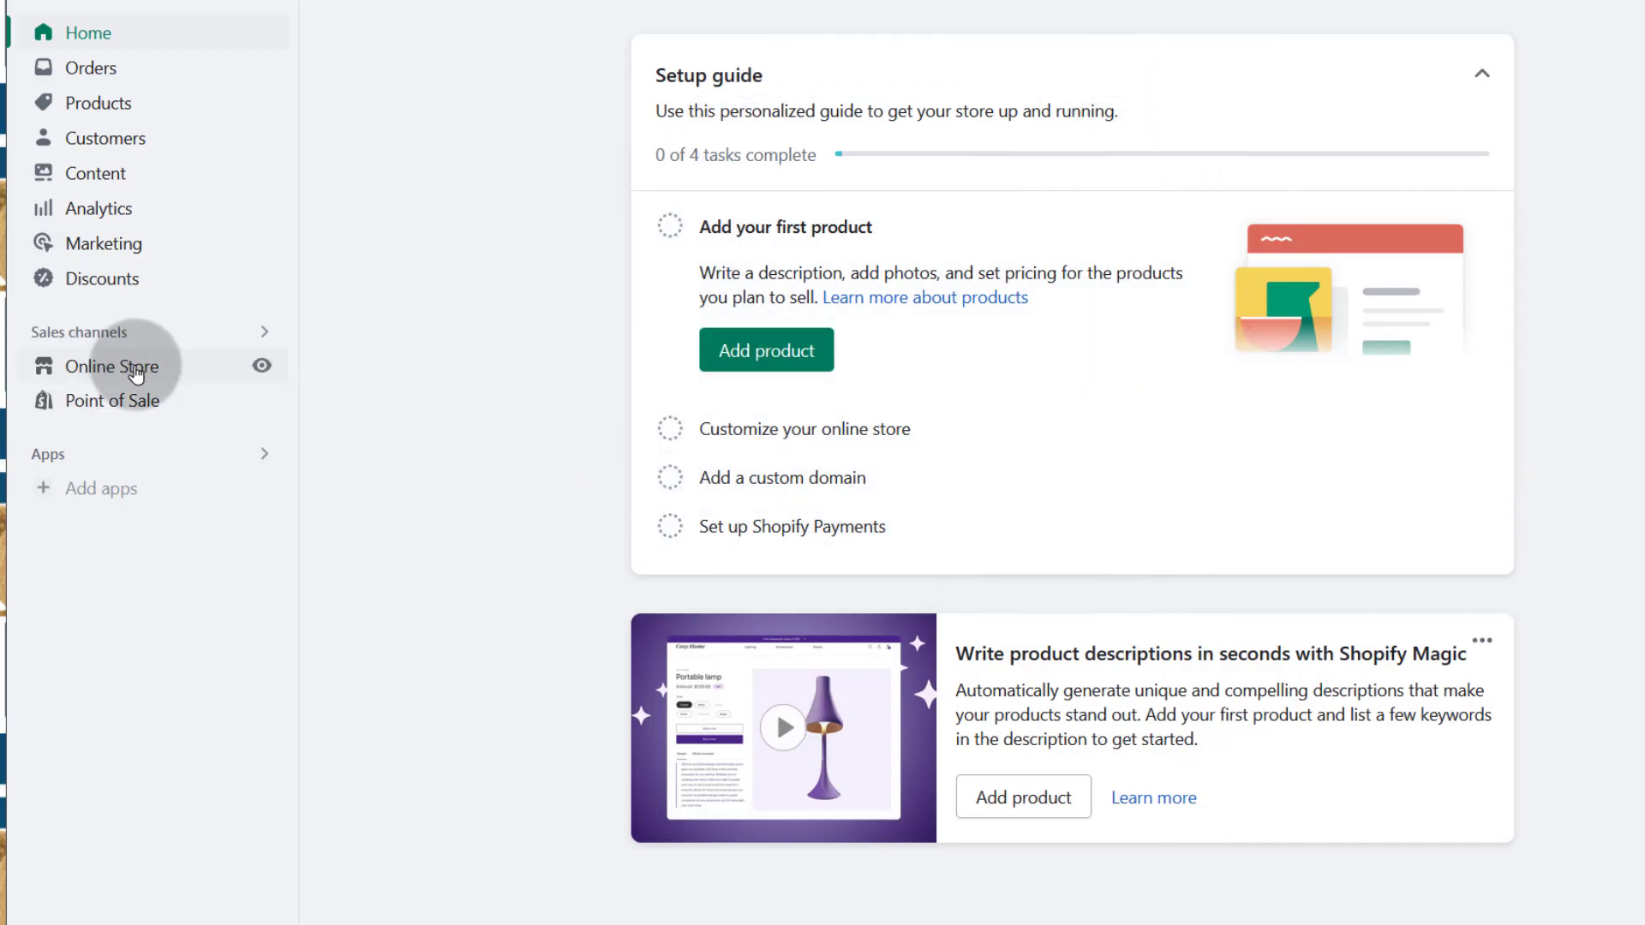
Open Online Store under Sales channels to show the Themes page with Dawn
click(100, 366)
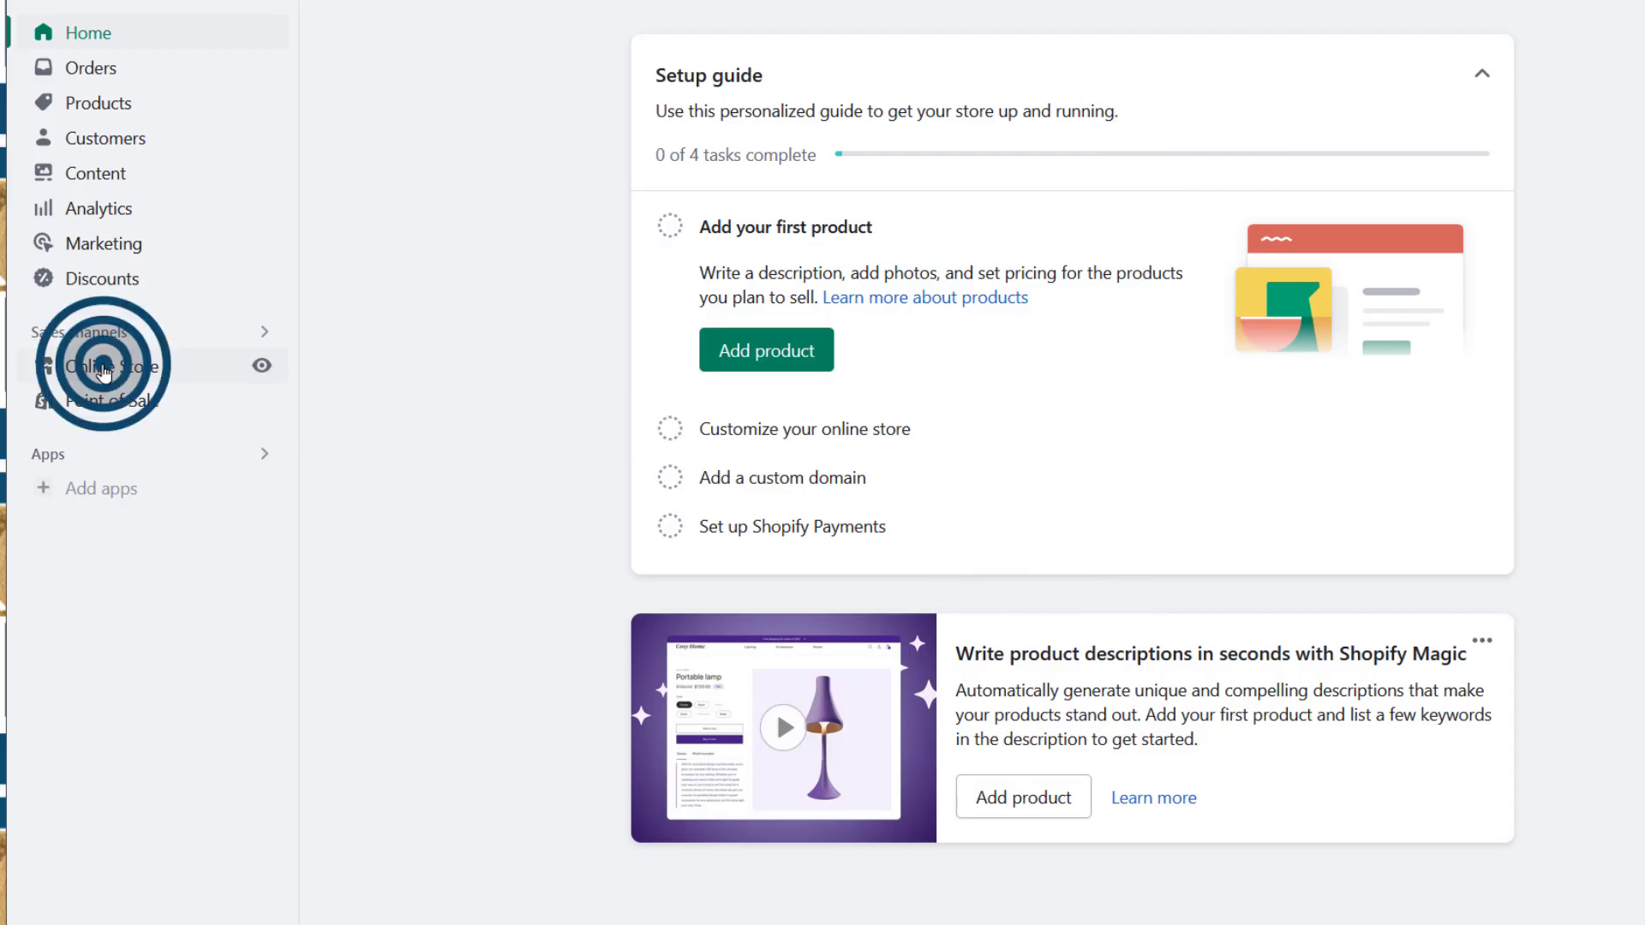
click(112, 367)
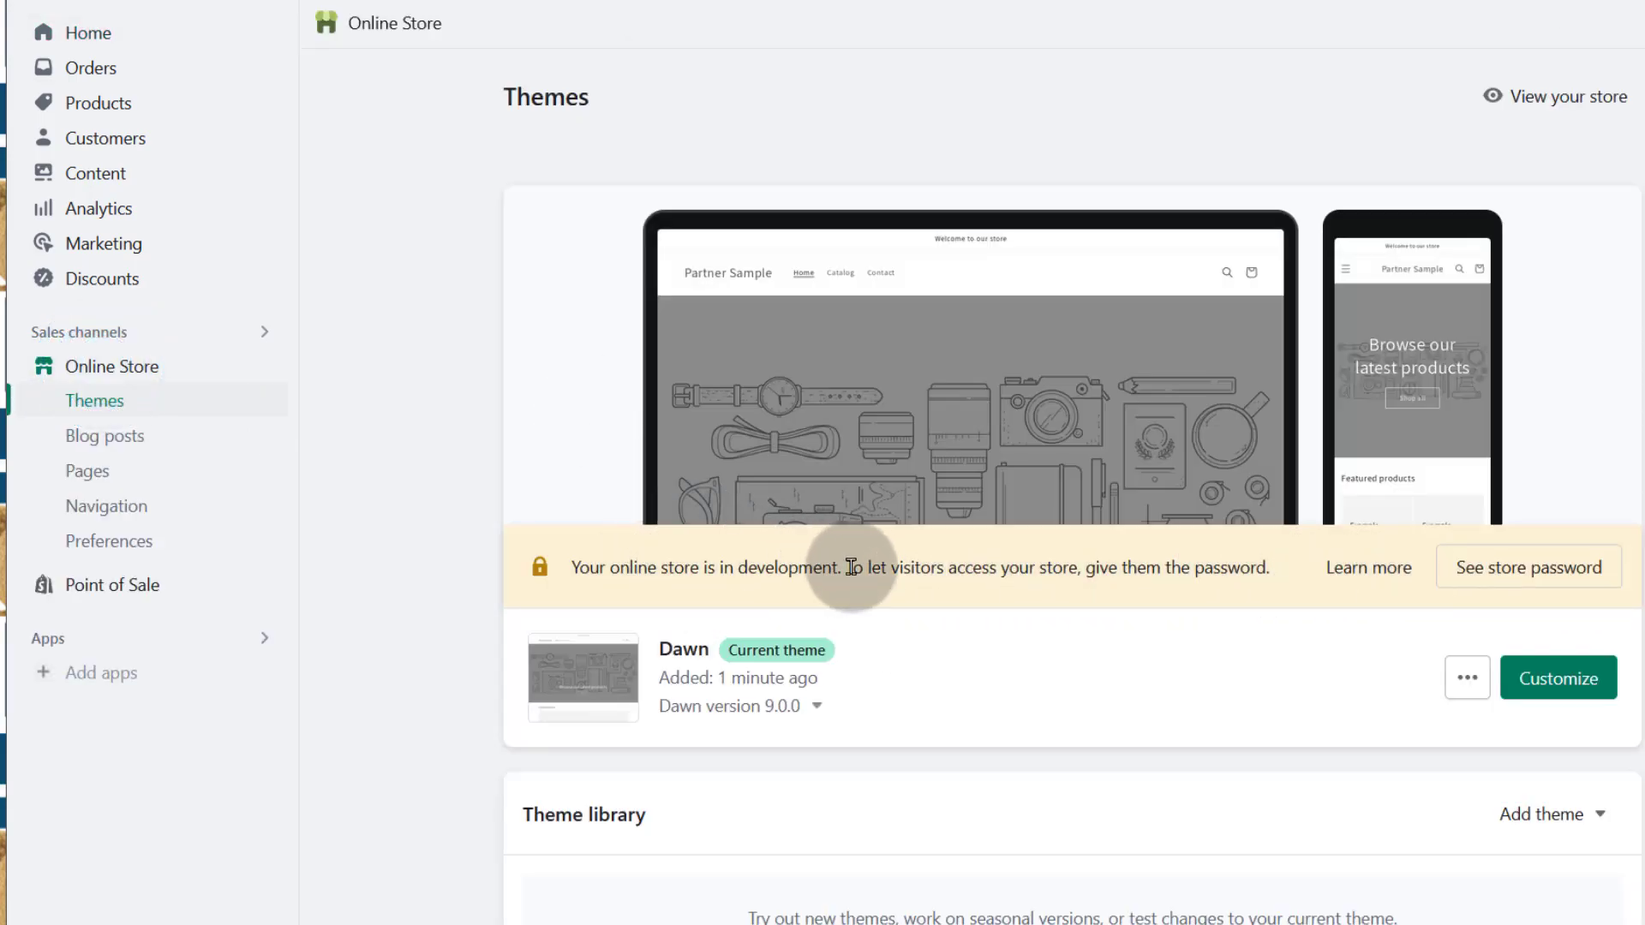
mouse_move(972, 550)
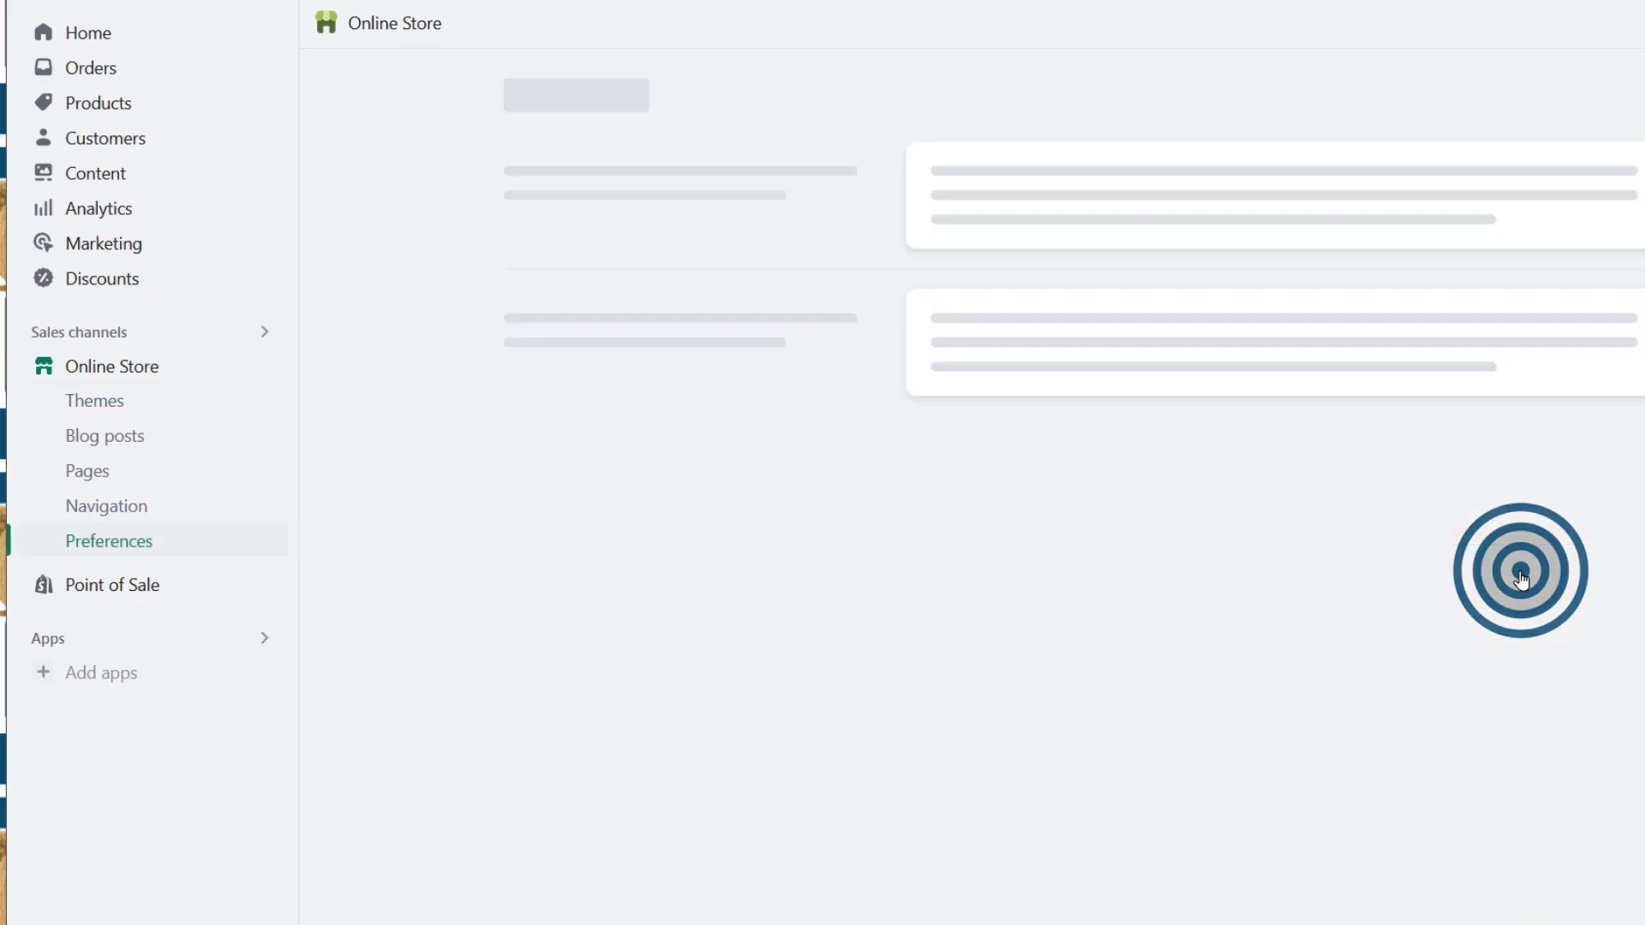
click(109, 542)
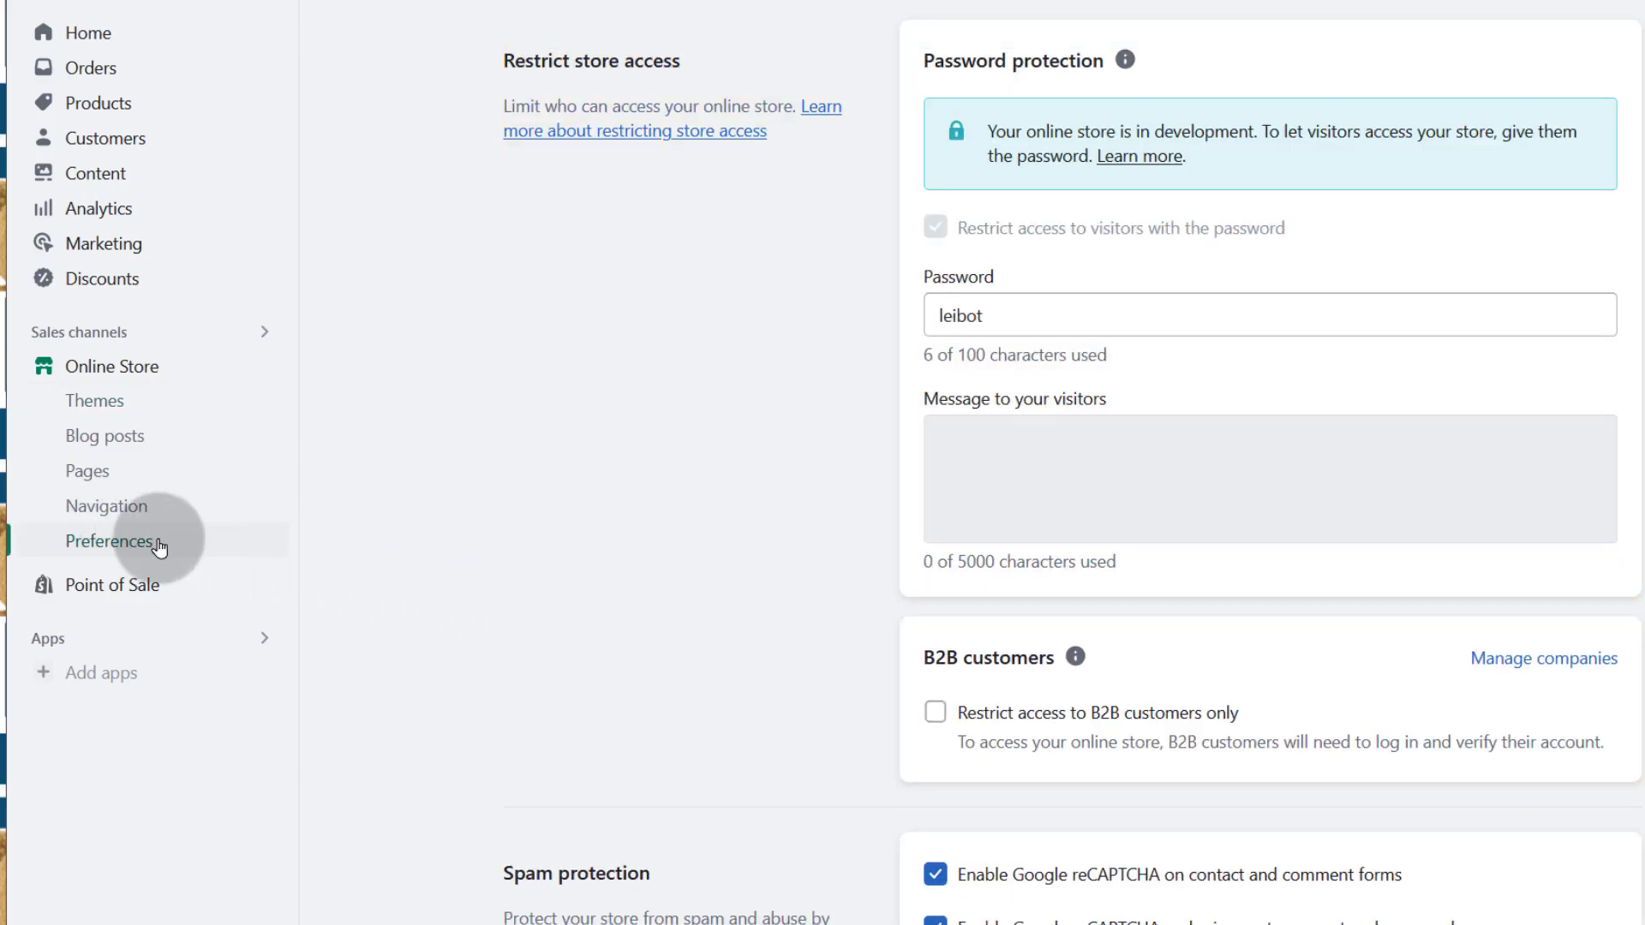
mouse_move(110, 533)
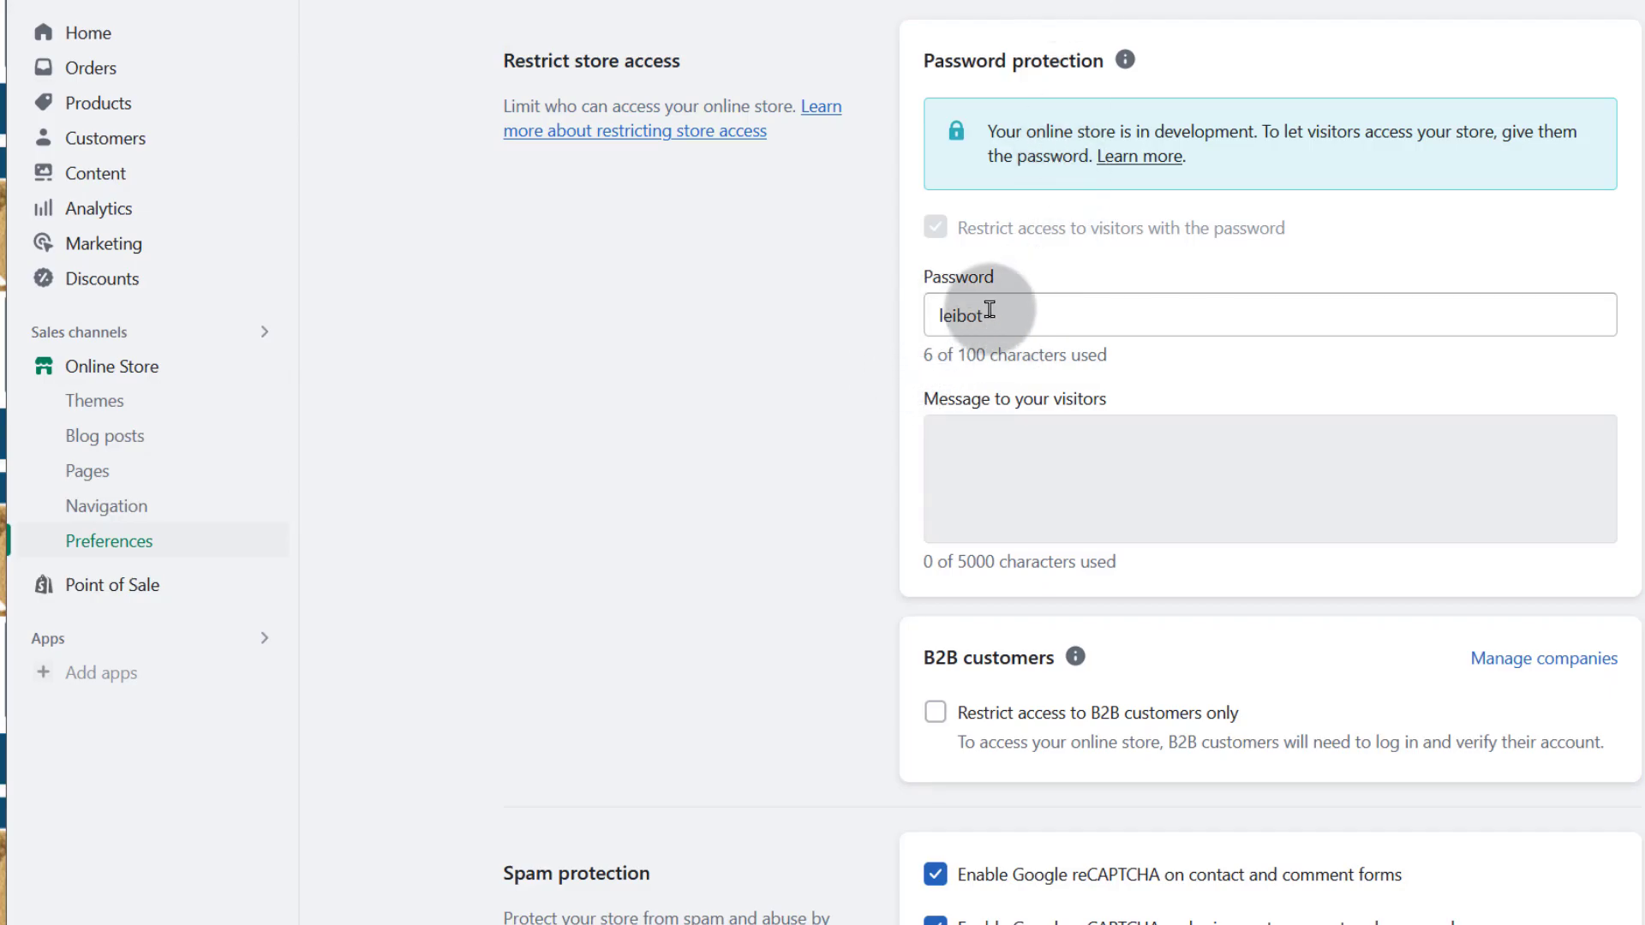
double_click(959, 314)
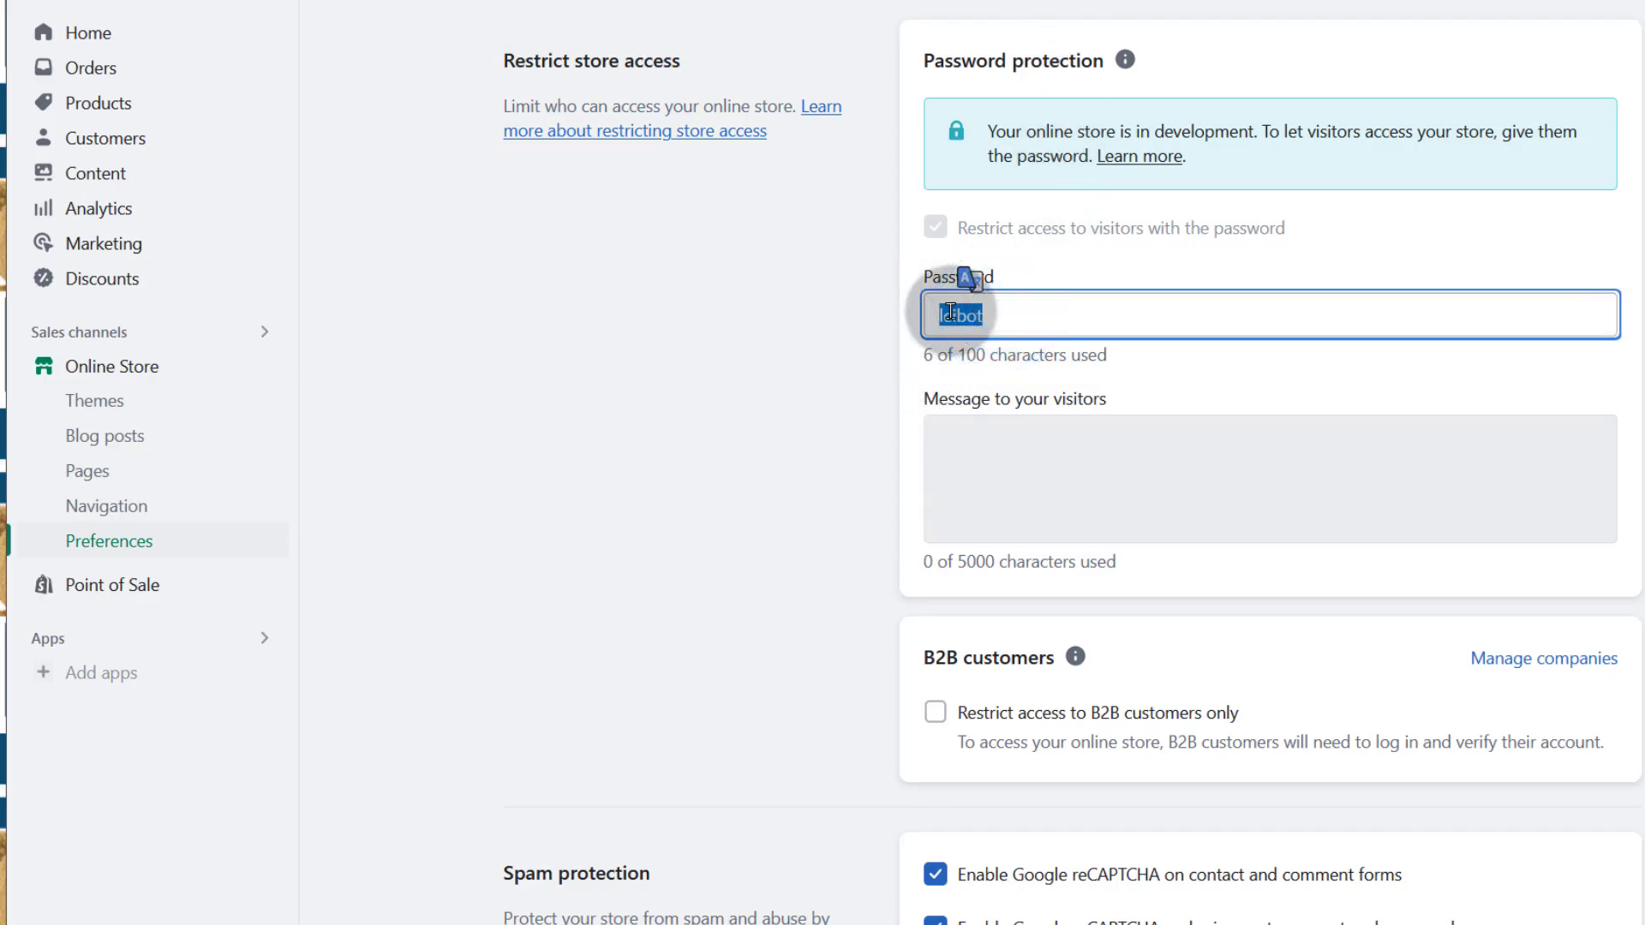
right_click(952, 316)
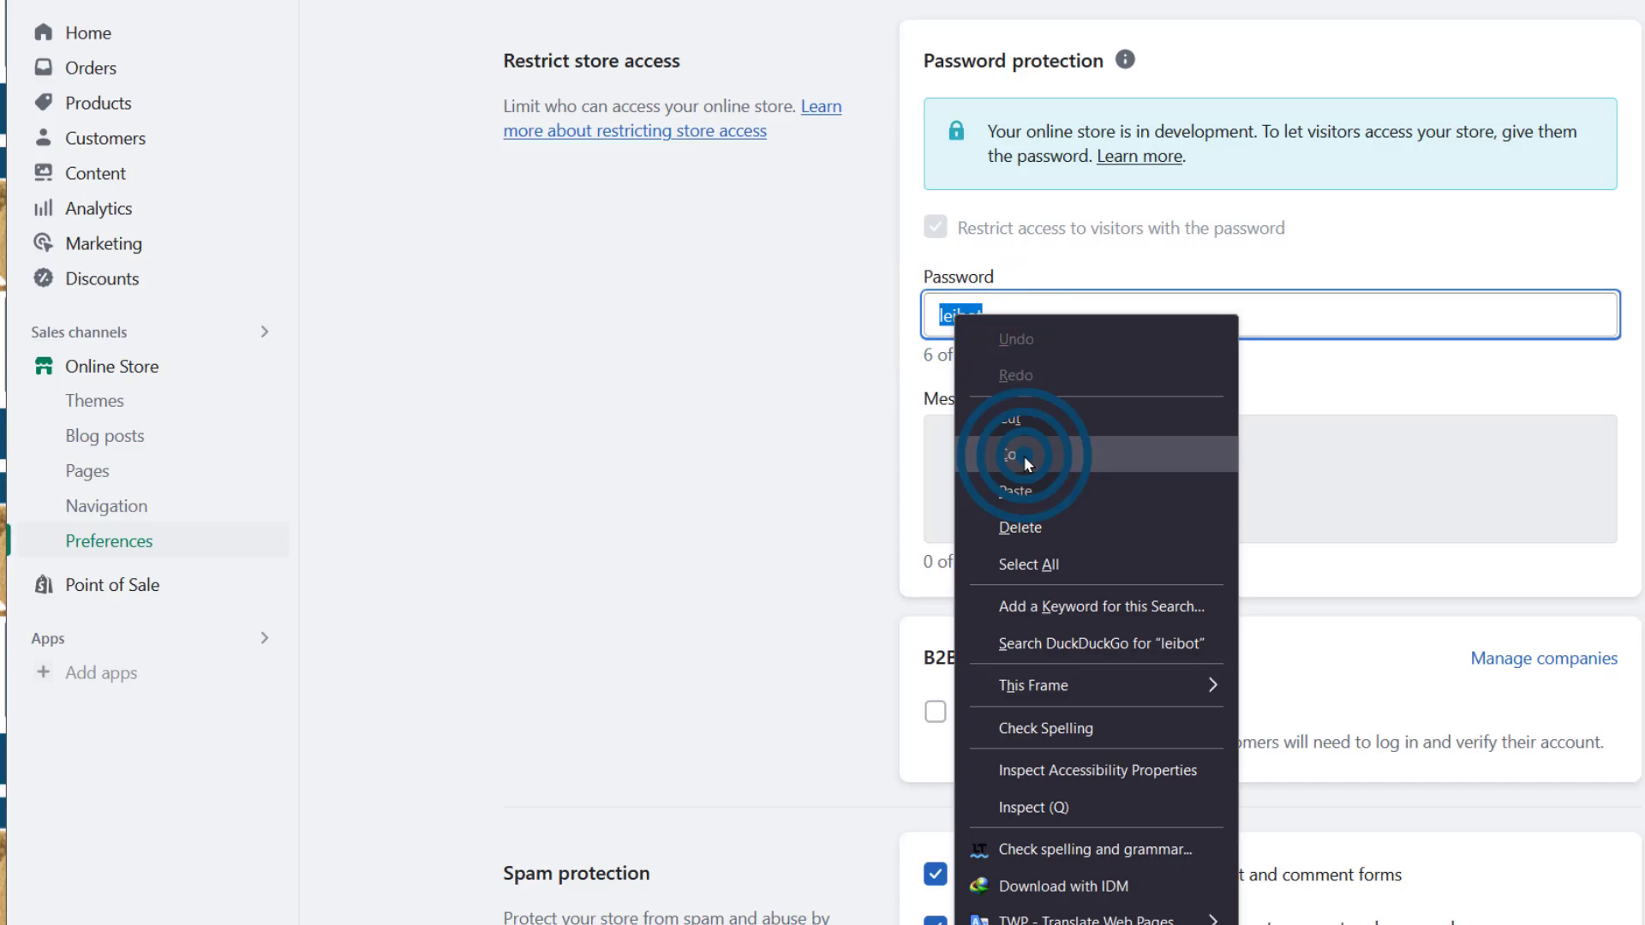
click(1012, 454)
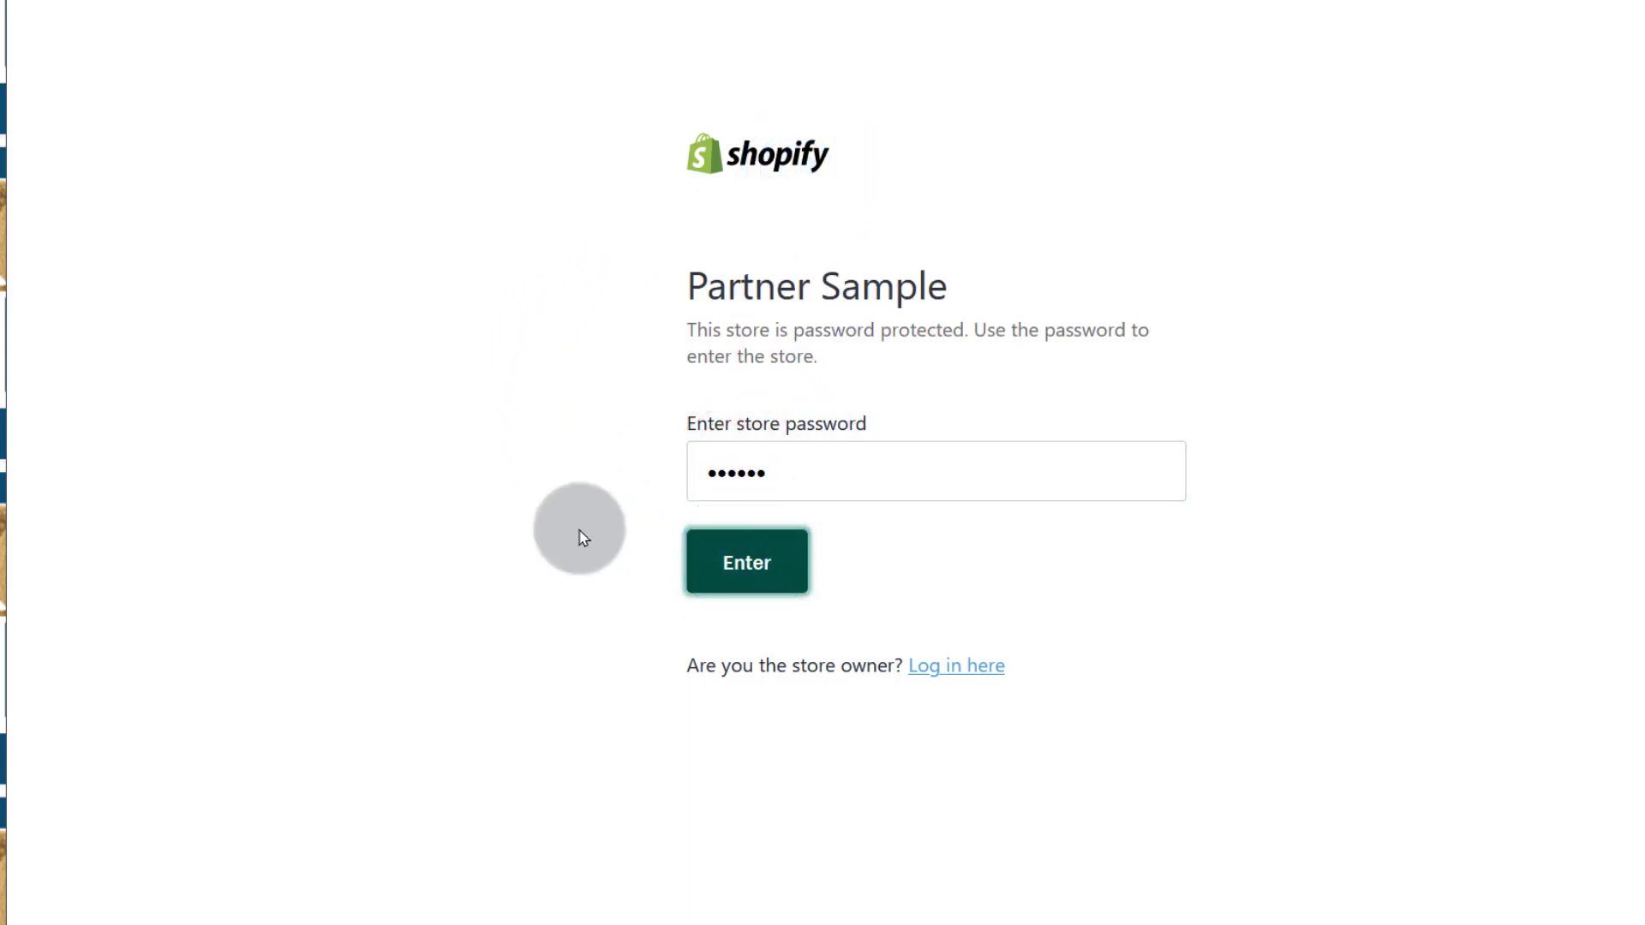
Submit the pasted password to enter the Partner Sample storefront
click(747, 561)
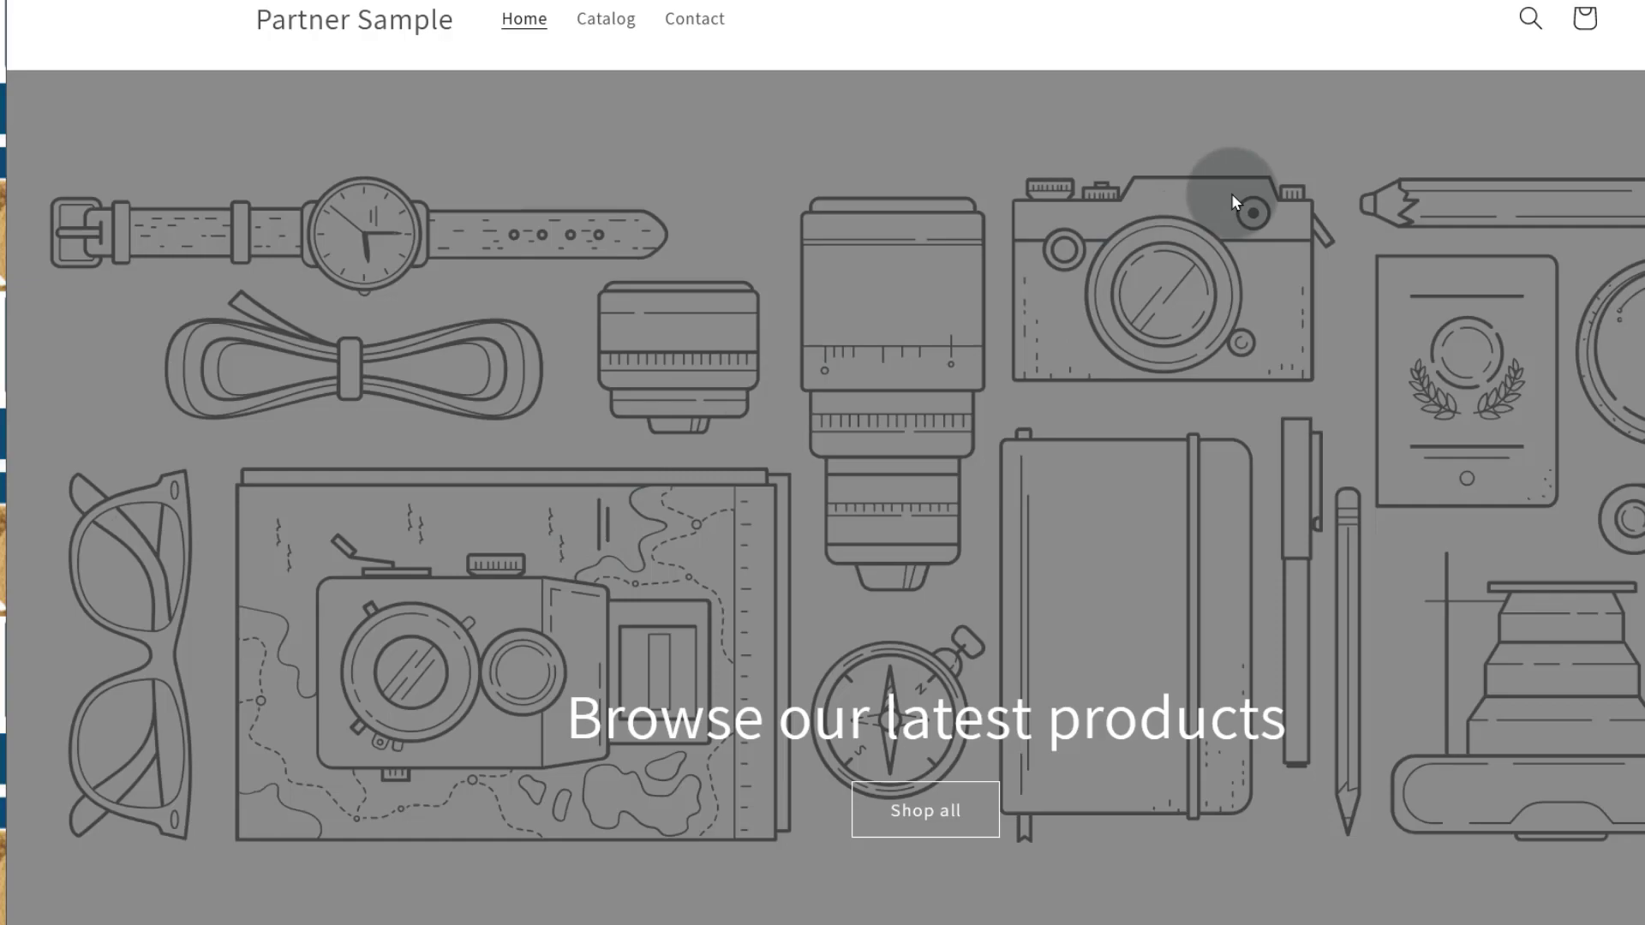
mouse_move(840, 471)
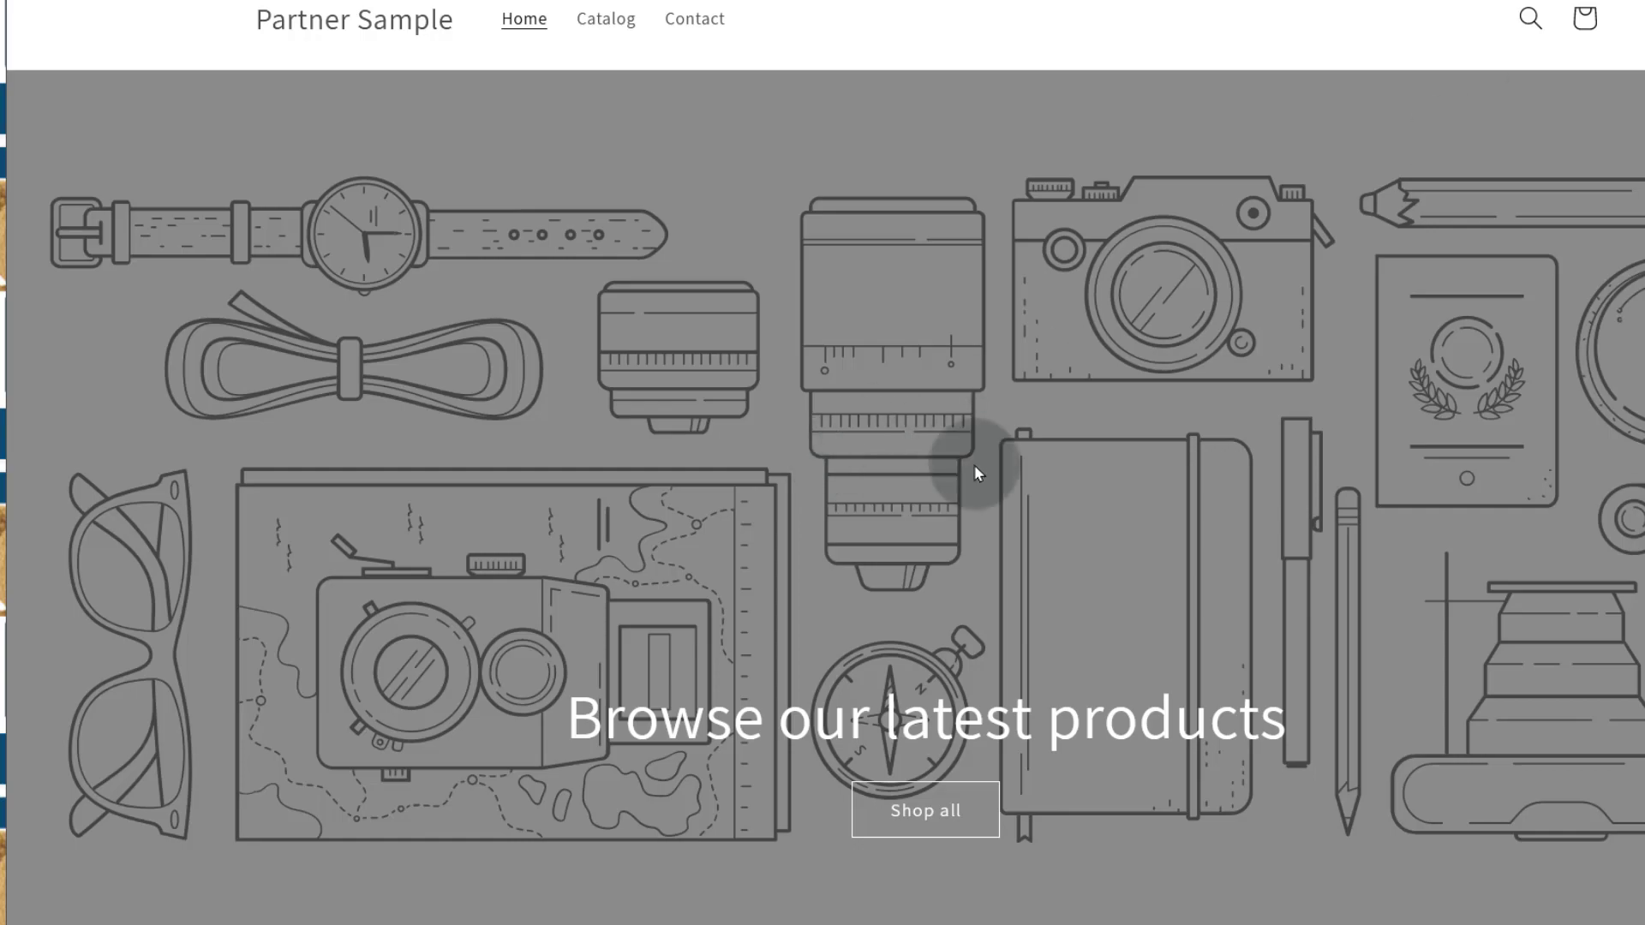
mouse_move(1023, 454)
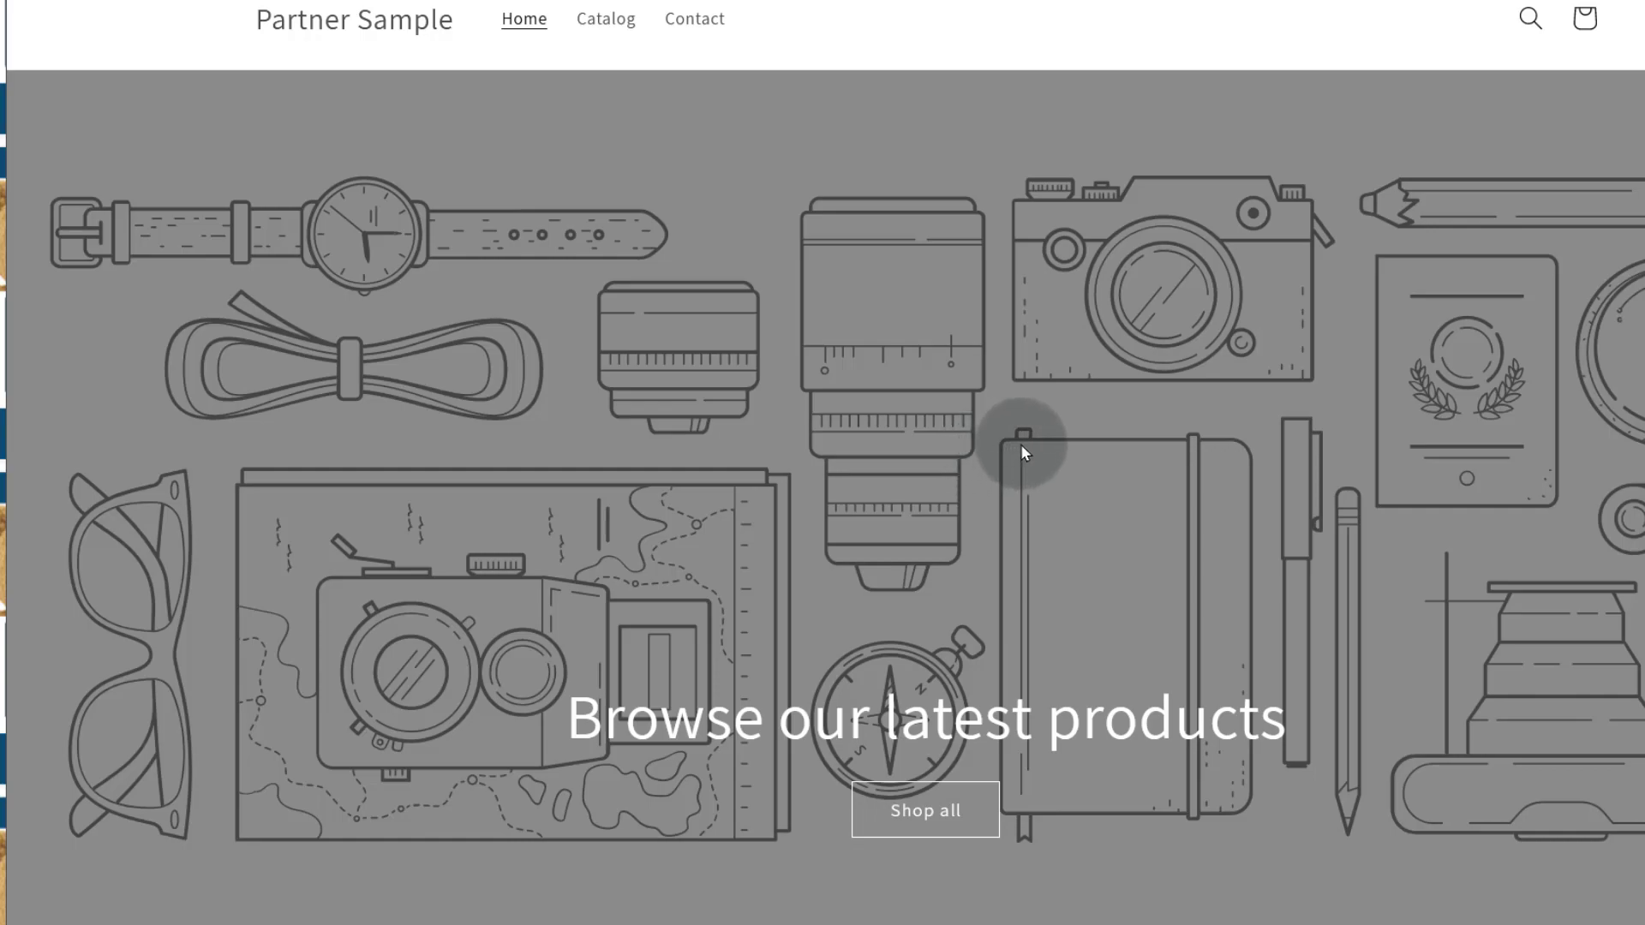